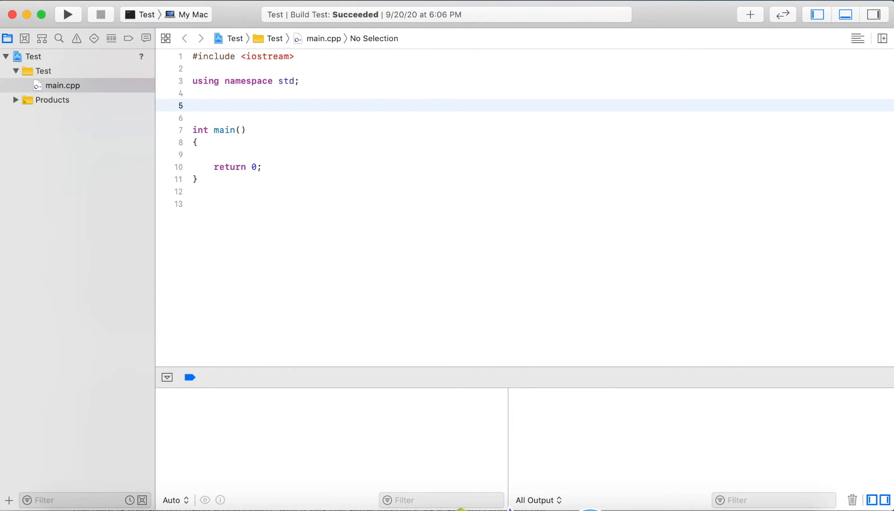
# Add a "// function prototype" comment on the blank line above main
pyautogui.click(194, 105)
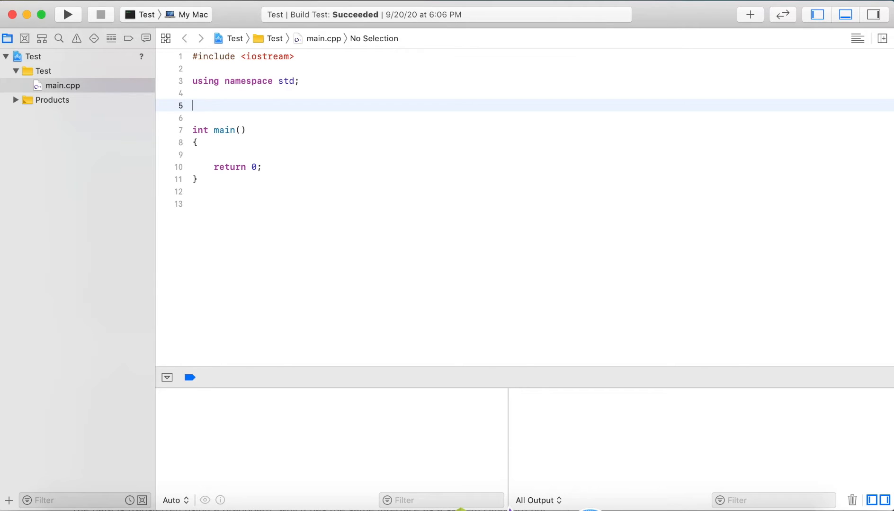
pyautogui.write('/')
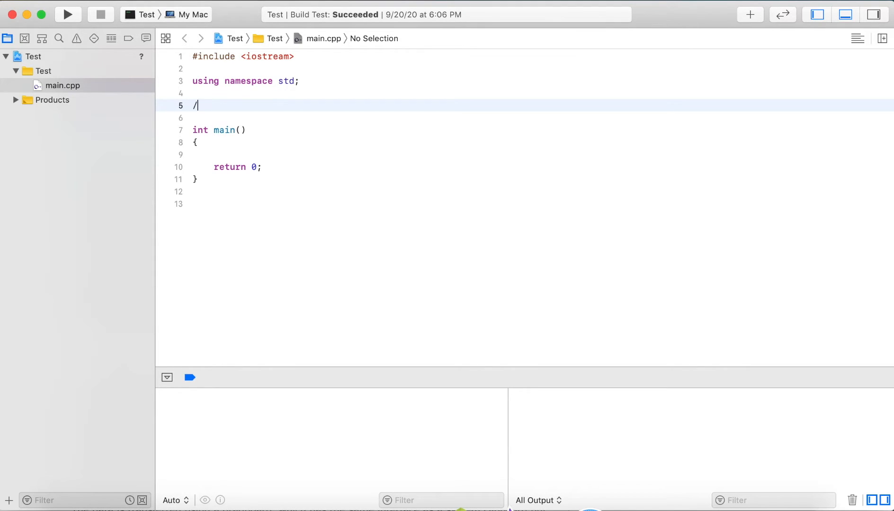
pyautogui.write('/ unf')
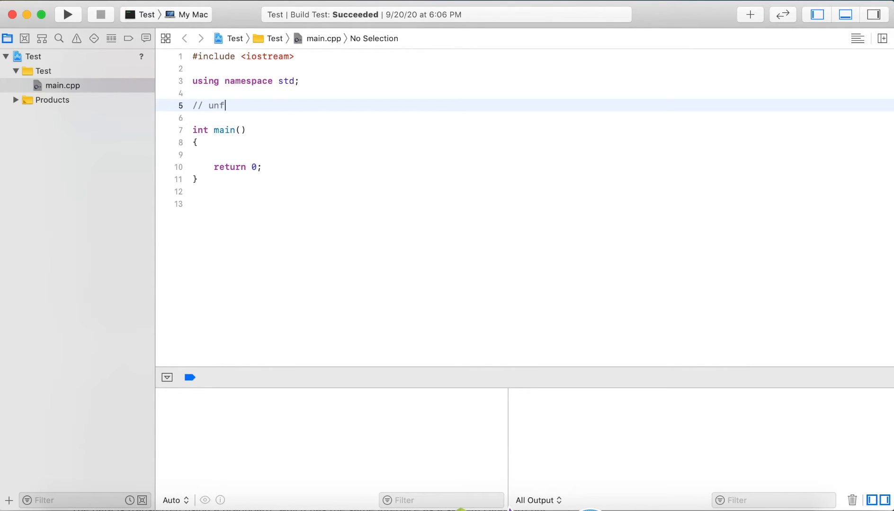
pyautogui.write('function p')
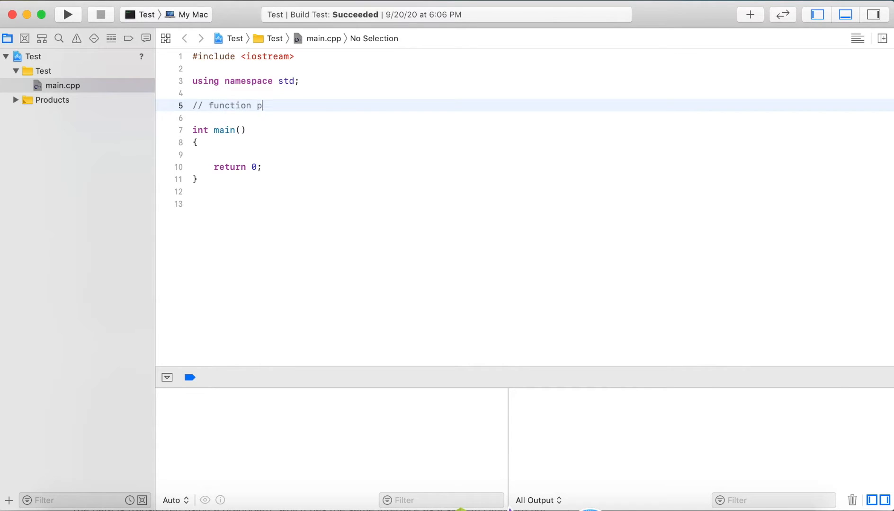
pyautogui.write('rototype')
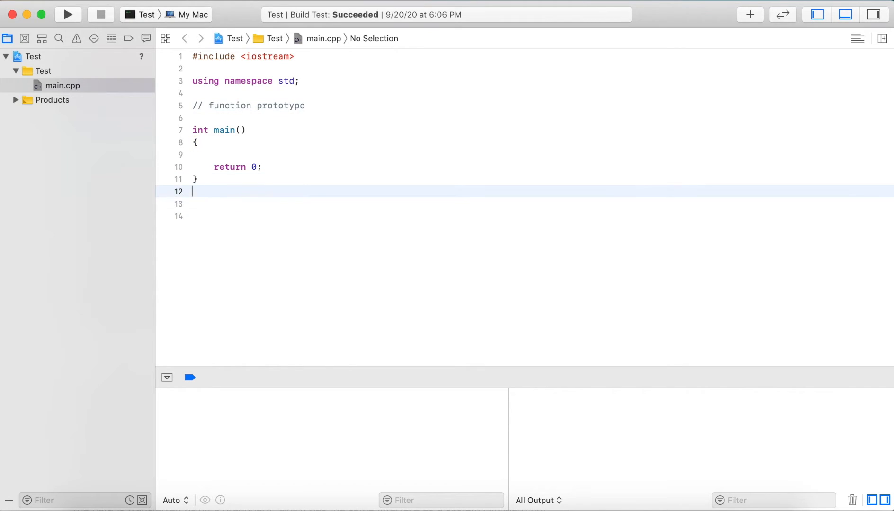
# Add a "// function implementation" comment below main's closing brace
pyautogui.write('// fun')
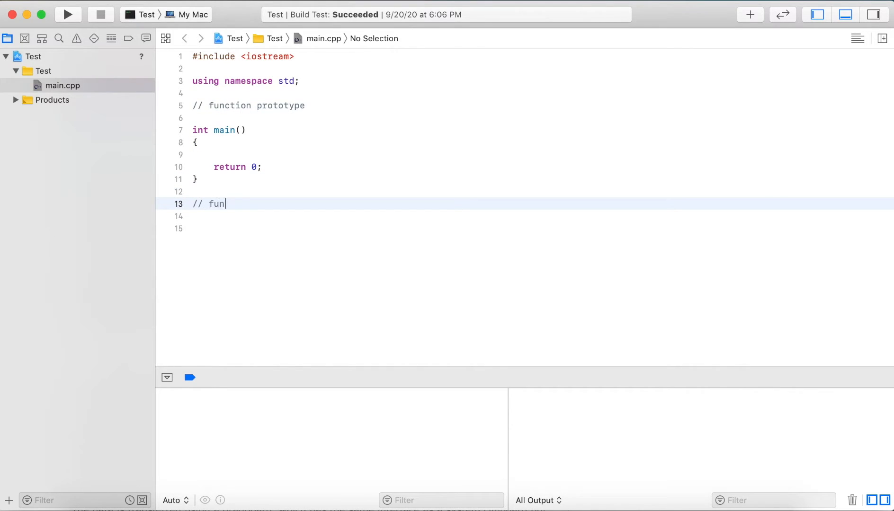
pyautogui.write('ction implement')
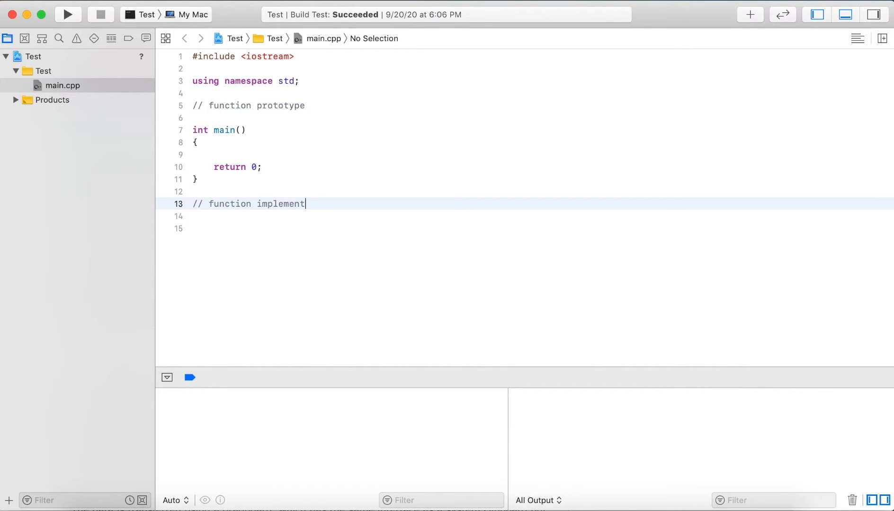
pyautogui.write('ation')
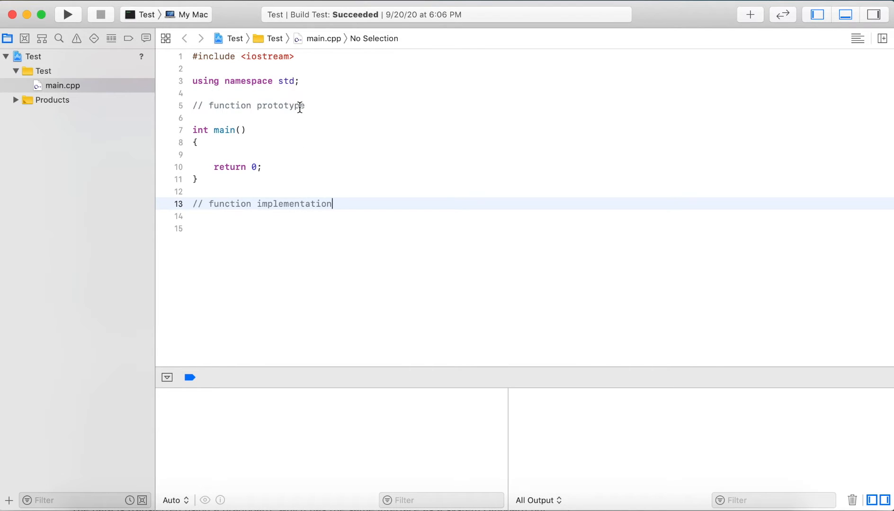
pyautogui.click(306, 105)
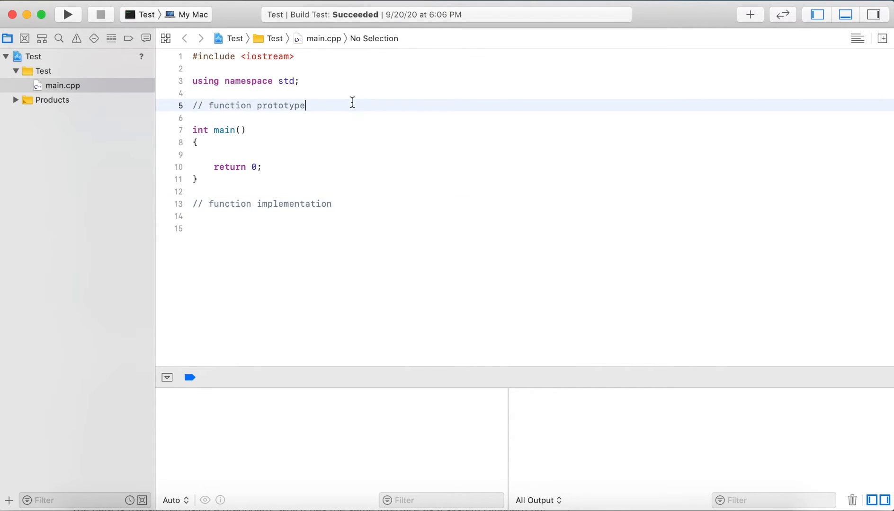
# Declare void printWelcome(); under the prototype comment and start a line below the implementation comment
pyautogui.write('void')
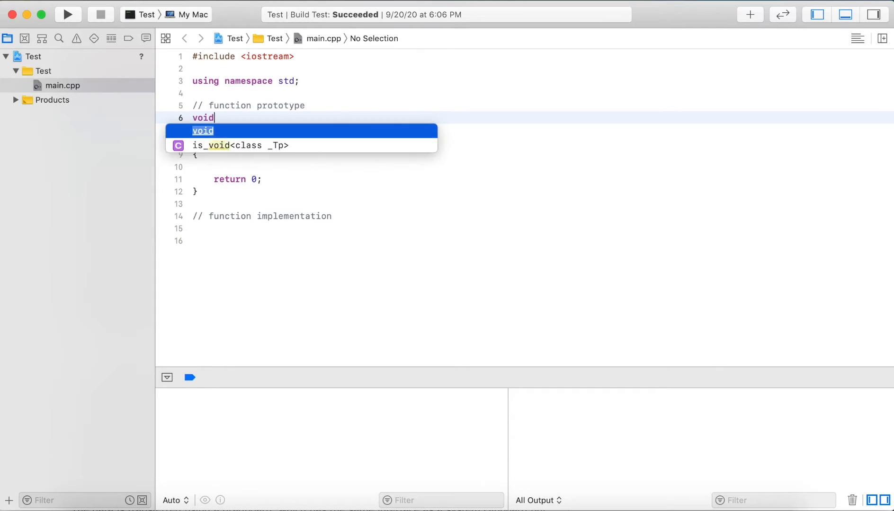
pyautogui.write('printWelcome')
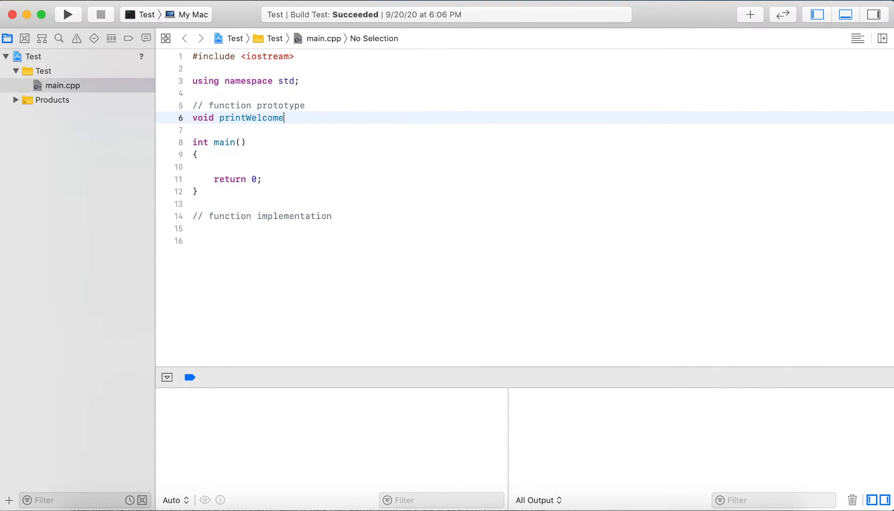
pyautogui.write('();')
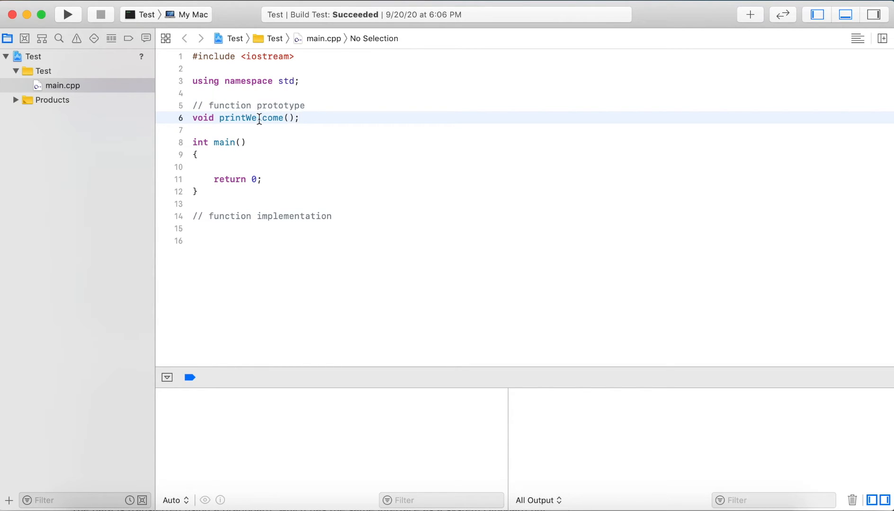
pyautogui.click(333, 216)
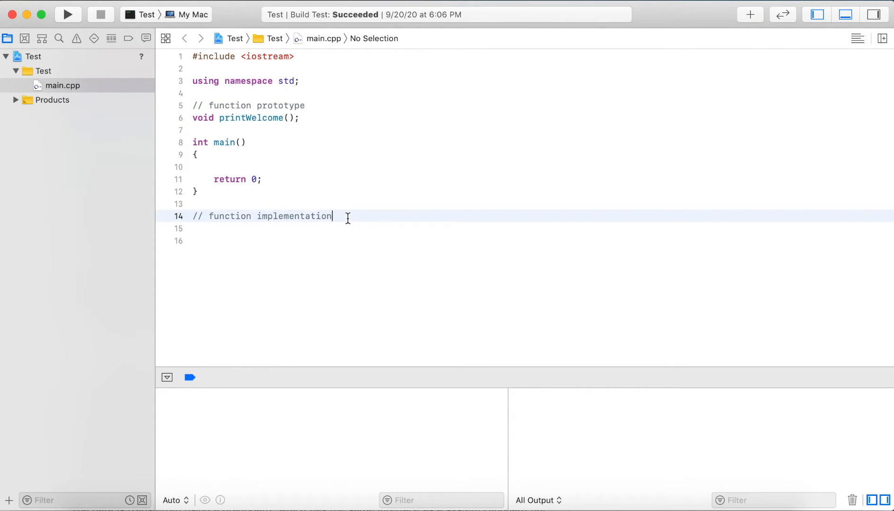
pyautogui.press('Return')
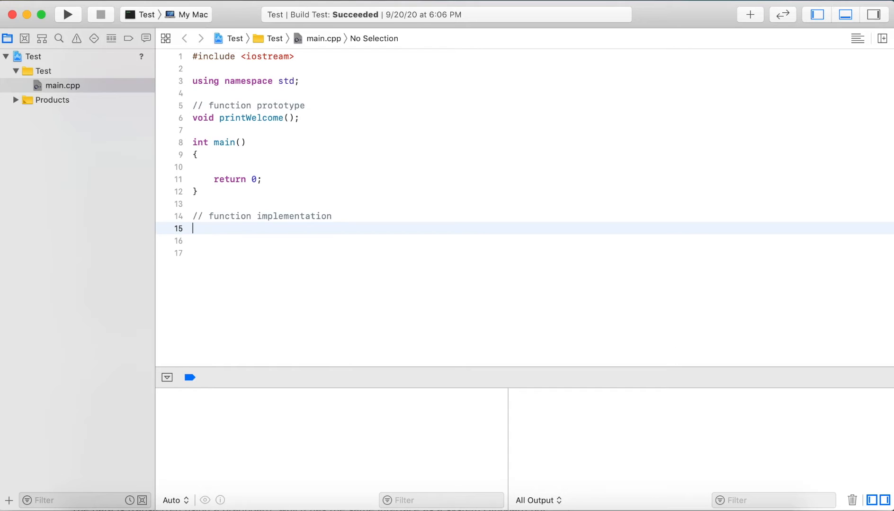
# Write an empty void printWelcome() definition with braces and place the caret in its body
pyautogui.write('void printWelcome')
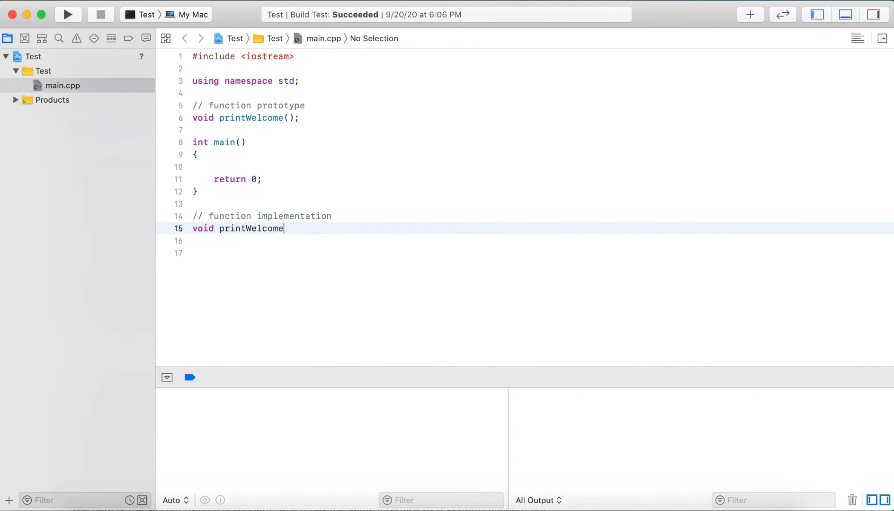
pyautogui.write('(){')
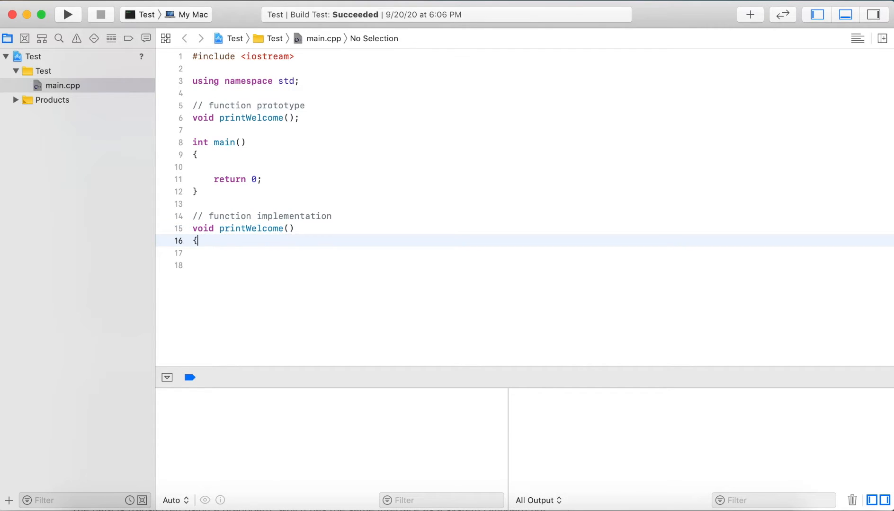
pyautogui.press('return')
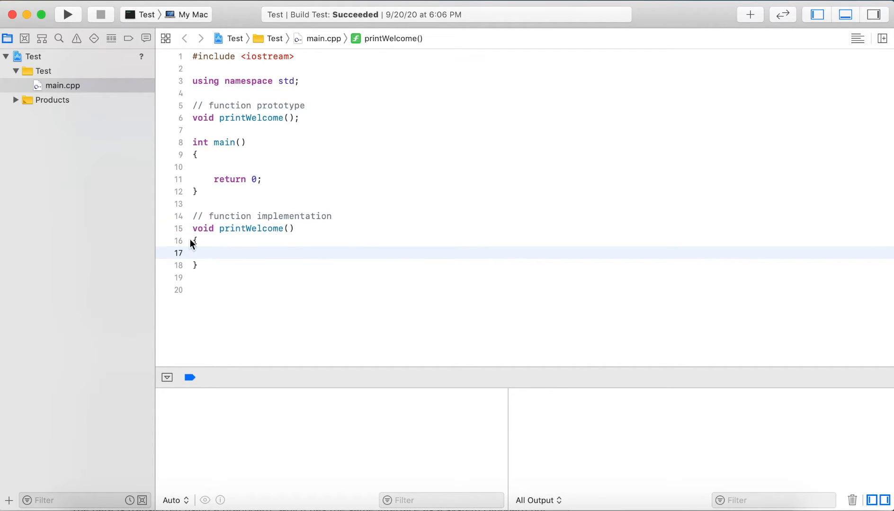
pyautogui.click(197, 240)
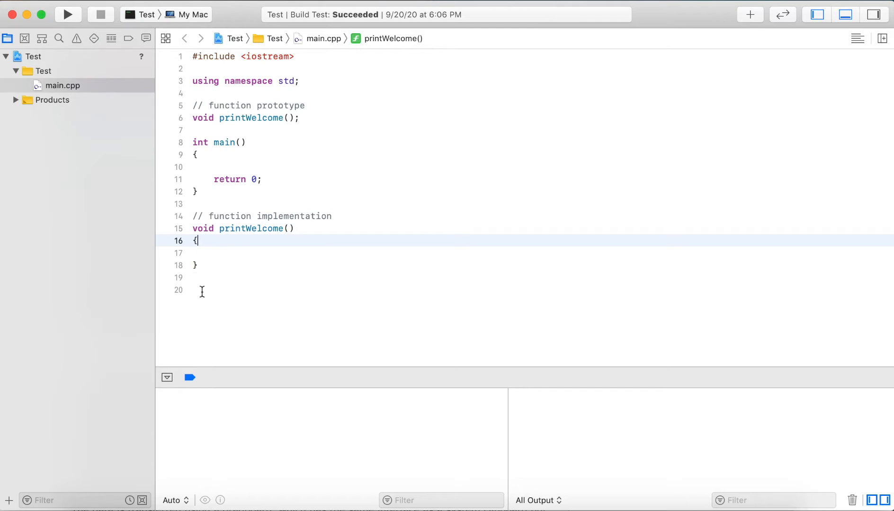
pyautogui.moveTo(217, 265)
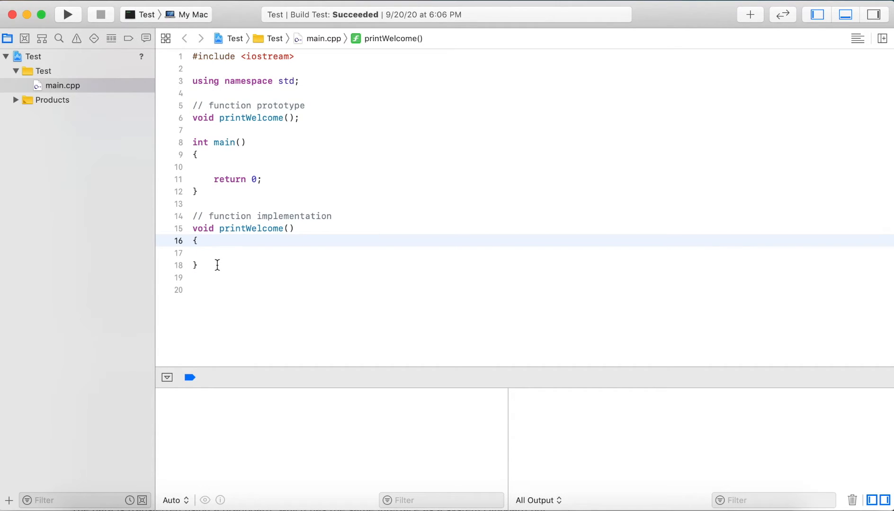
pyautogui.click(240, 253)
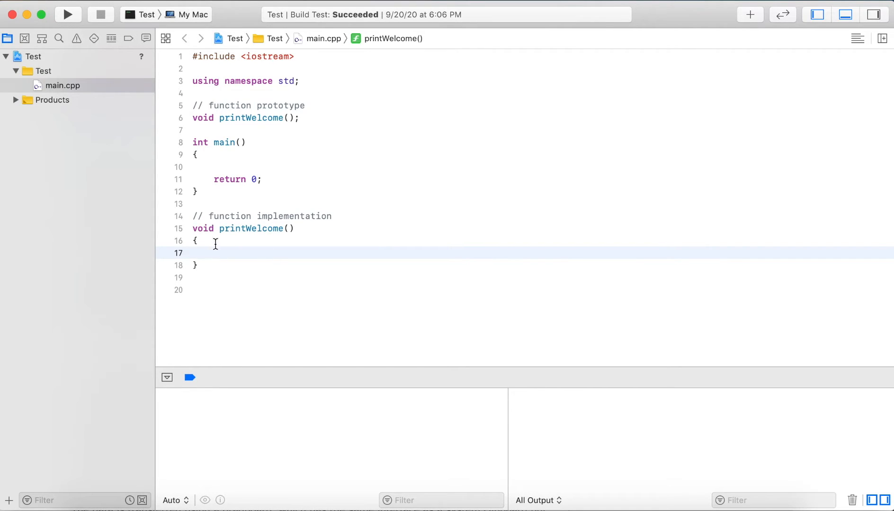
pyautogui.moveTo(217, 236)
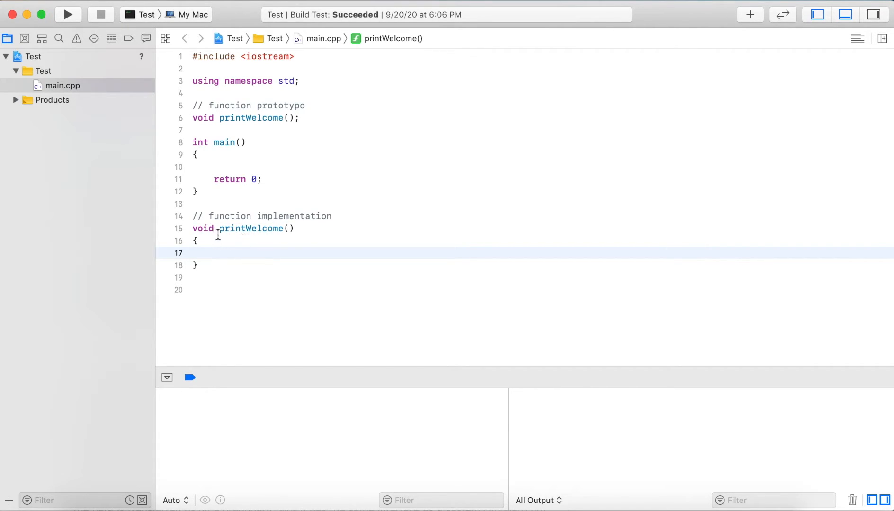
pyautogui.click(239, 253)
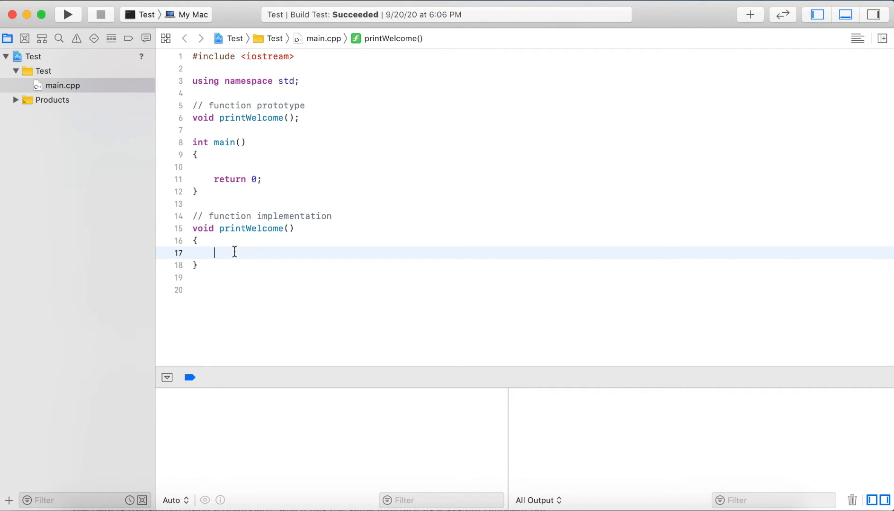
pyautogui.click(317, 167)
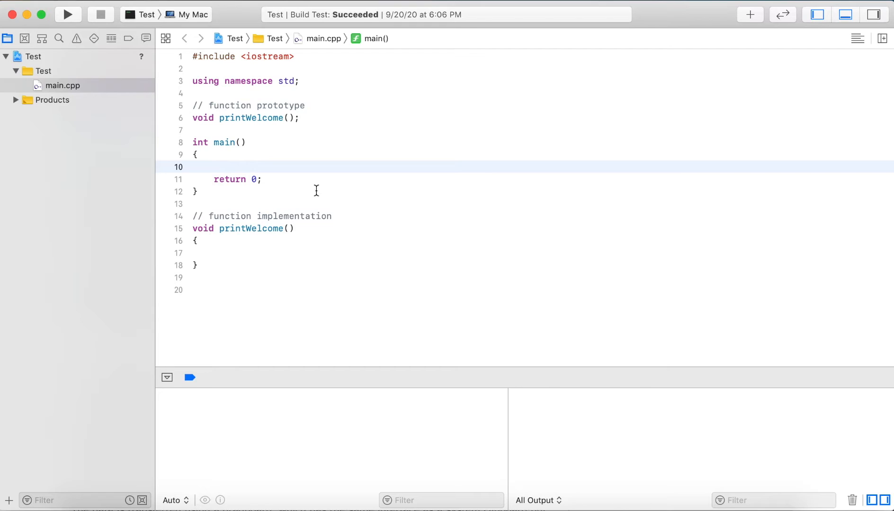
pyautogui.write('// function')
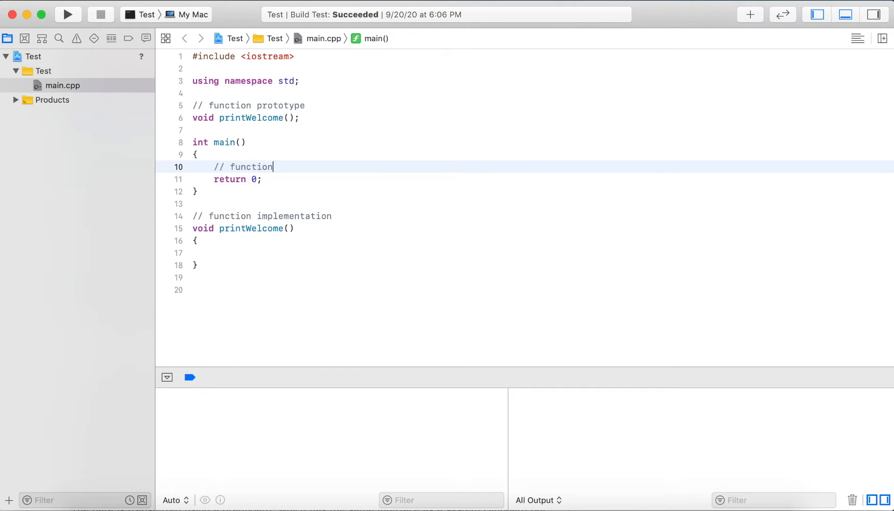
pyautogui.write('call9')
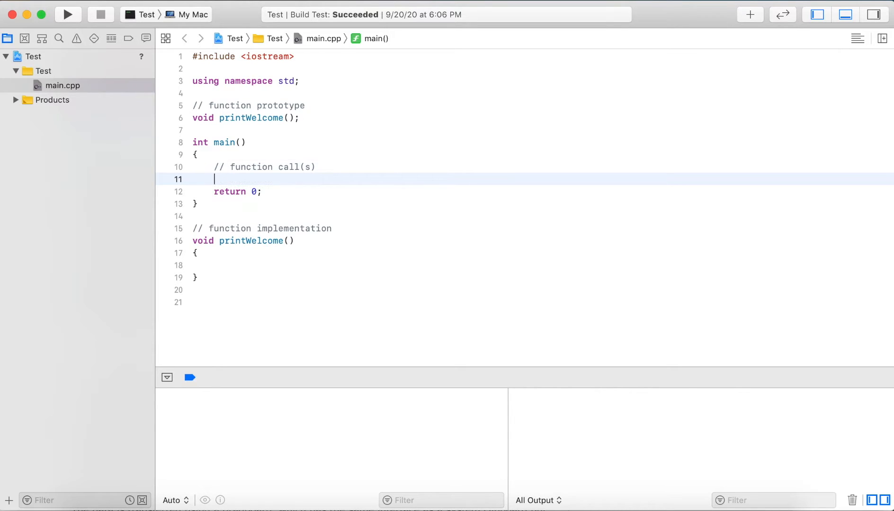
pyautogui.write('printWelcome();')
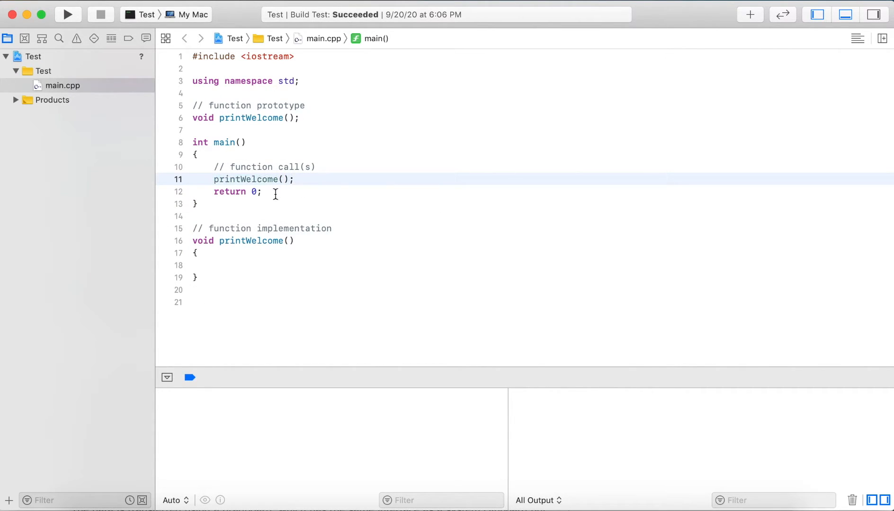
pyautogui.doubleClick(246, 179)
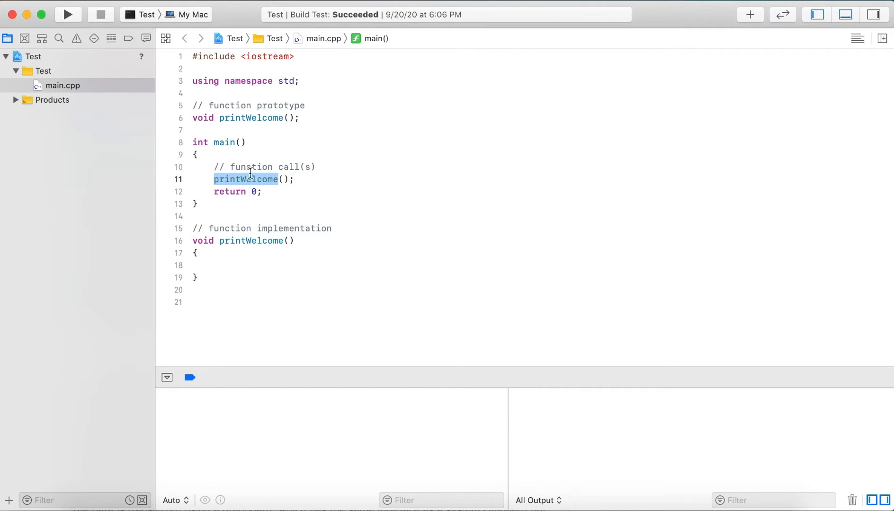
pyautogui.moveTo(260, 182)
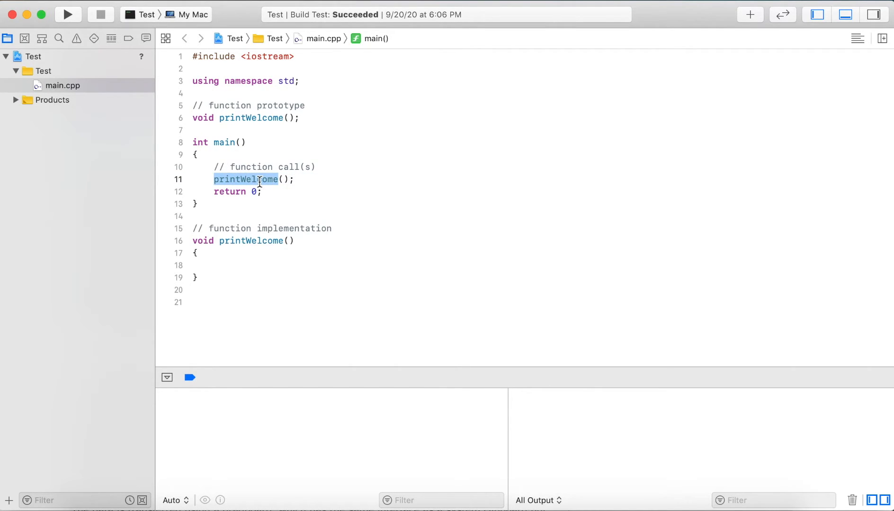
pyautogui.moveTo(245, 249)
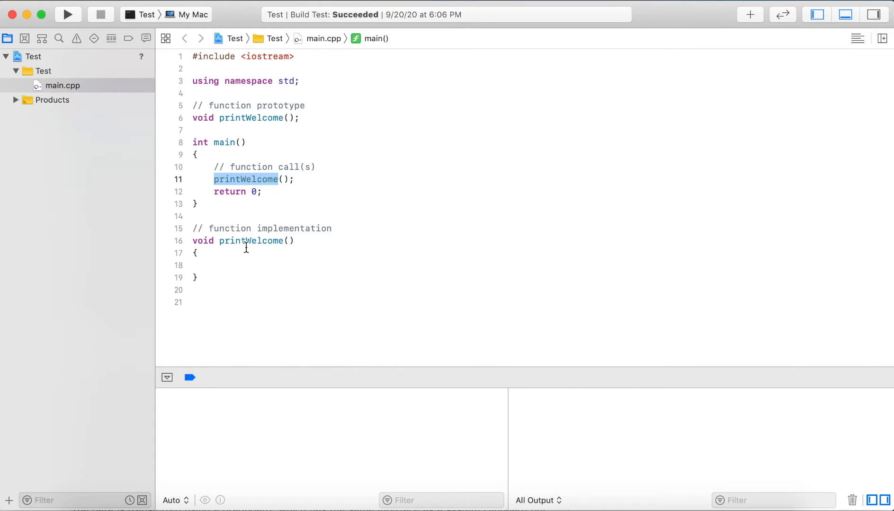
pyautogui.moveTo(250, 169)
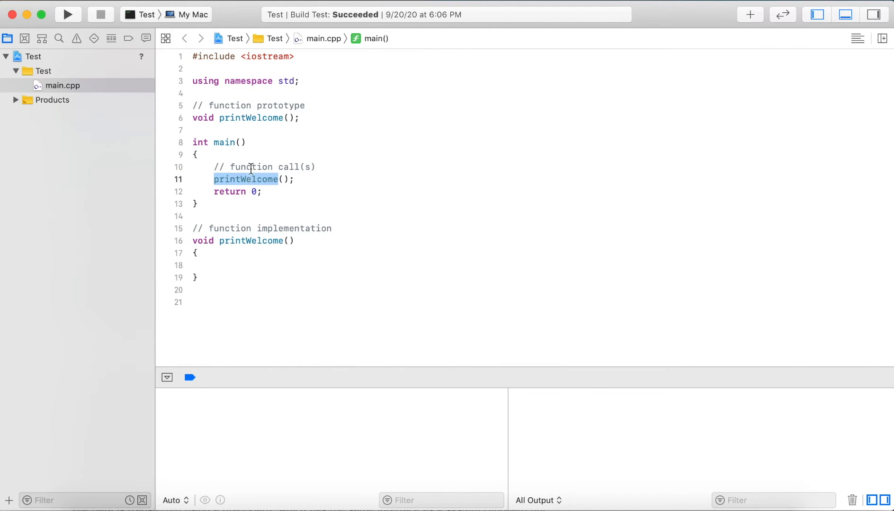
pyautogui.moveTo(251, 184)
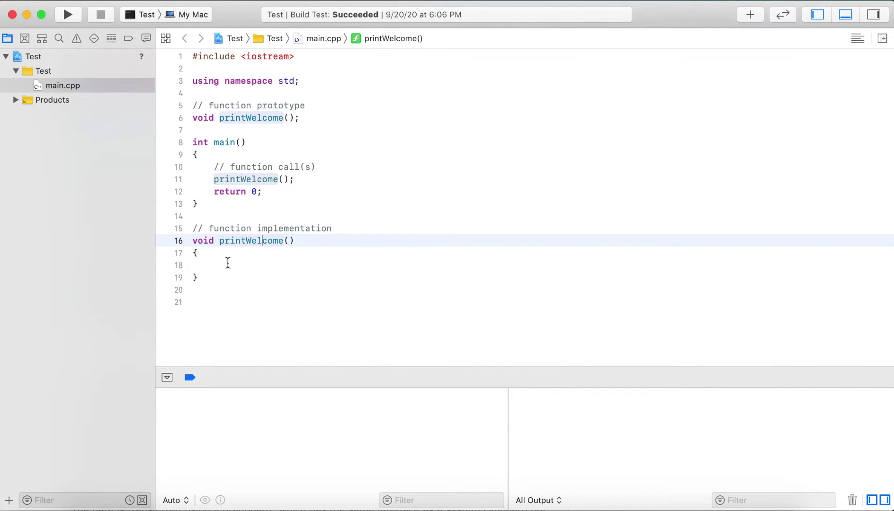
pyautogui.moveTo(229, 292)
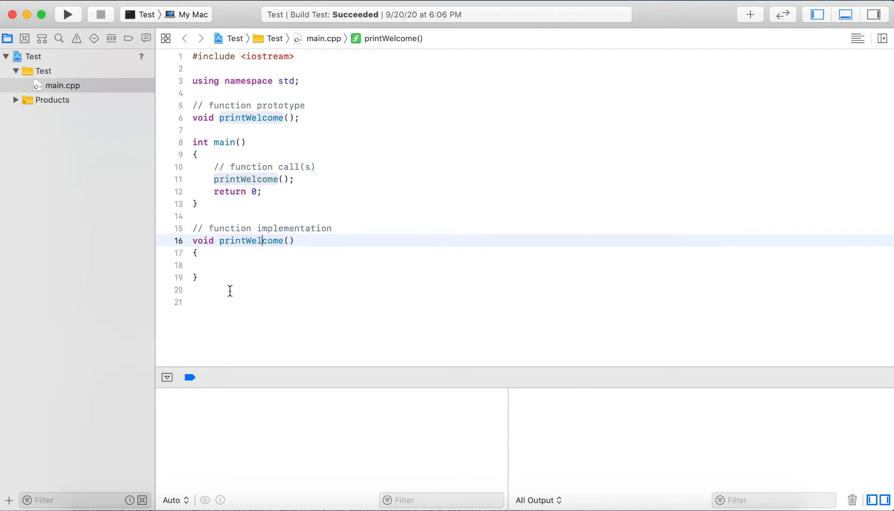
# Make printWelcome output "Welcome!\N" with cout, then build and run the program
pyautogui.click(216, 265)
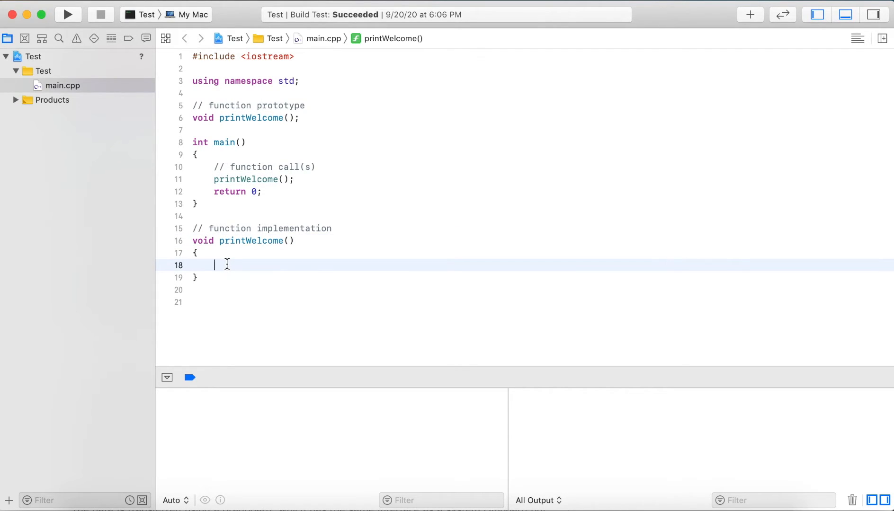
pyautogui.write('cout << "Wel')
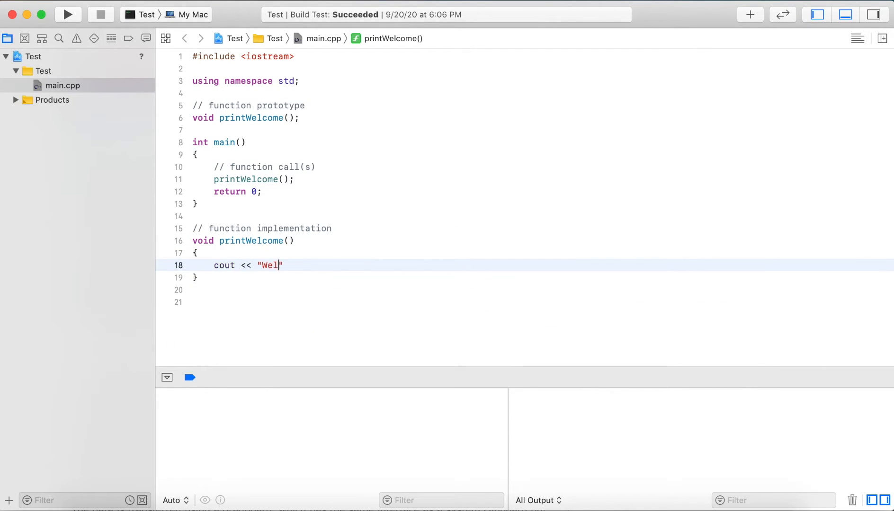
pyautogui.write('come!\\N')
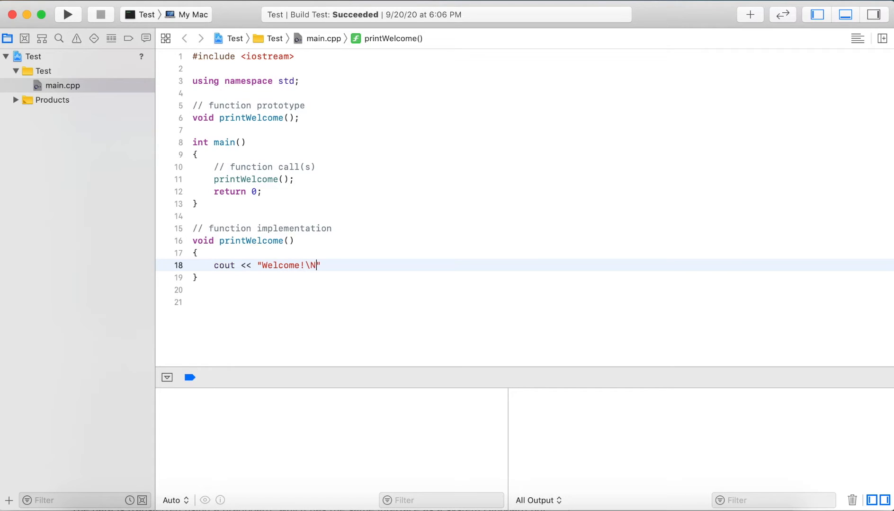
pyautogui.write(';')
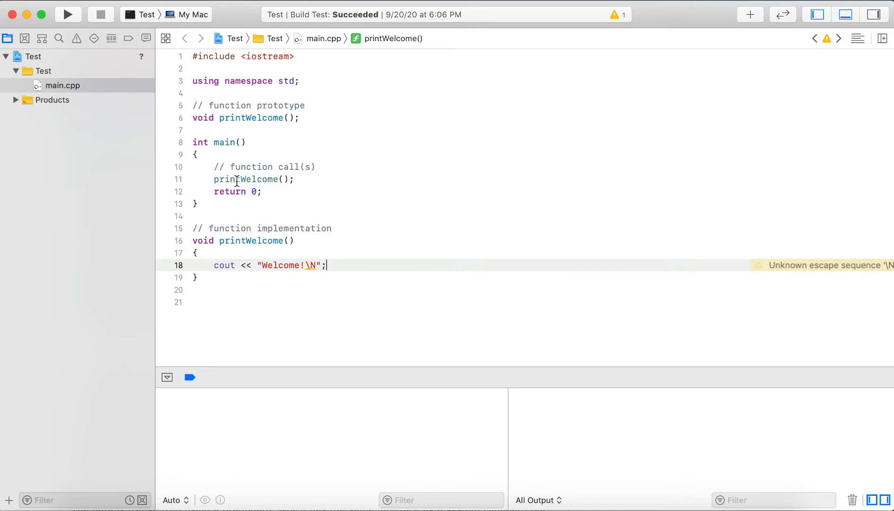
pyautogui.moveTo(87, 27)
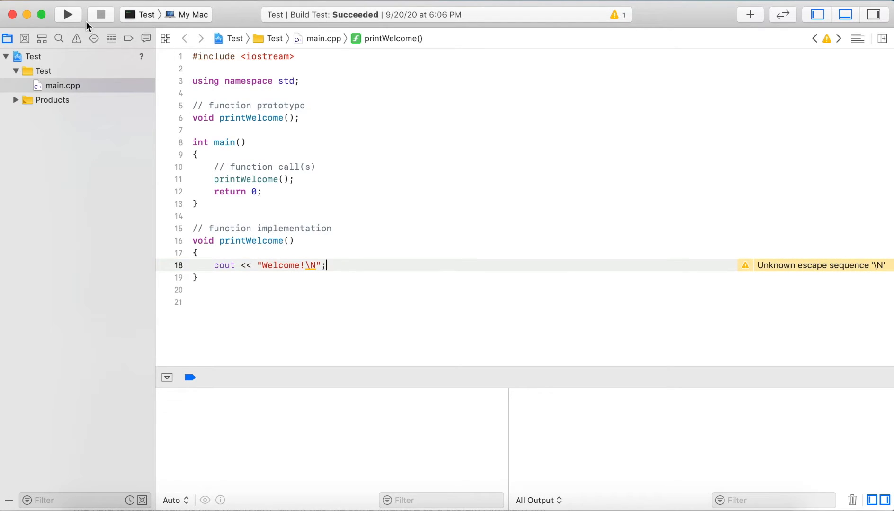
pyautogui.click(68, 14)
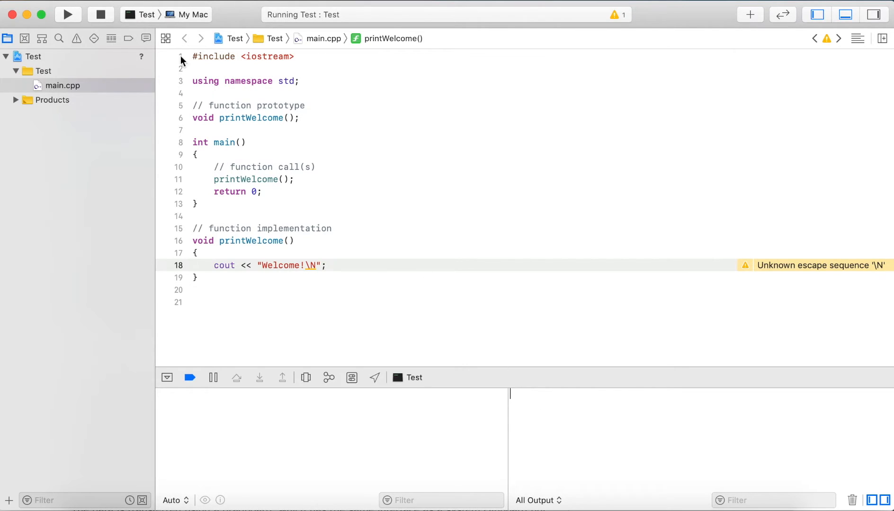
# Fix the escape sequence so the string reads "Welcome!\n" without a warning
pyautogui.click(67, 14)
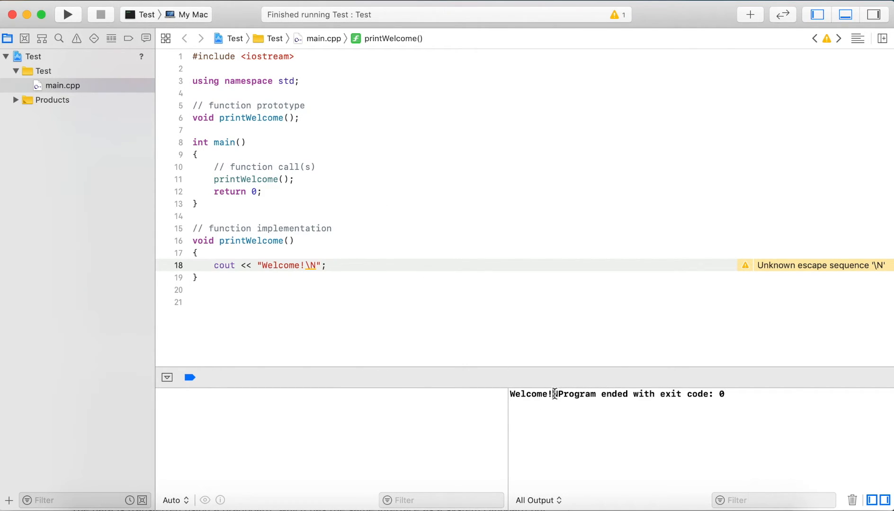
pyautogui.moveTo(316, 263)
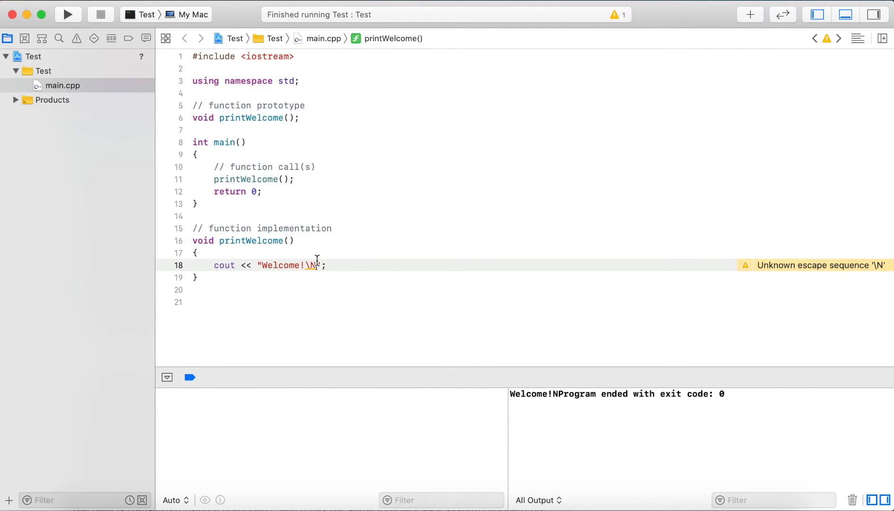
pyautogui.write('s')
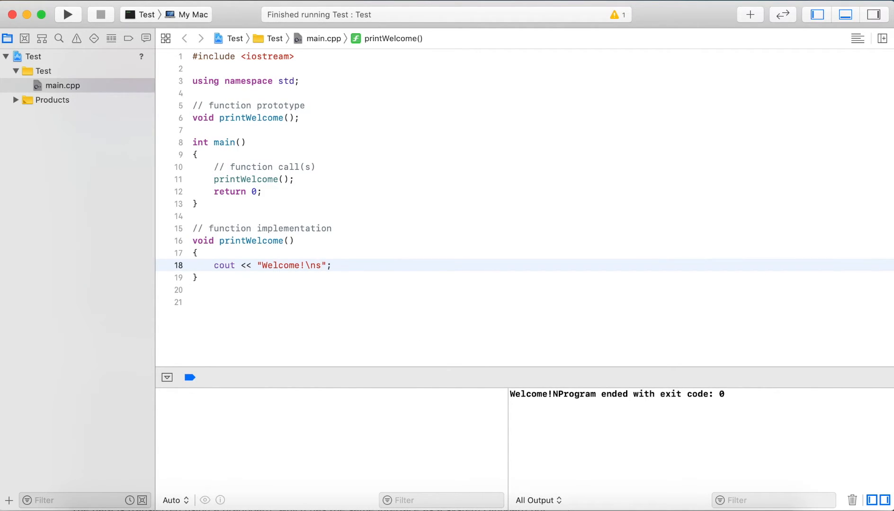
pyautogui.press('Backspace')
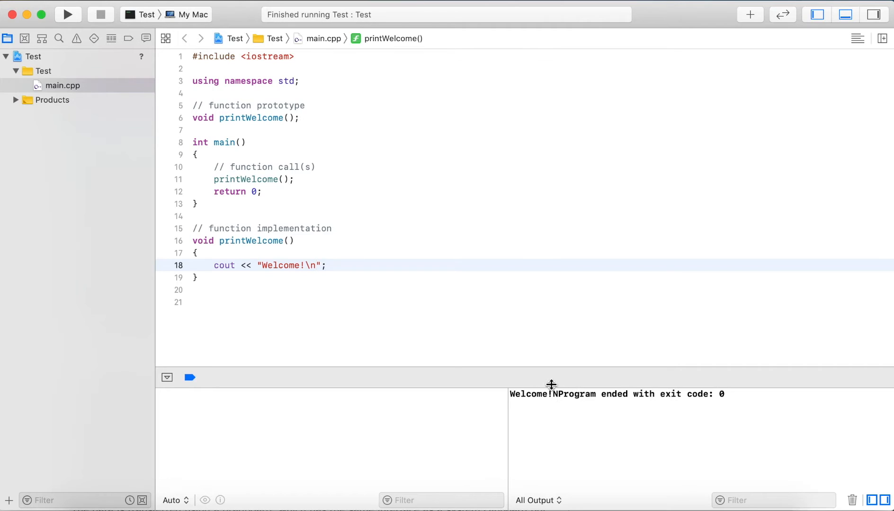
# Comment out the printWelcome() call in main and rerun the program
pyautogui.click(470, 179)
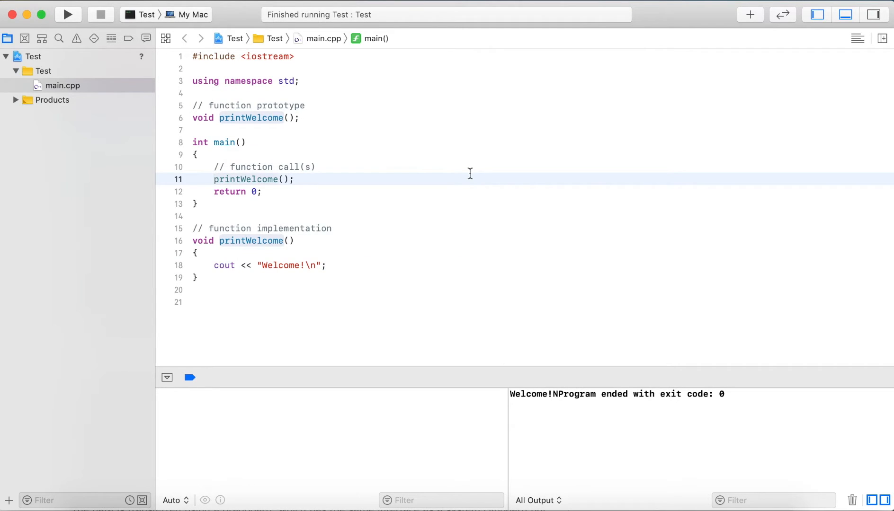
pyautogui.write('//')
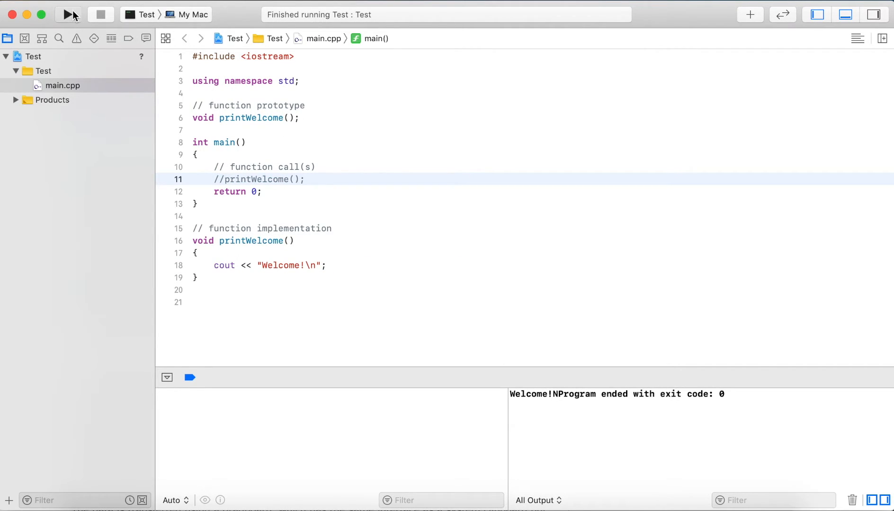
pyautogui.click(68, 14)
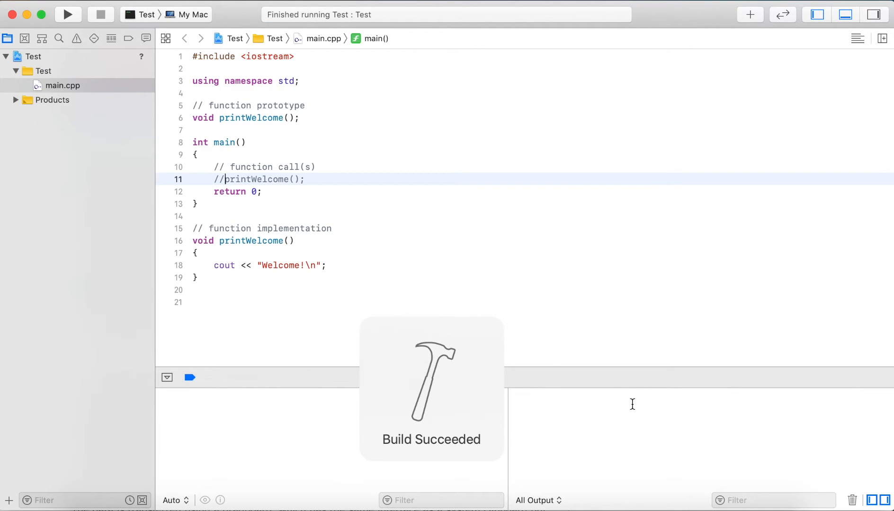
# Toggle the console area off and on, then move the caret back to the code
pyautogui.click(816, 15)
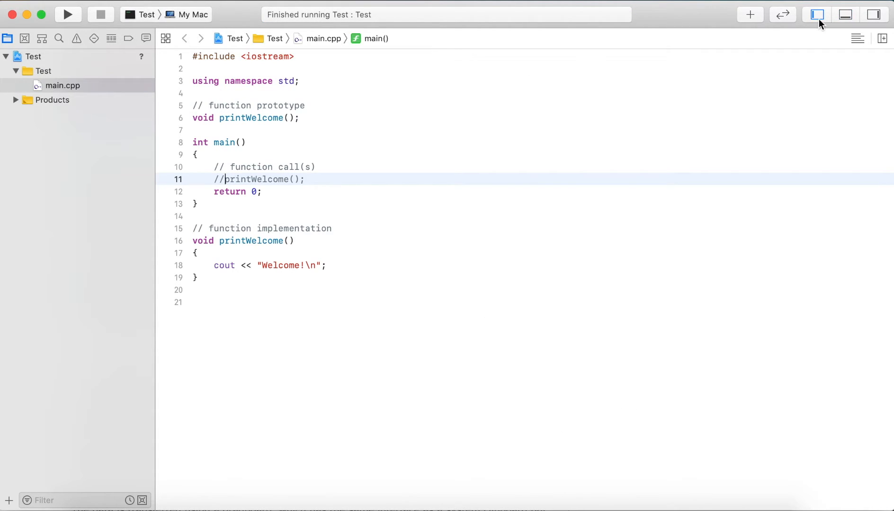
pyautogui.click(846, 14)
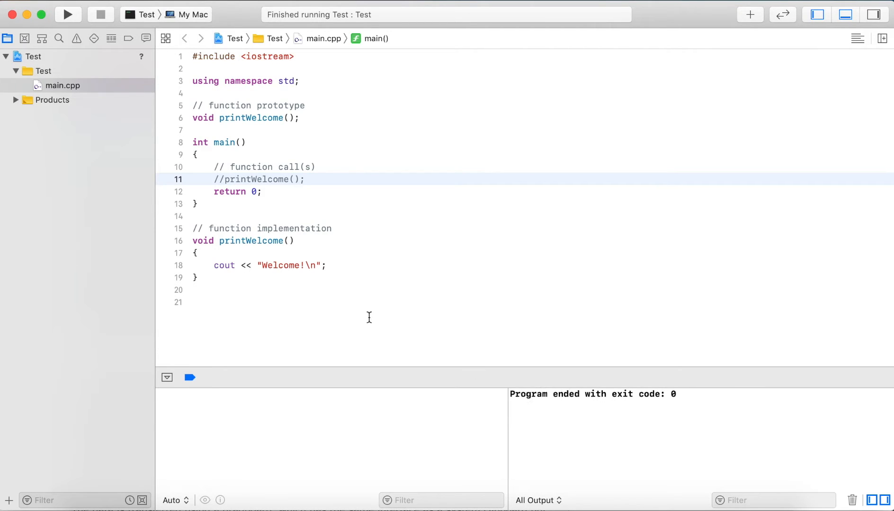
pyautogui.click(266, 266)
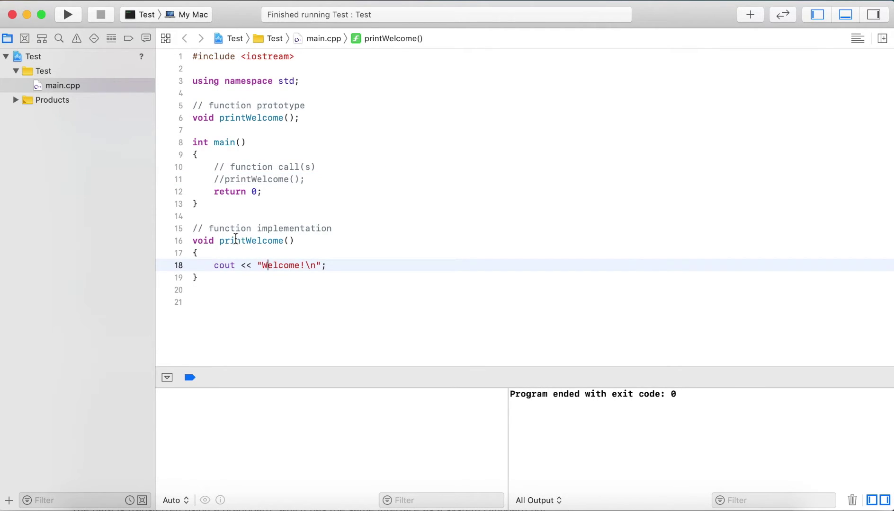
pyautogui.click(224, 179)
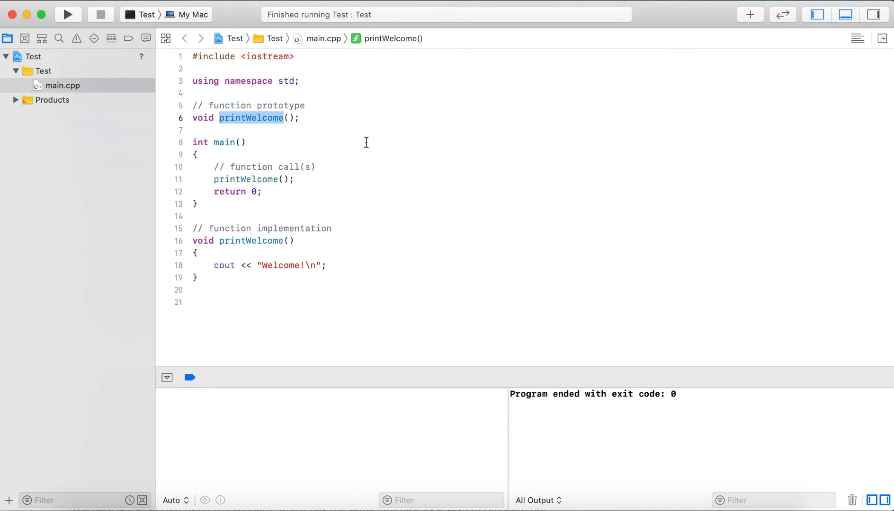
pyautogui.moveTo(268, 118)
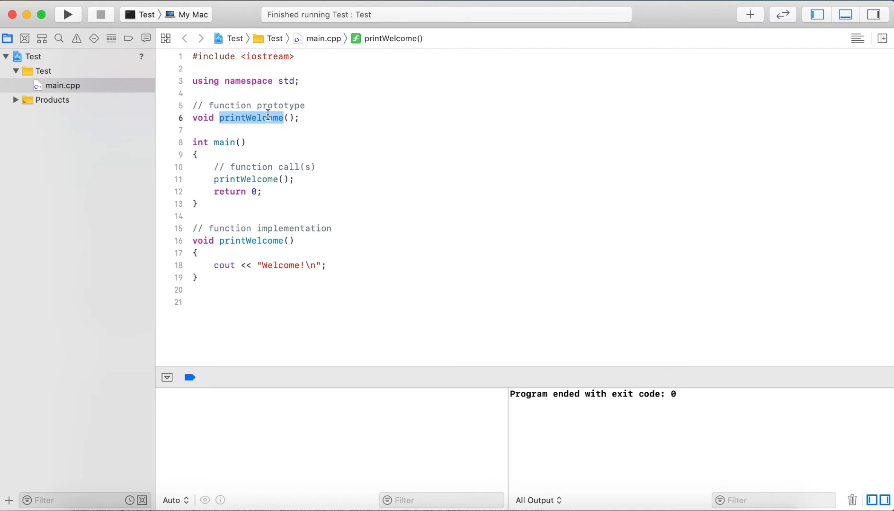
# Move through parts of the printWelcome prototype line to point them out
pyautogui.click(251, 118)
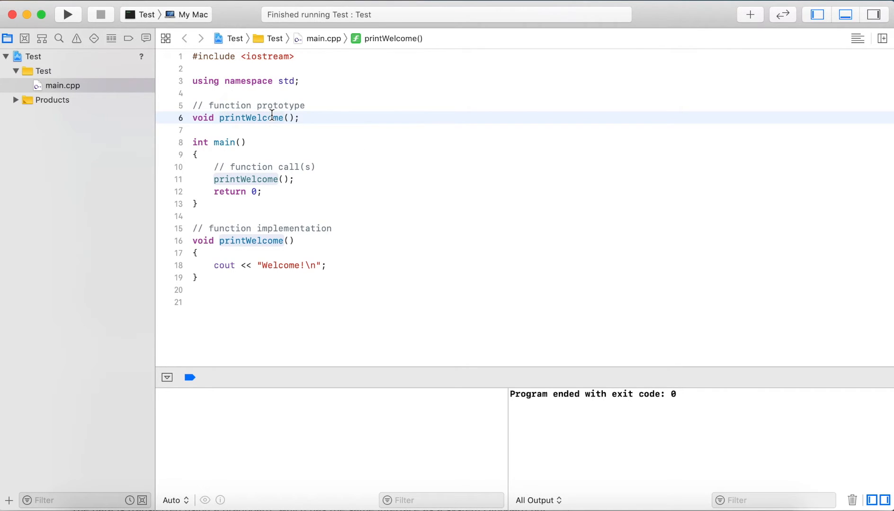
pyautogui.moveTo(279, 118)
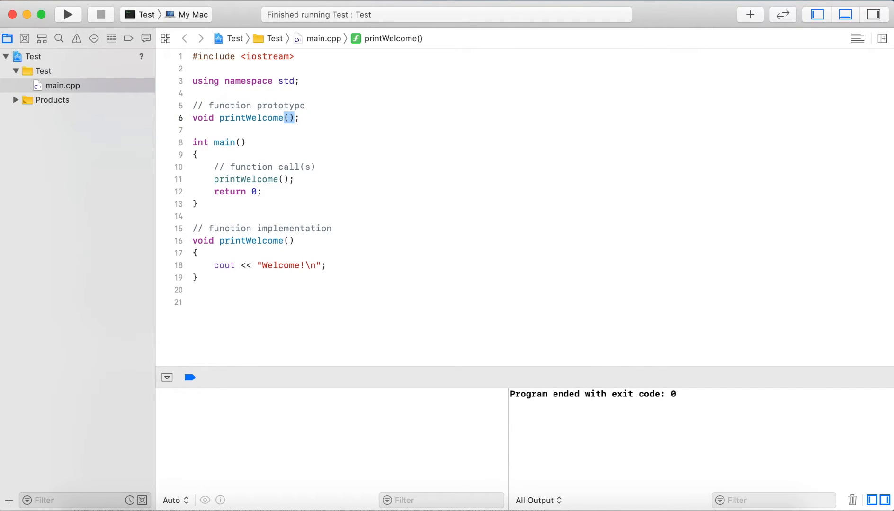
pyautogui.moveTo(586, 138)
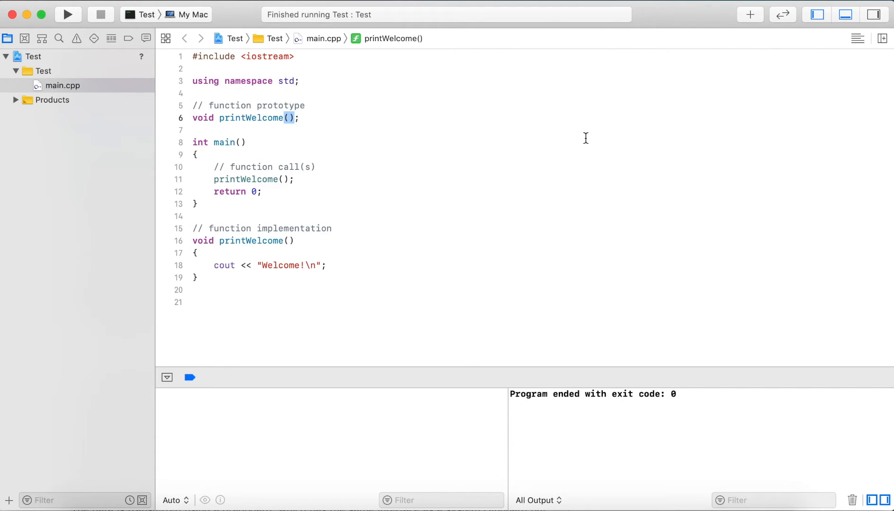
pyautogui.click(303, 119)
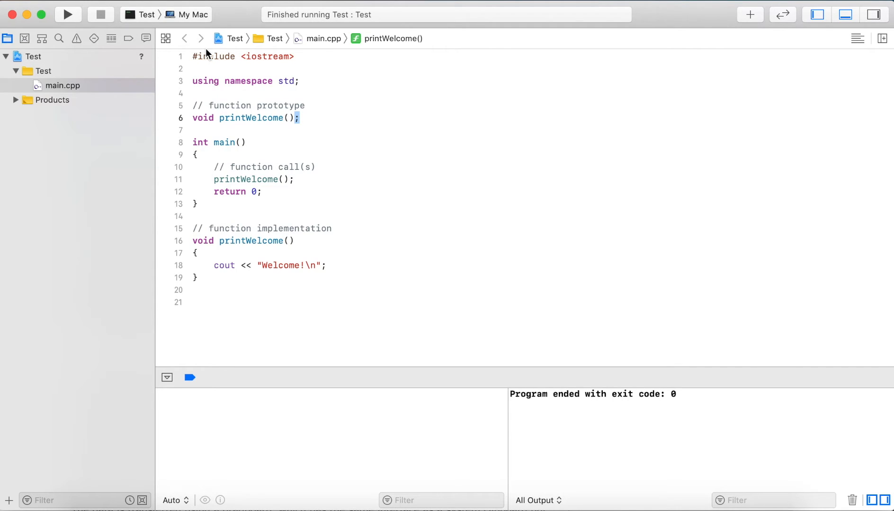
pyautogui.moveTo(280, 111)
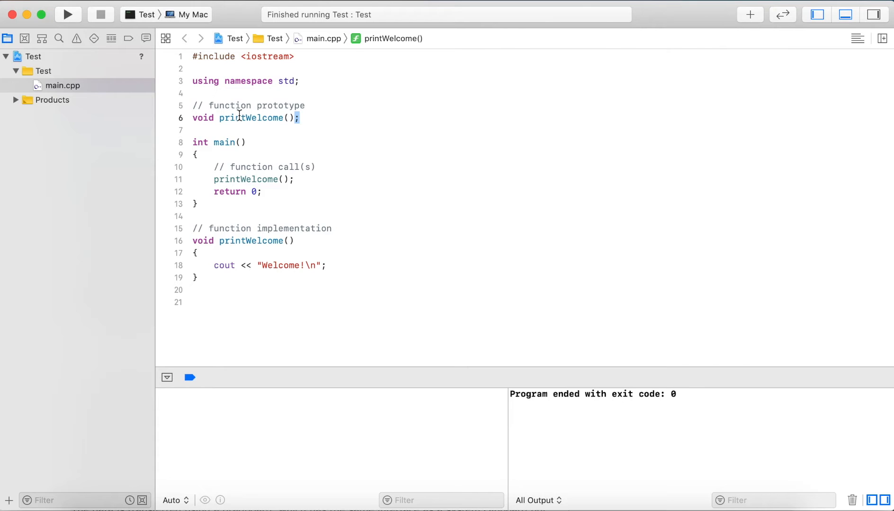
pyautogui.doubleClick(250, 118)
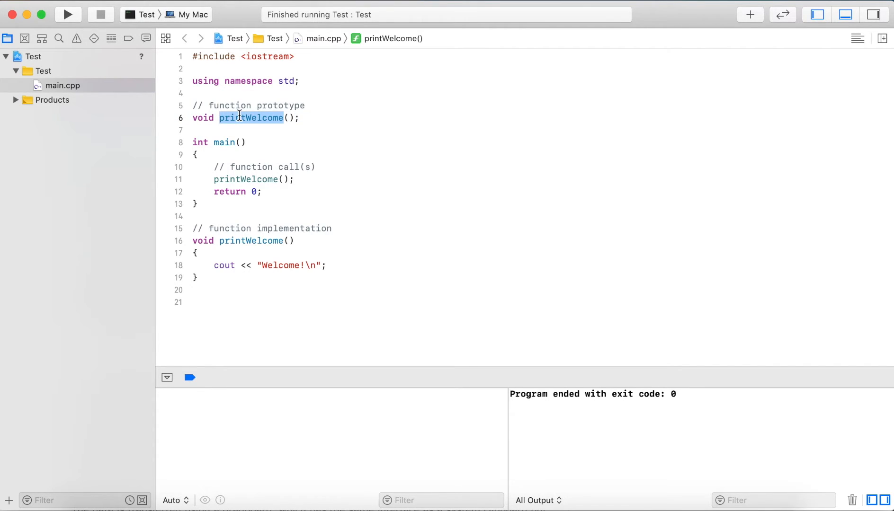
pyautogui.moveTo(237, 129)
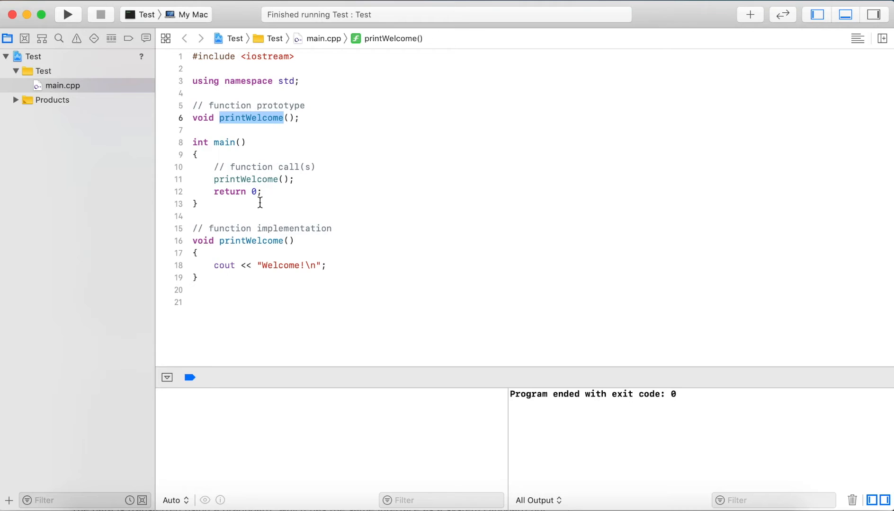
pyautogui.moveTo(276, 240)
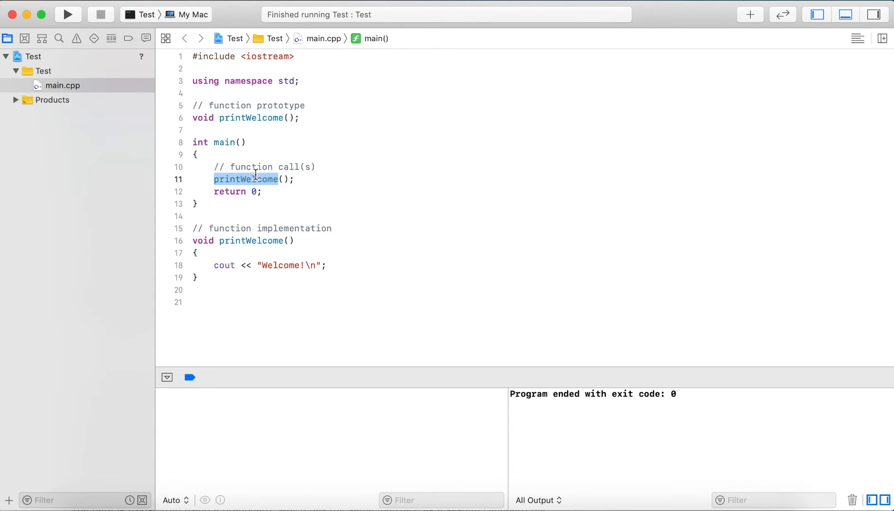
pyautogui.moveTo(268, 179)
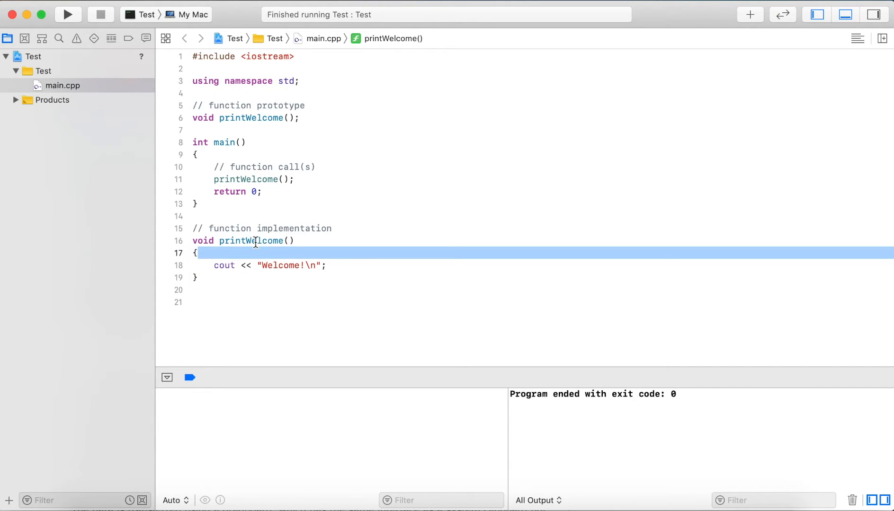
pyautogui.click(230, 191)
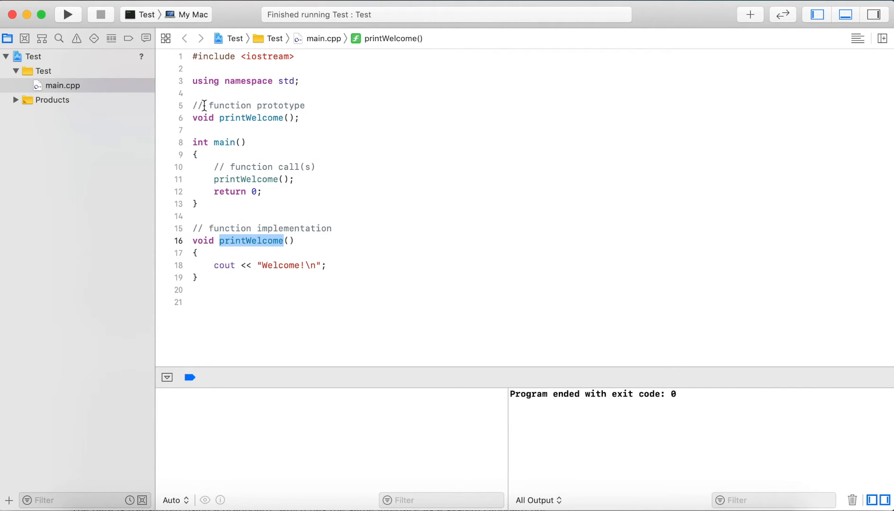
pyautogui.click(205, 118)
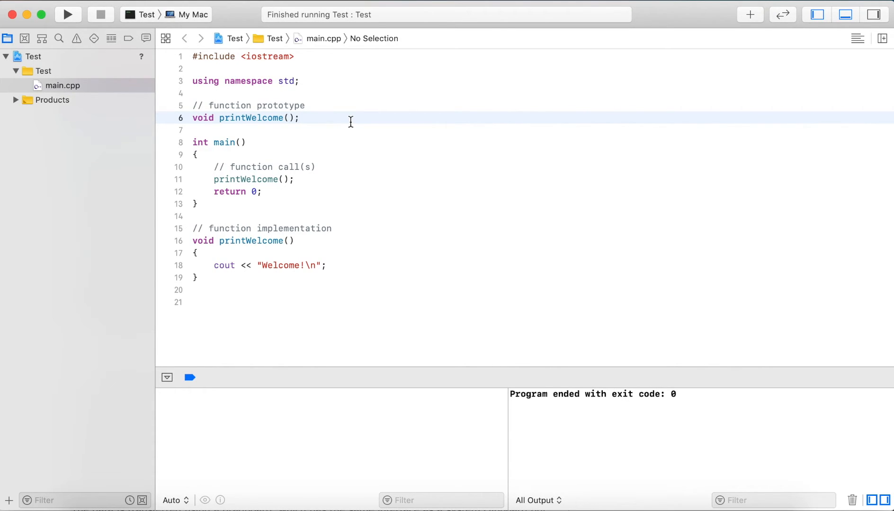
pyautogui.click(301, 119)
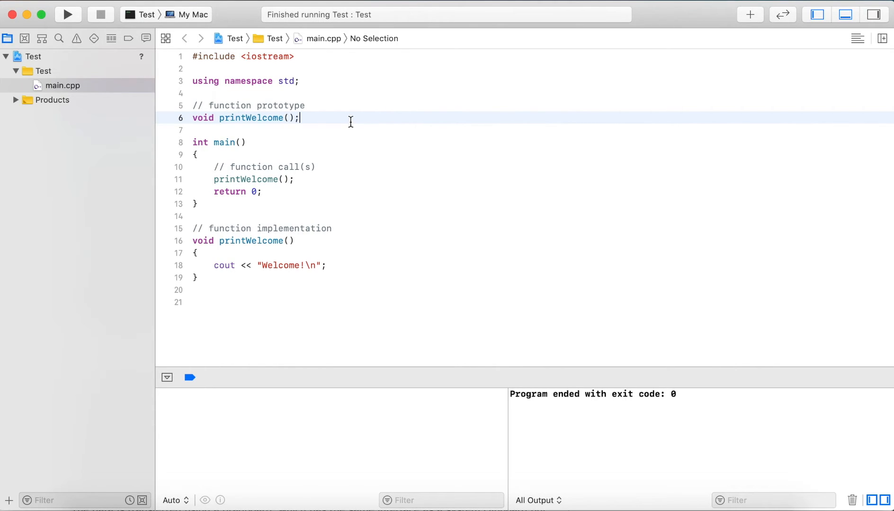
pyautogui.moveTo(289, 107)
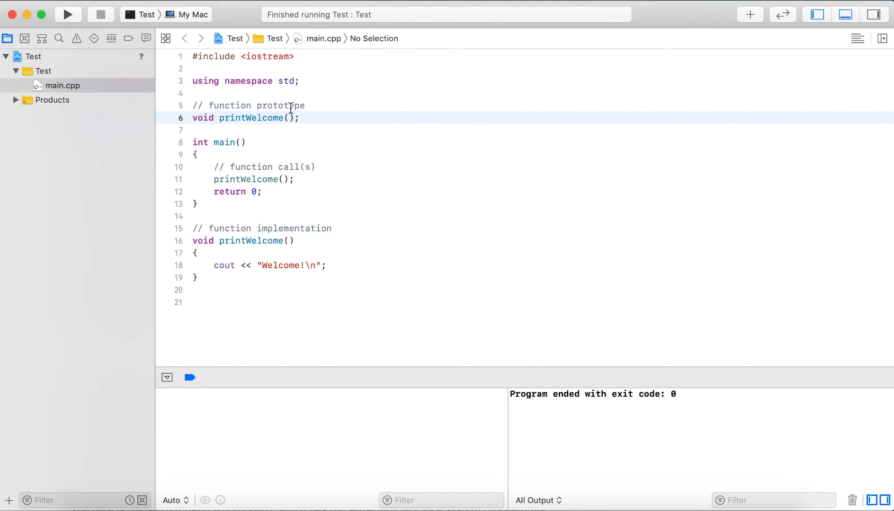
pyautogui.moveTo(304, 121)
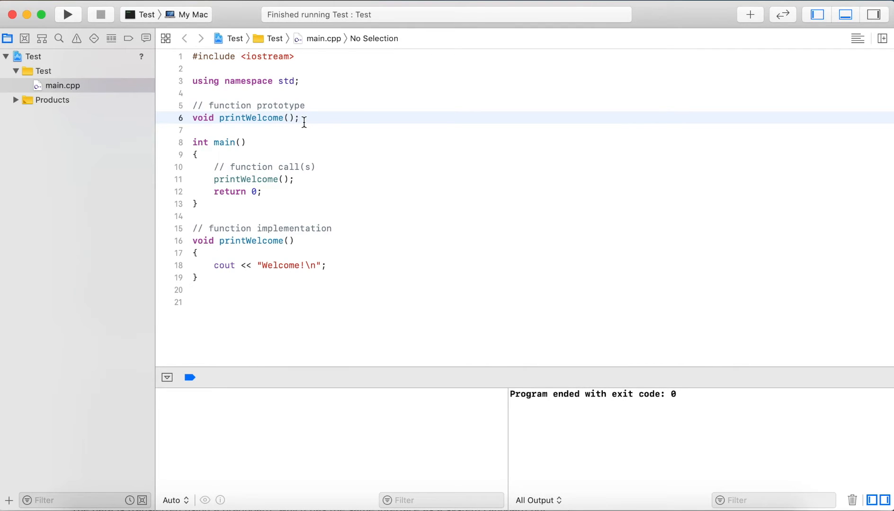
pyautogui.moveTo(336, 251)
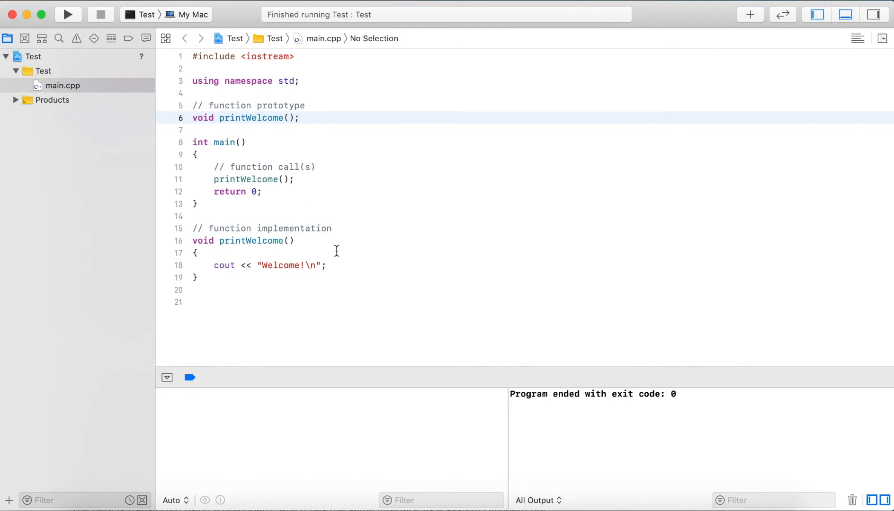
# Add cout lines printing "This is a function\n" and "This is fun\n" in printWelcome
pyautogui.write('cout')
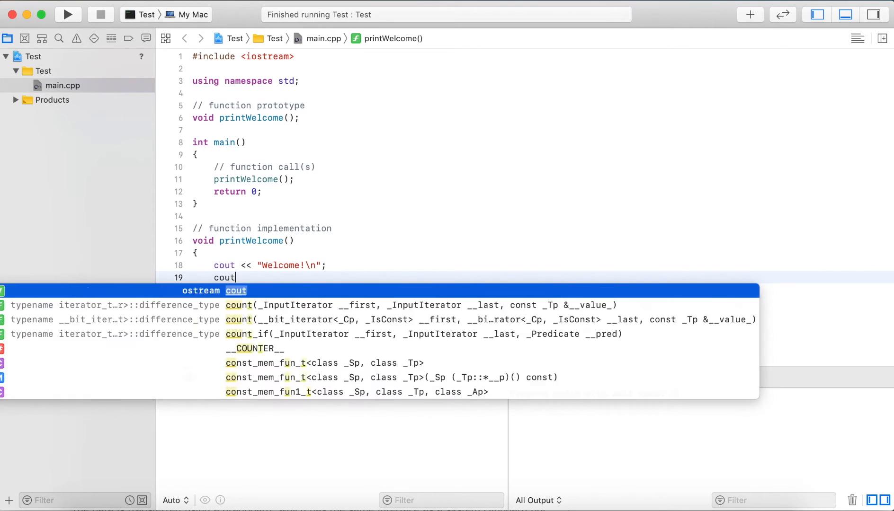
pyautogui.write('<< "')
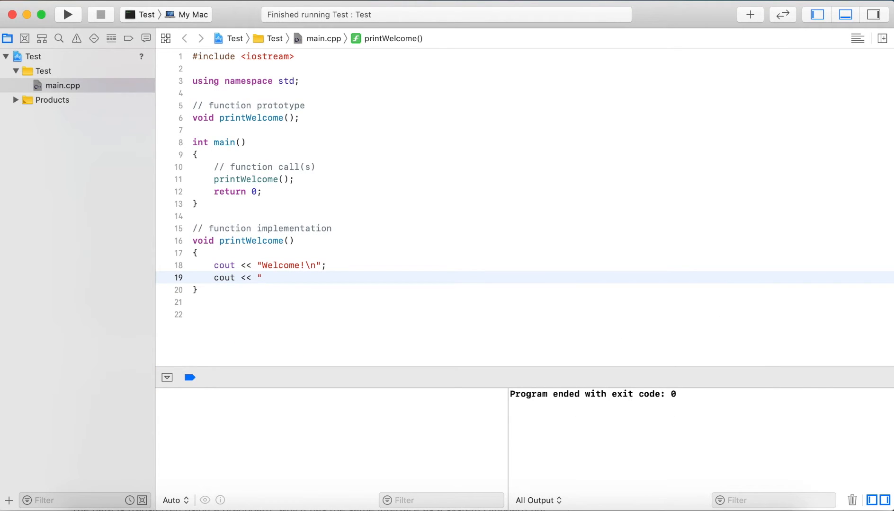
pyautogui.write('This is a fu')
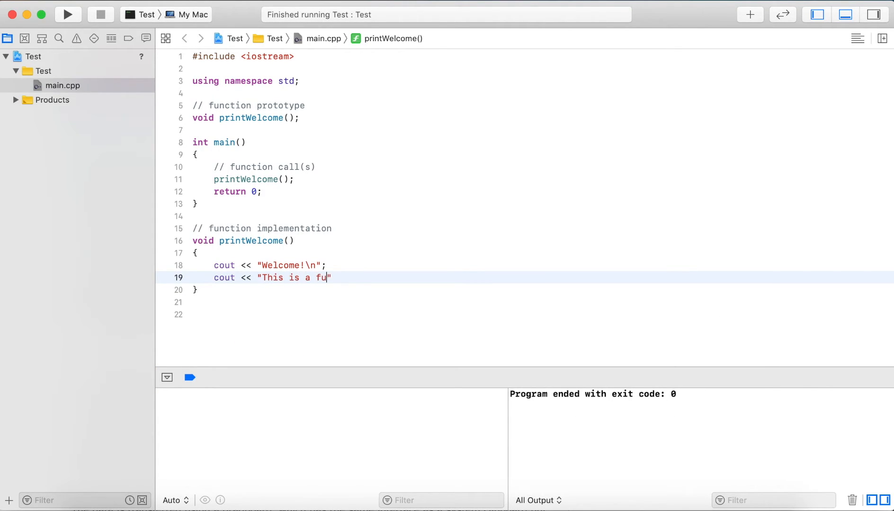
pyautogui.write('nction\\n";')
pyautogui.write('cout <<')
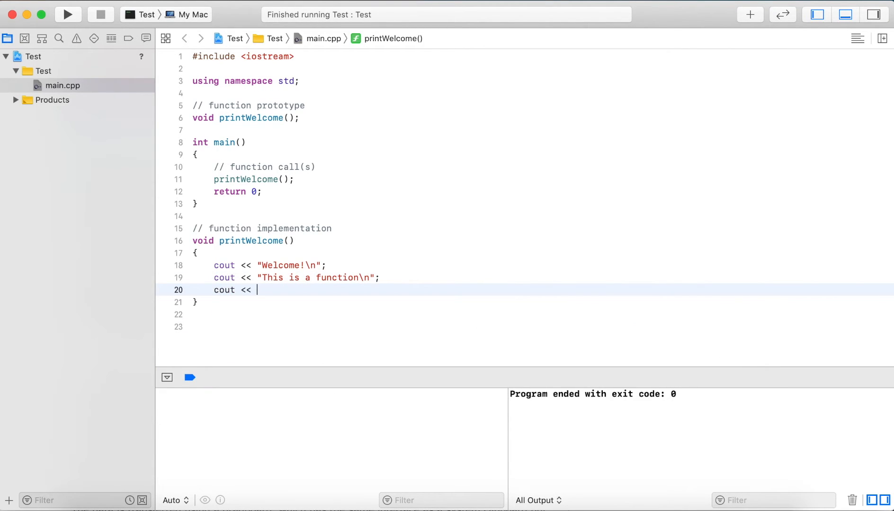
pyautogui.write('"This is fun"')
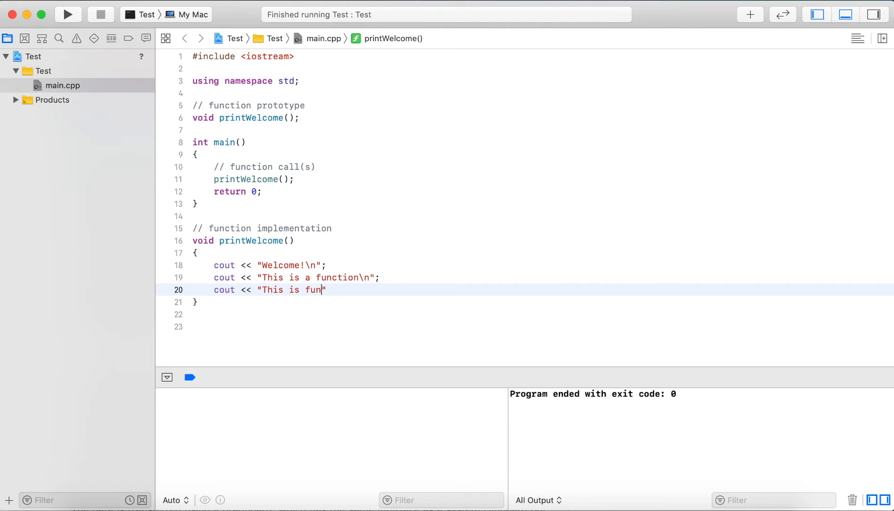
pyautogui.press('Backspace')
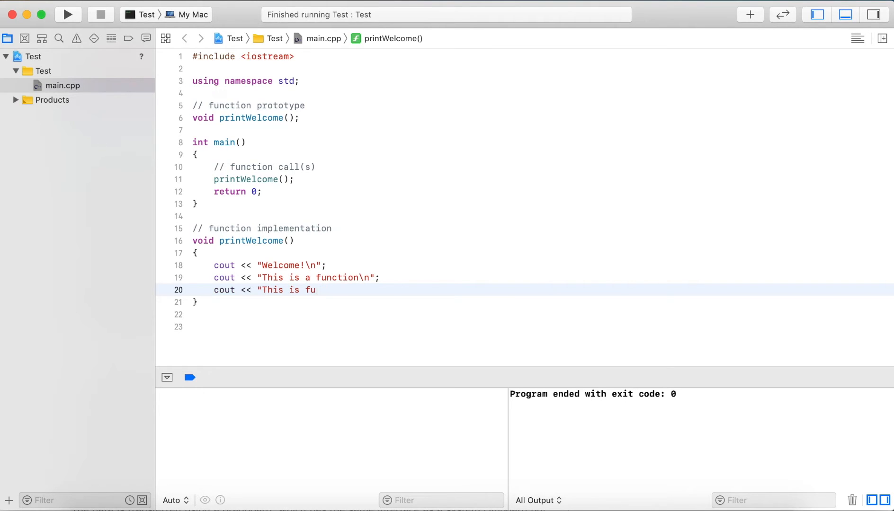
pyautogui.write('n\\n";')
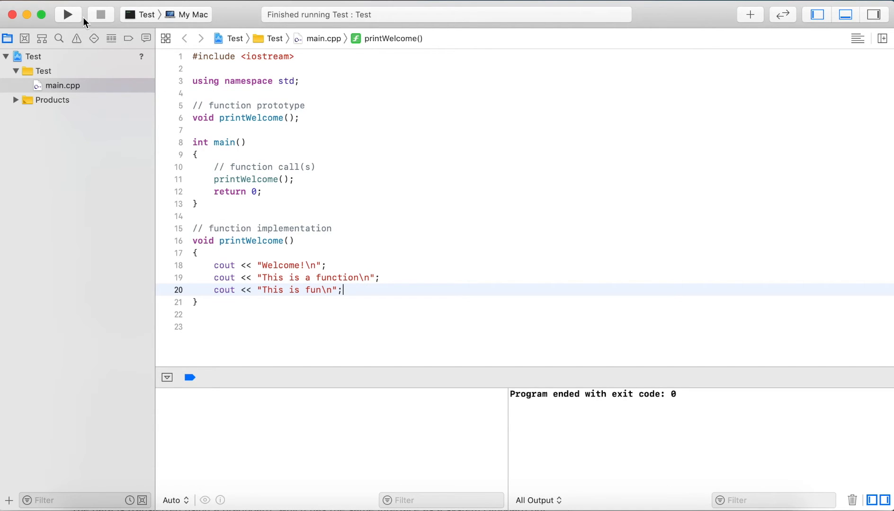
# Run the program to print all three lines, then highlight the printWelcome call in main
pyautogui.click(68, 14)
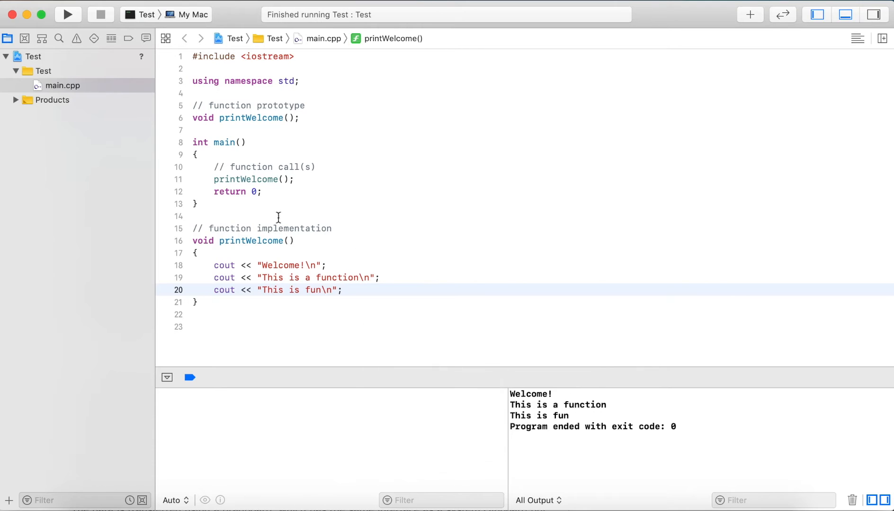
pyautogui.doubleClick(245, 179)
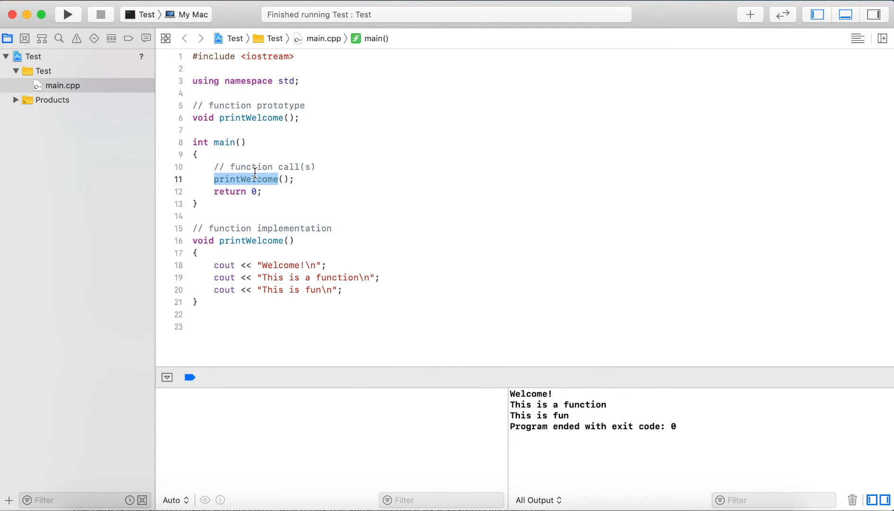
pyautogui.moveTo(256, 175)
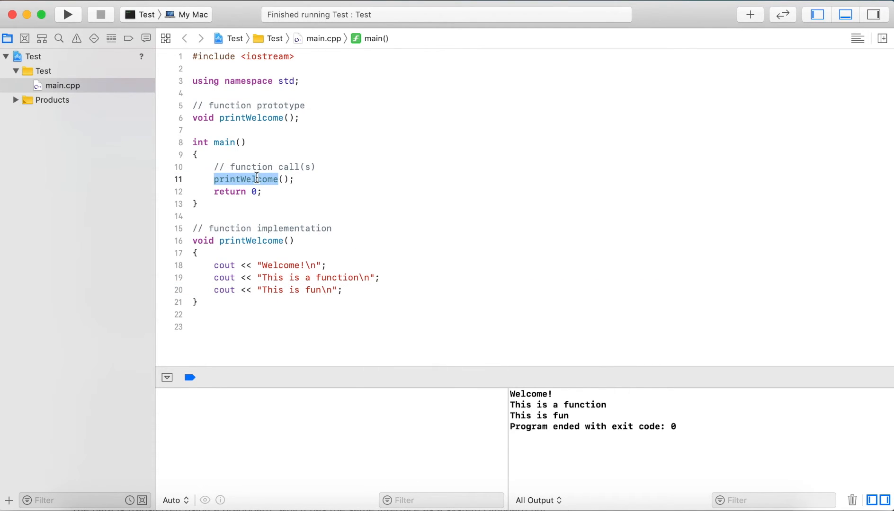
pyautogui.moveTo(258, 239)
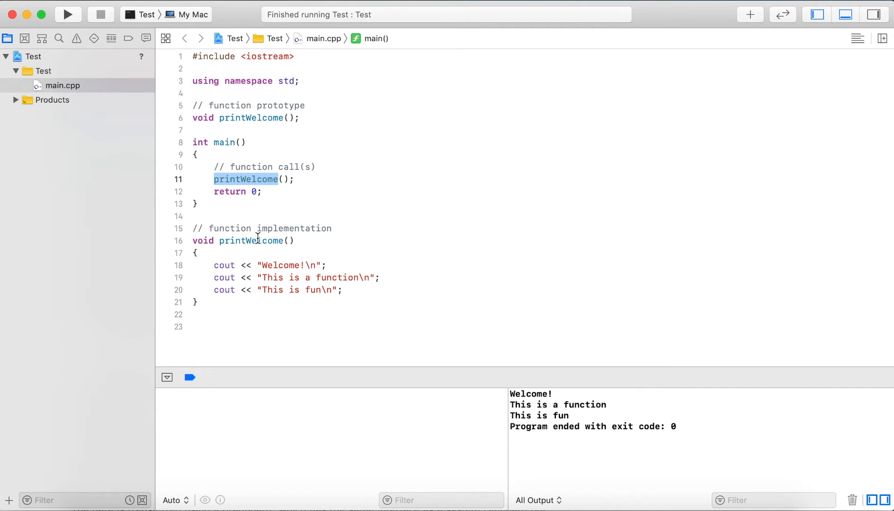
pyautogui.moveTo(258, 179)
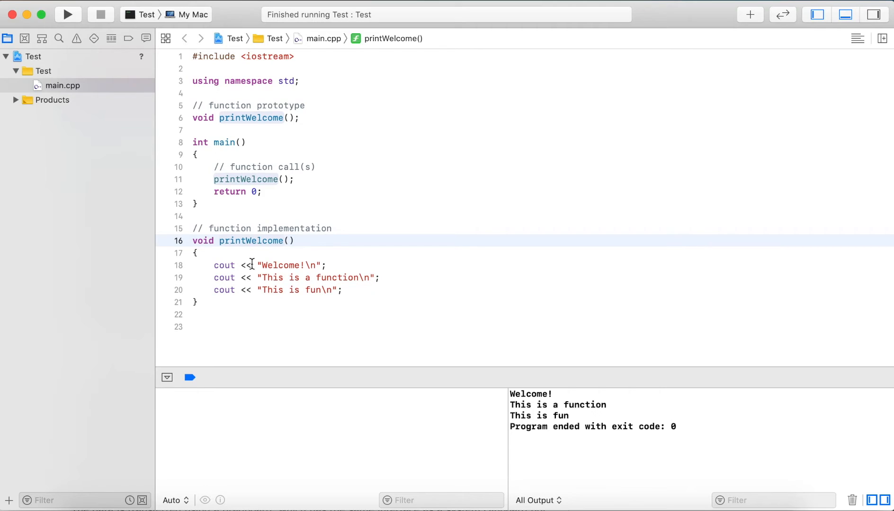
pyautogui.moveTo(274, 290)
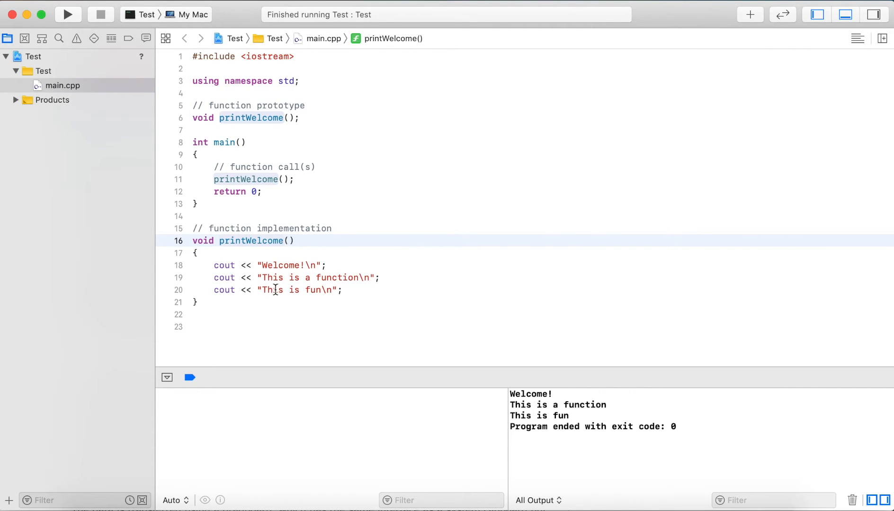
pyautogui.click(197, 302)
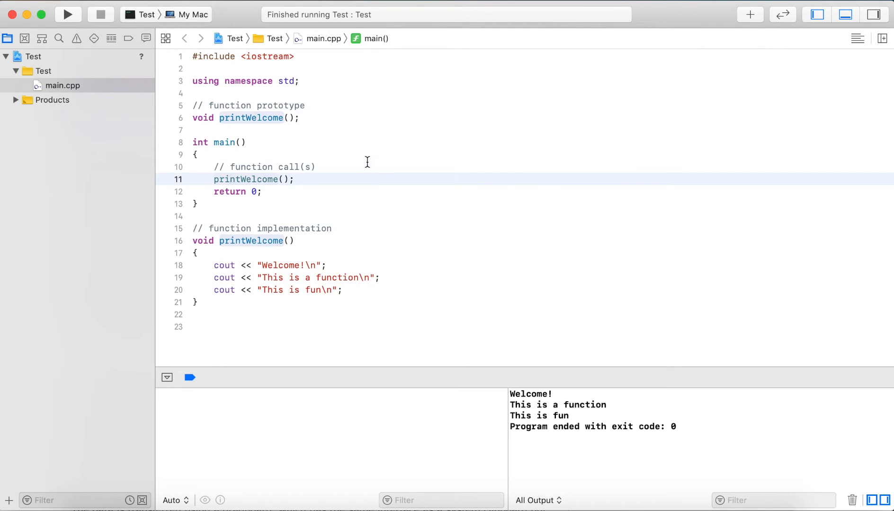
# Print "before function\n" and "after function\n" around the printWelcome call in main and rerun
pyautogui.write('cout <')
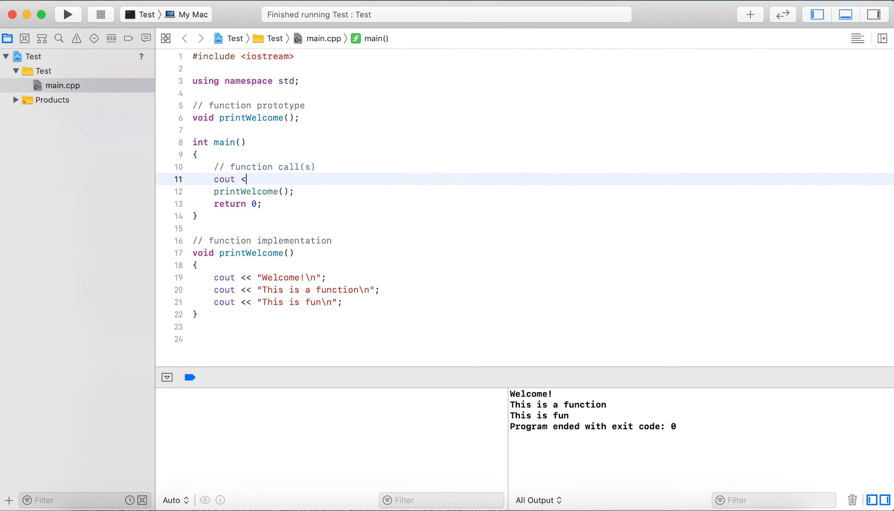
pyautogui.write('< "before func"')
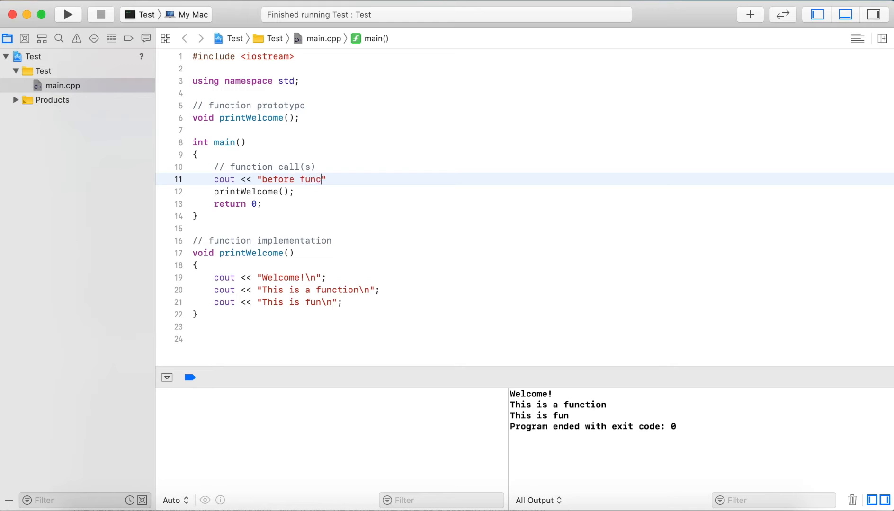
pyautogui.write('tion\\n";')
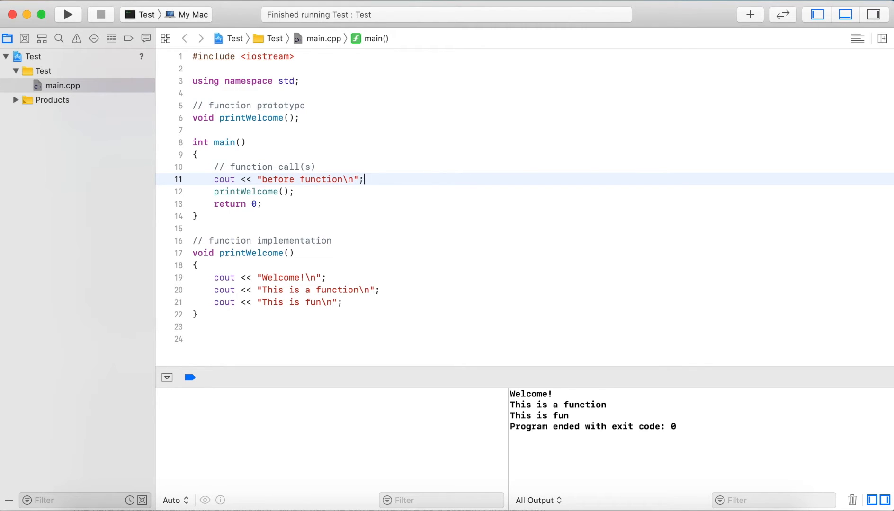
pyautogui.write('cout <<')
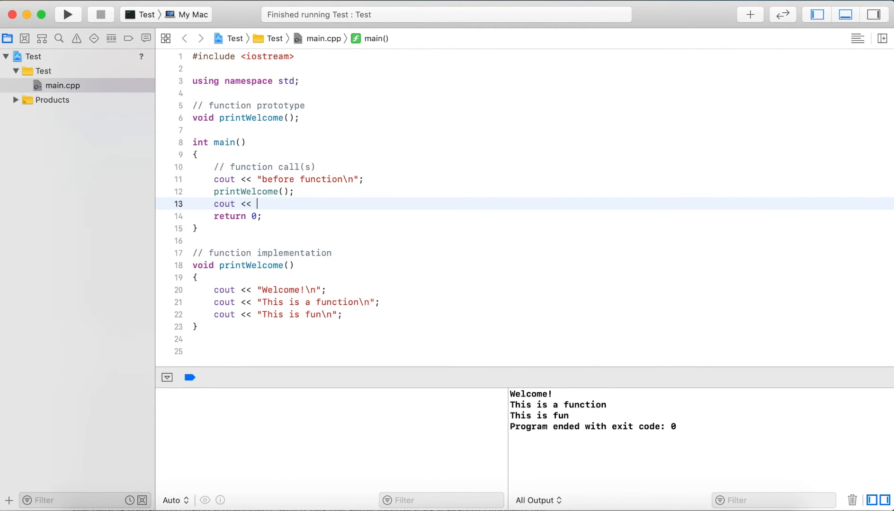
pyautogui.write('"after functio"')
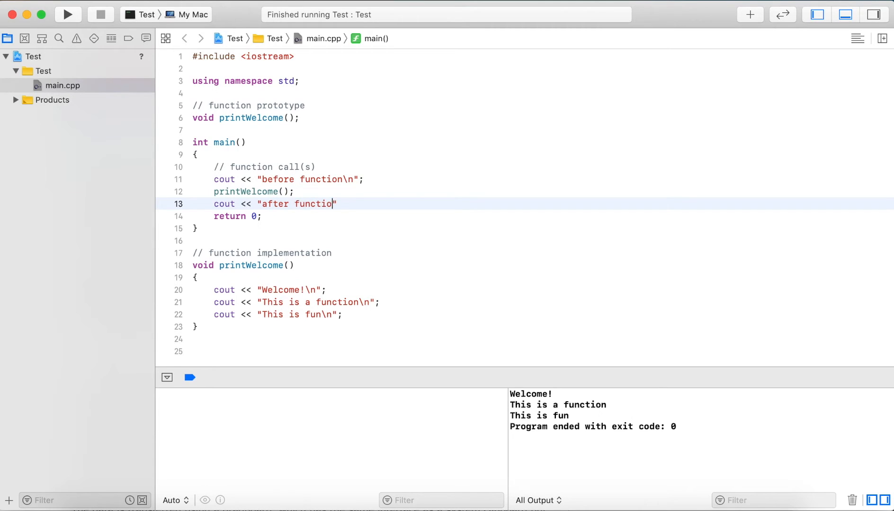
pyautogui.write('n\\n";')
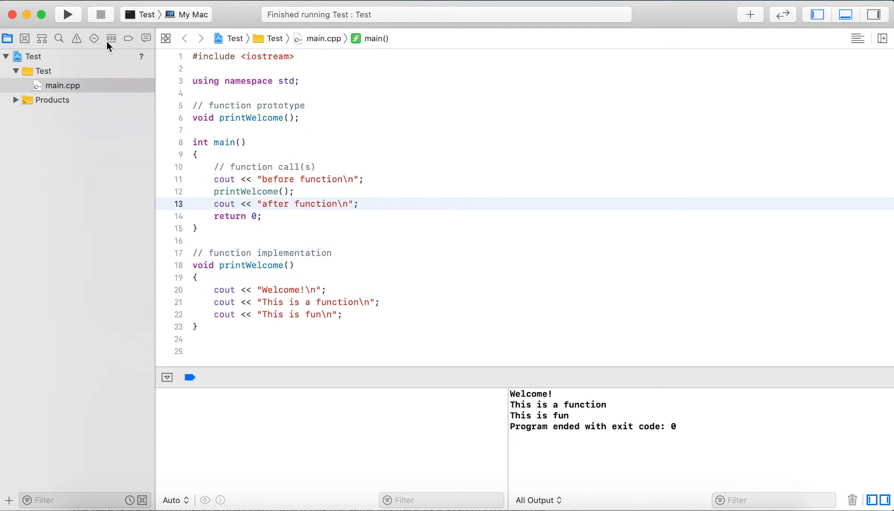
pyautogui.click(67, 14)
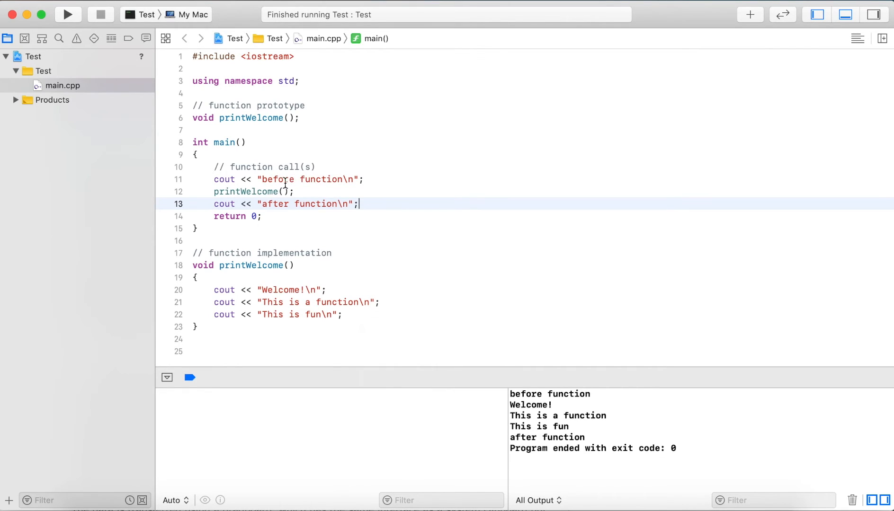
# Add a blank line after the 'after function' output statement in main
pyautogui.click(245, 192)
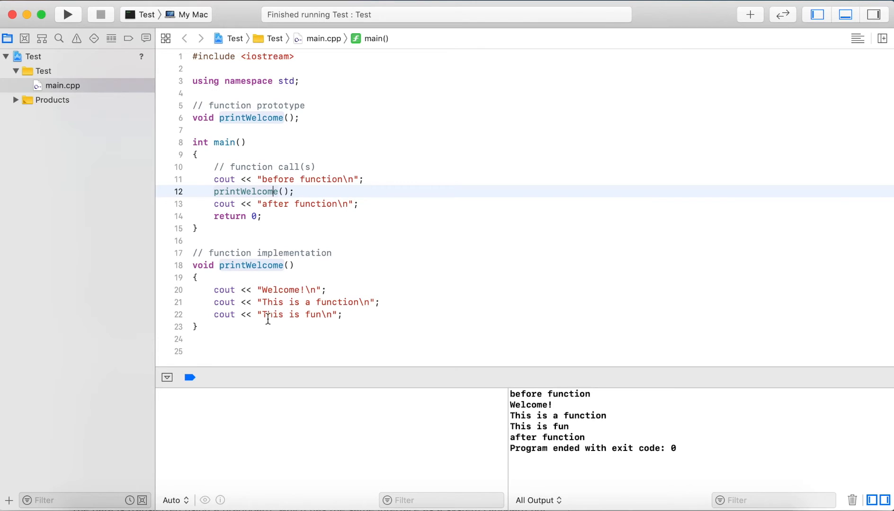
pyautogui.click(365, 204)
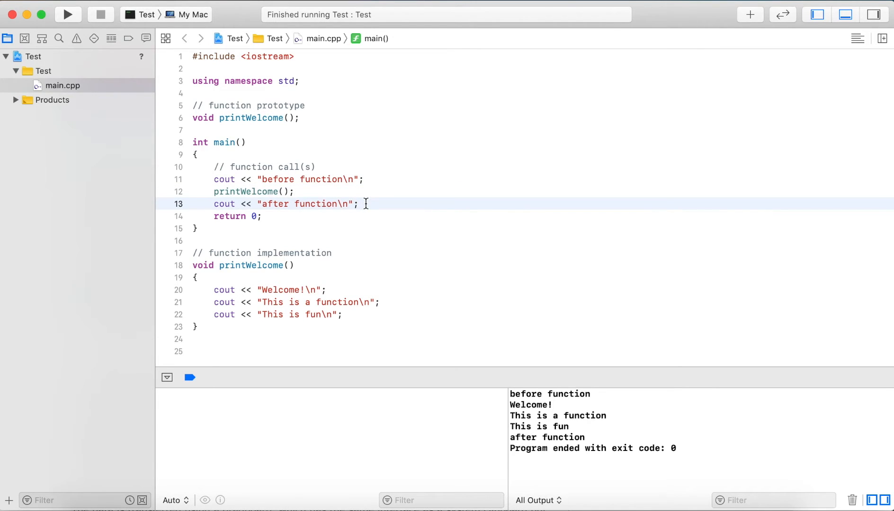
pyautogui.press('return')
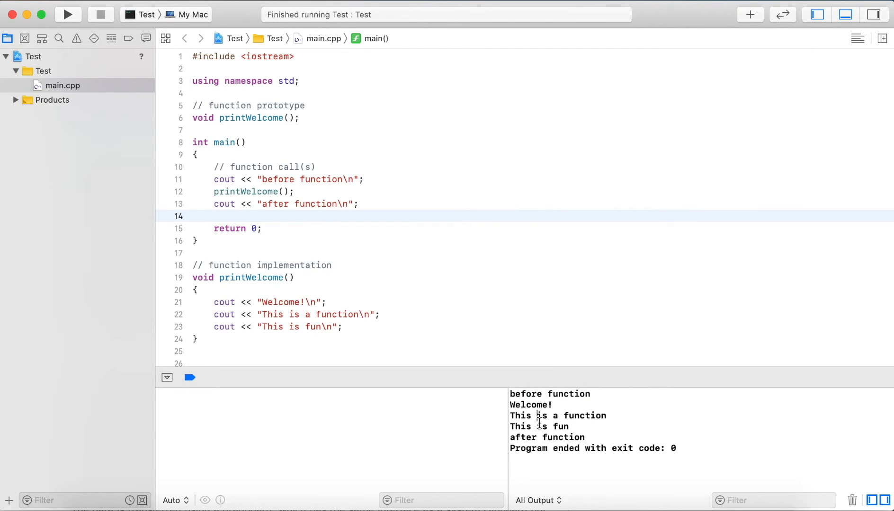
# Add a blank line after the first printWelcome() call in main
pyautogui.doubleClick(547, 438)
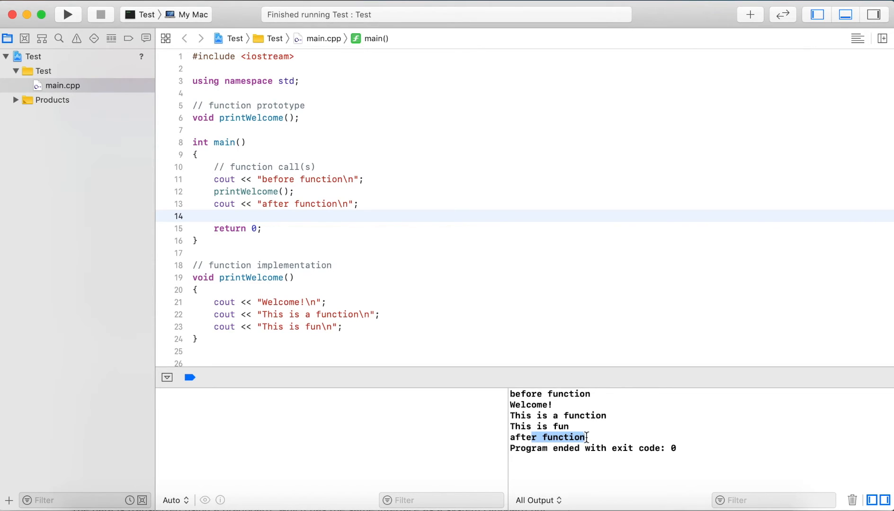
pyautogui.click(294, 191)
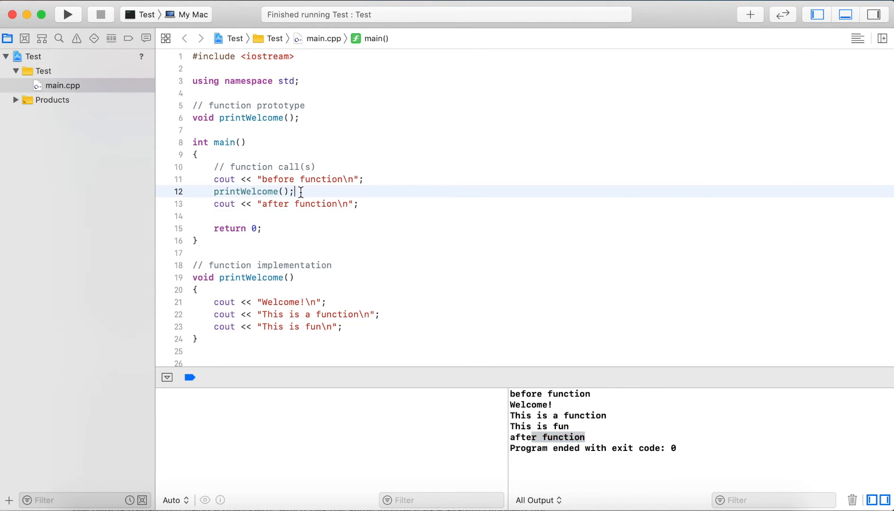
pyautogui.press('return')
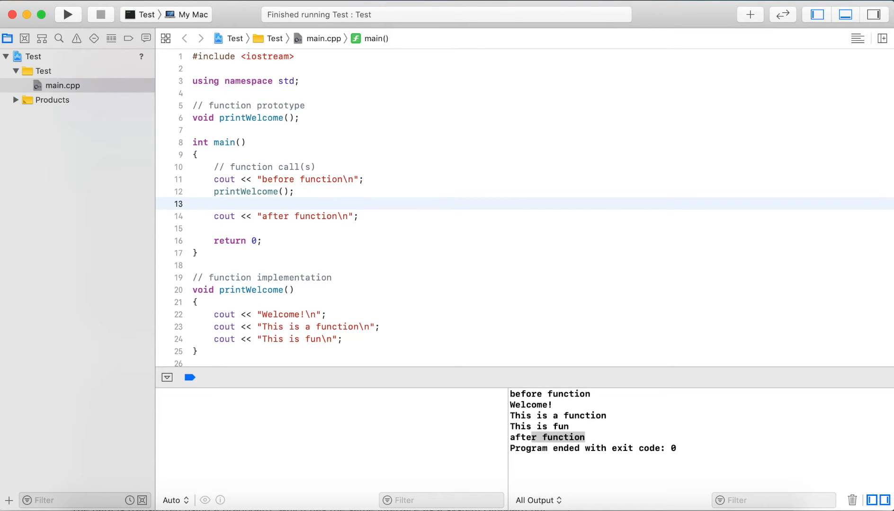
# Add printWelcome(); calls before and after the 'after function' line, then build and run
pyautogui.write('printWelcome();')
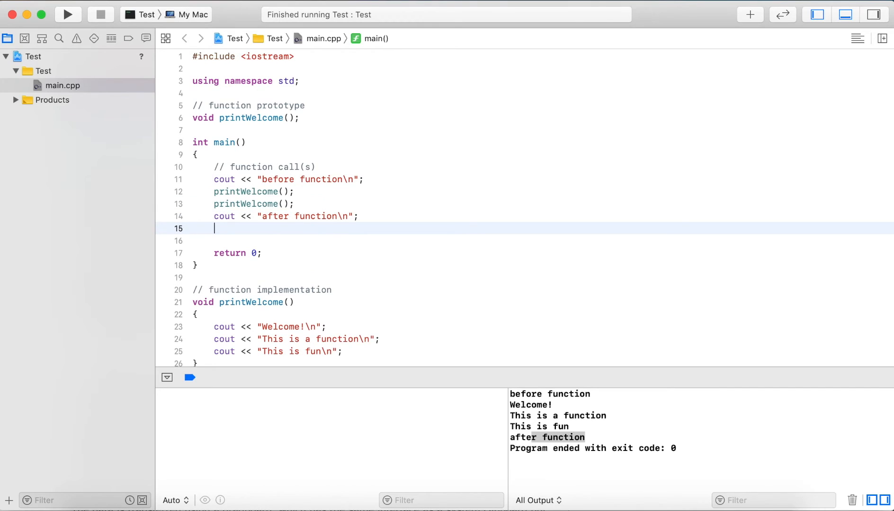
pyautogui.write('printWelcome()')
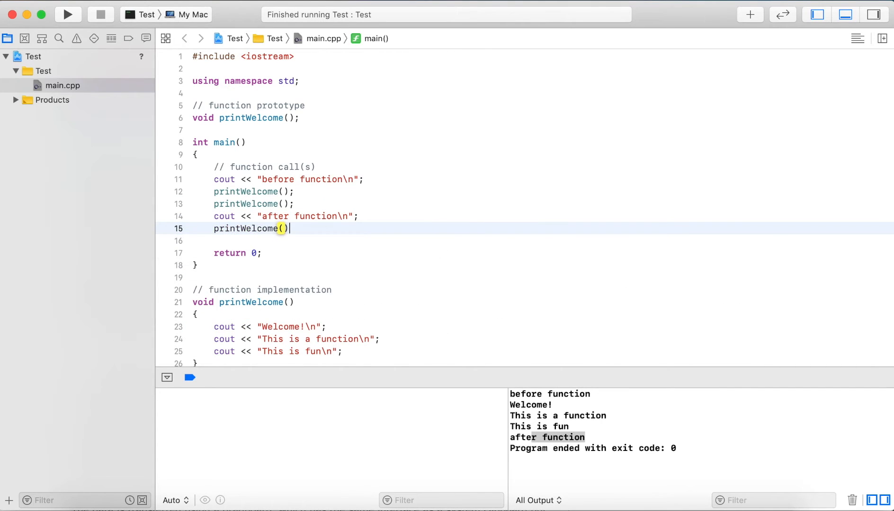
pyautogui.write(';')
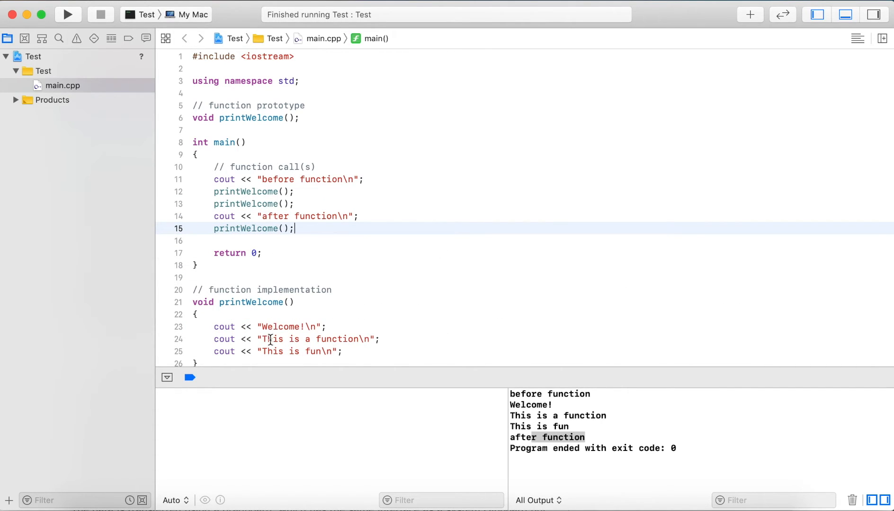
pyautogui.moveTo(268, 184)
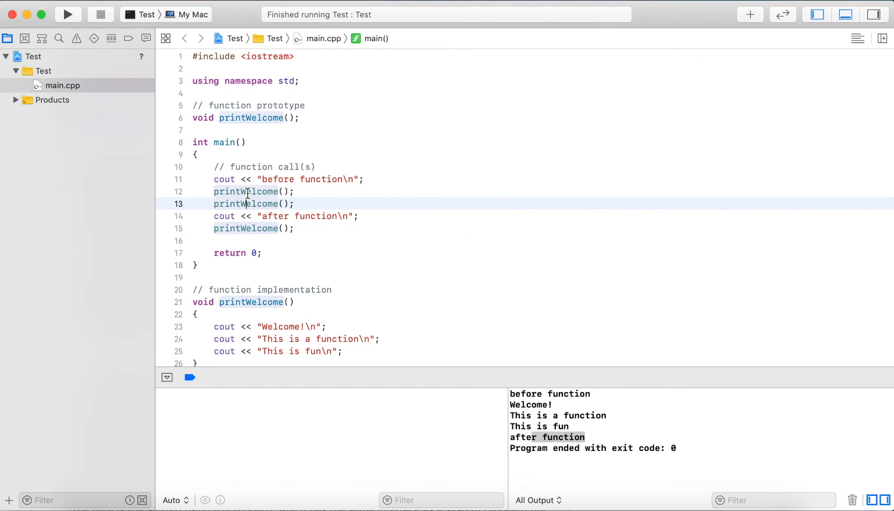
pyautogui.click(67, 14)
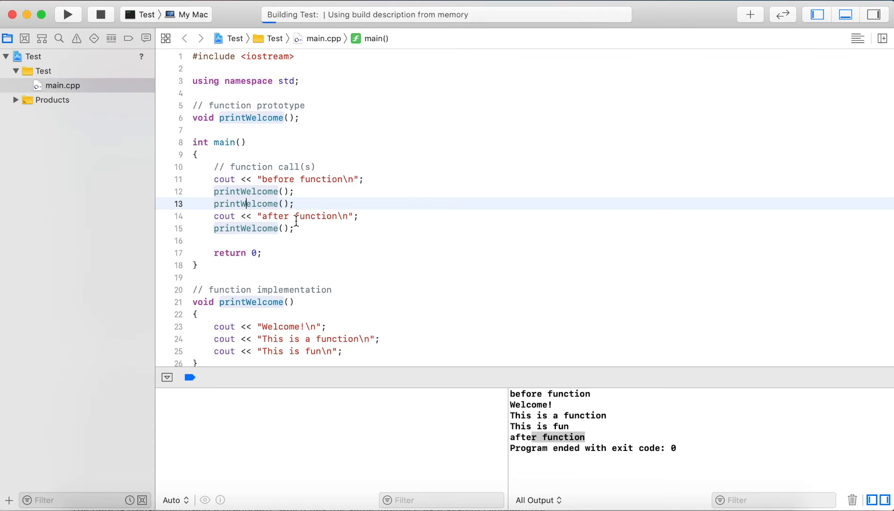
# Review the console output: welcome block three times around 'after function', ending with exit code 0
pyautogui.click(67, 14)
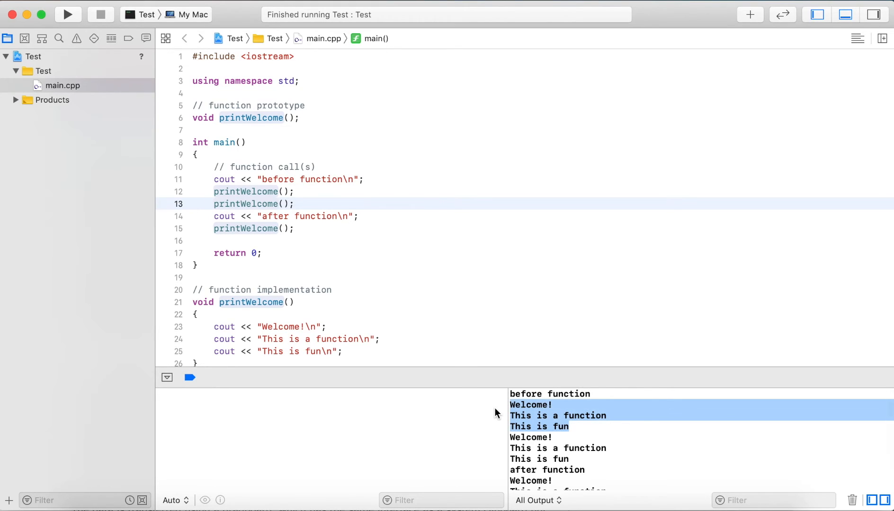
pyautogui.moveTo(531, 436)
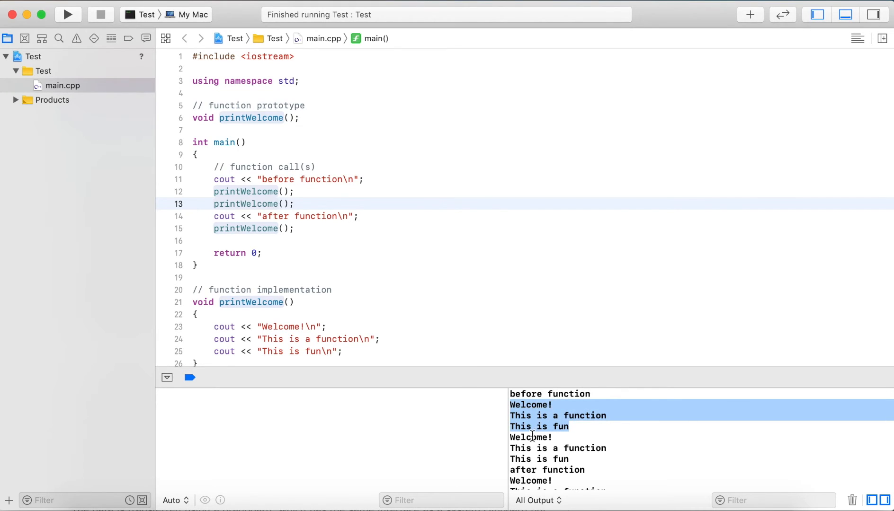
pyautogui.click(575, 448)
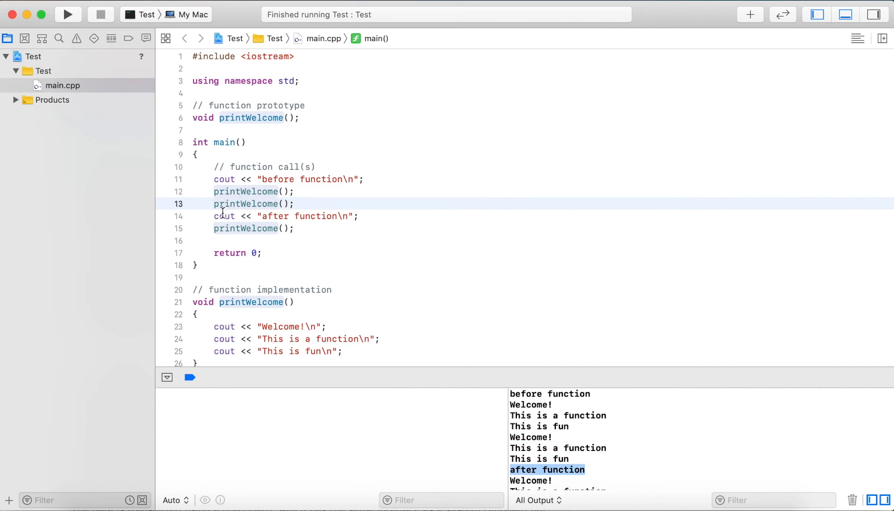
pyautogui.click(262, 229)
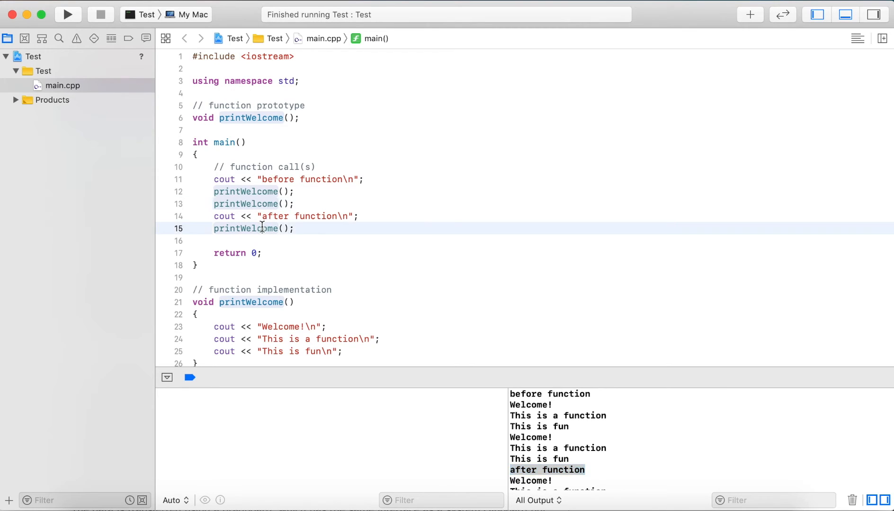
pyautogui.scroll(-3)
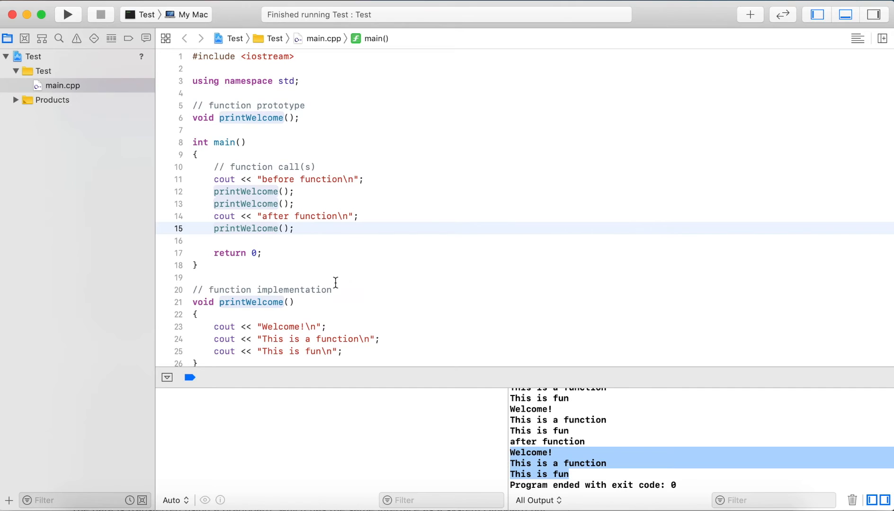
pyautogui.click(335, 277)
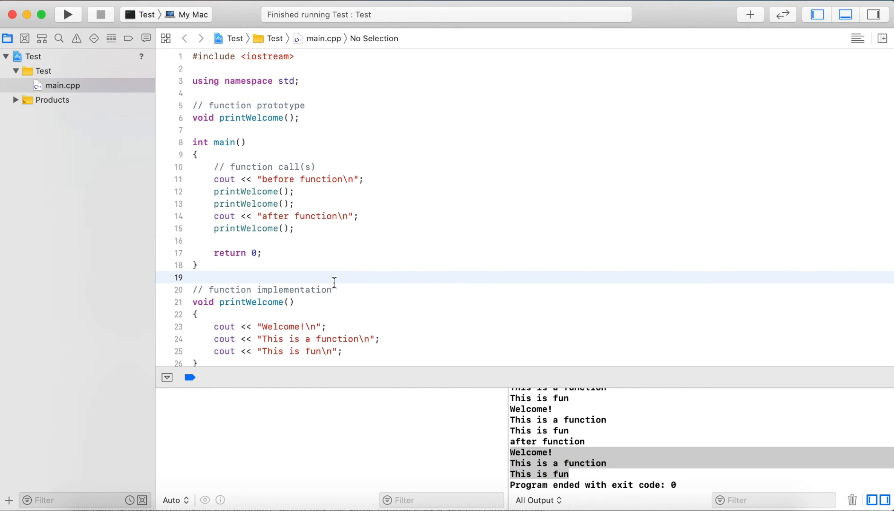
pyautogui.click(194, 277)
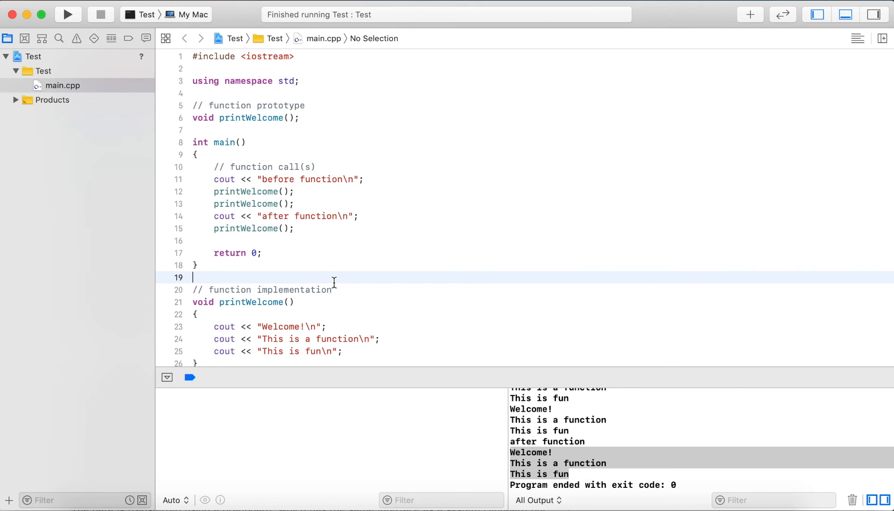
pyautogui.moveTo(272, 200)
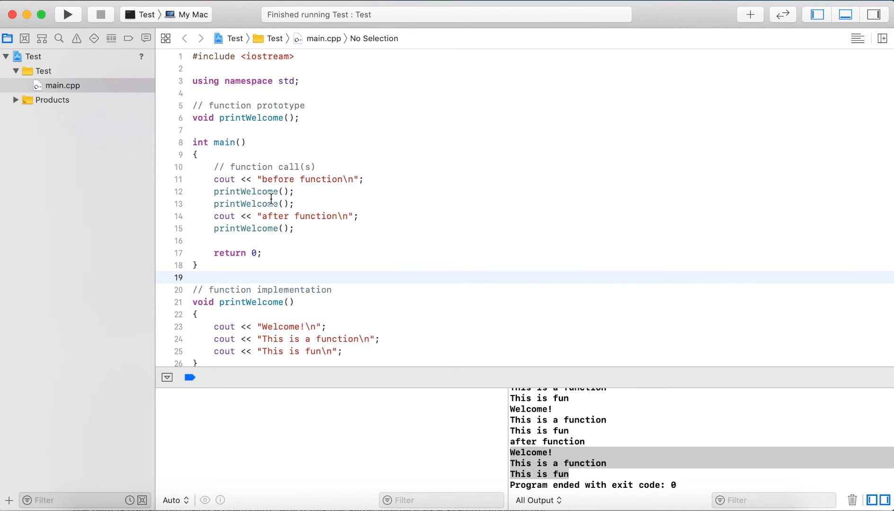
pyautogui.click(264, 192)
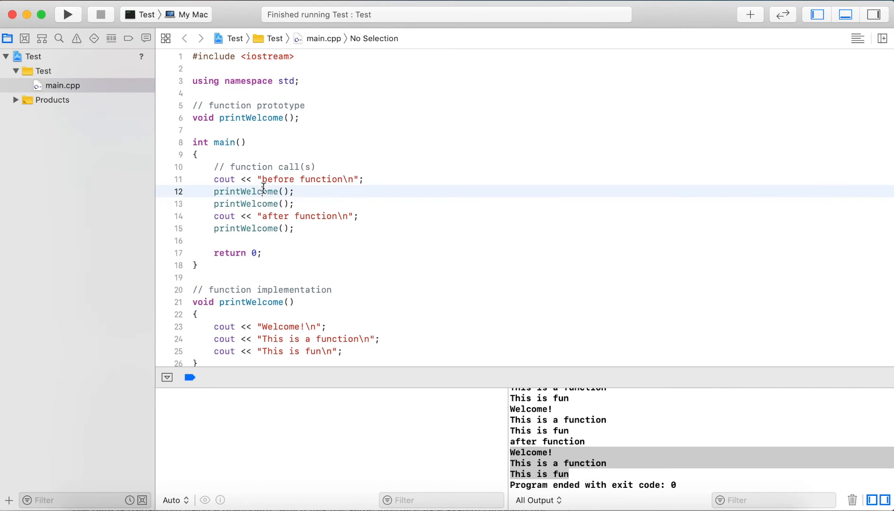
pyautogui.click(277, 191)
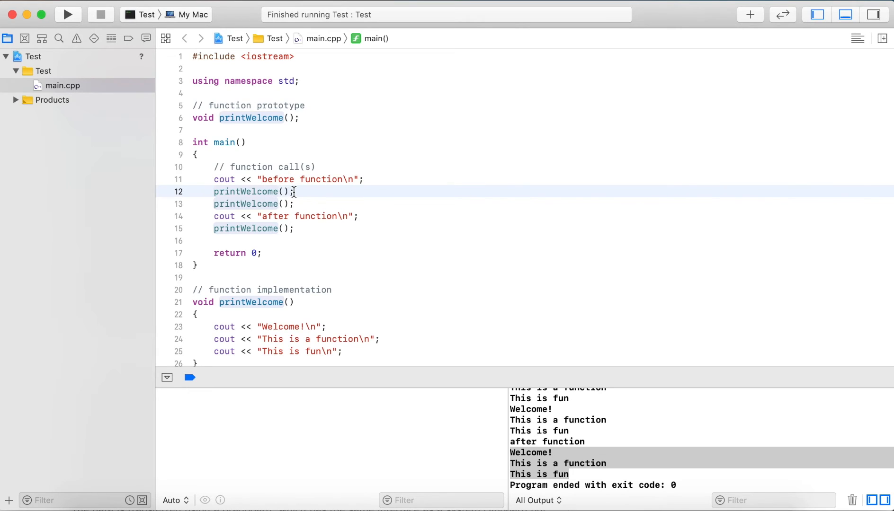
pyautogui.doubleClick(245, 191)
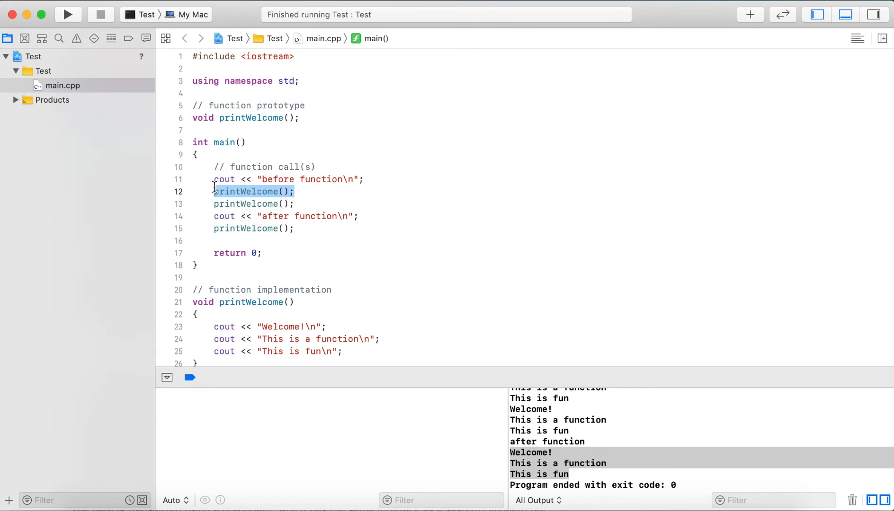
pyautogui.moveTo(246, 327)
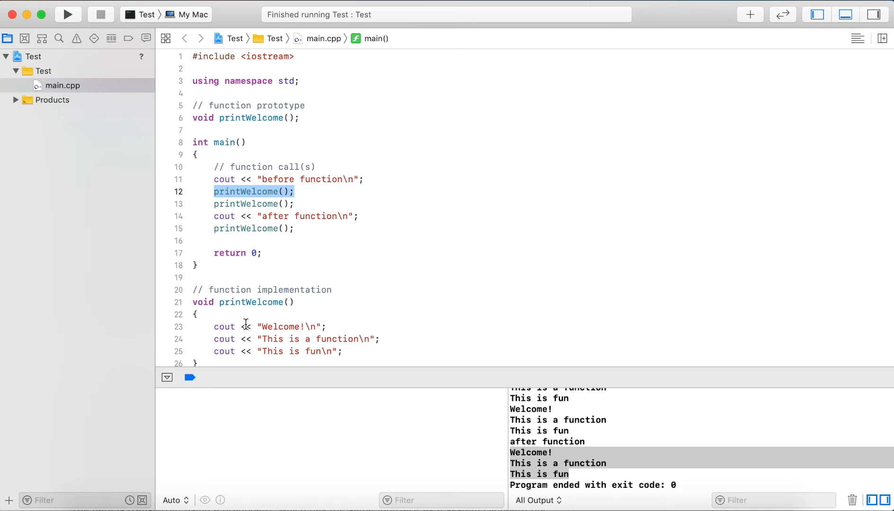
pyautogui.moveTo(261, 338)
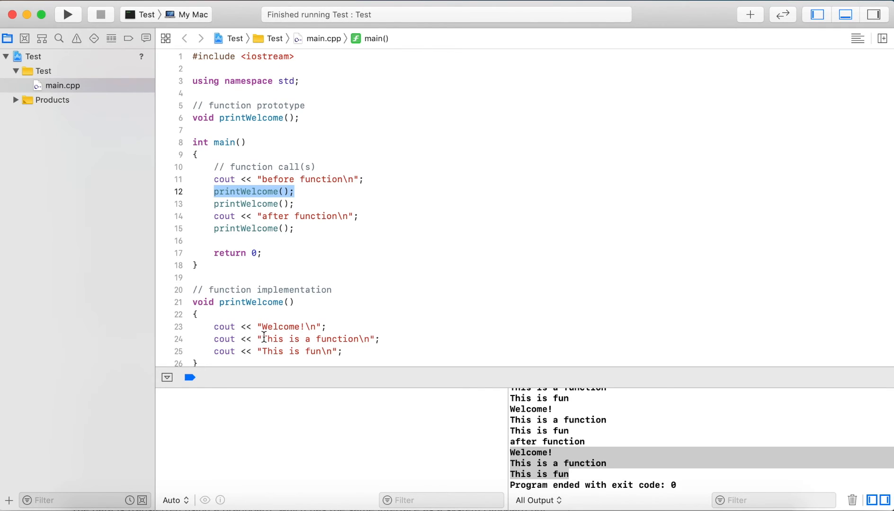
pyautogui.click(268, 203)
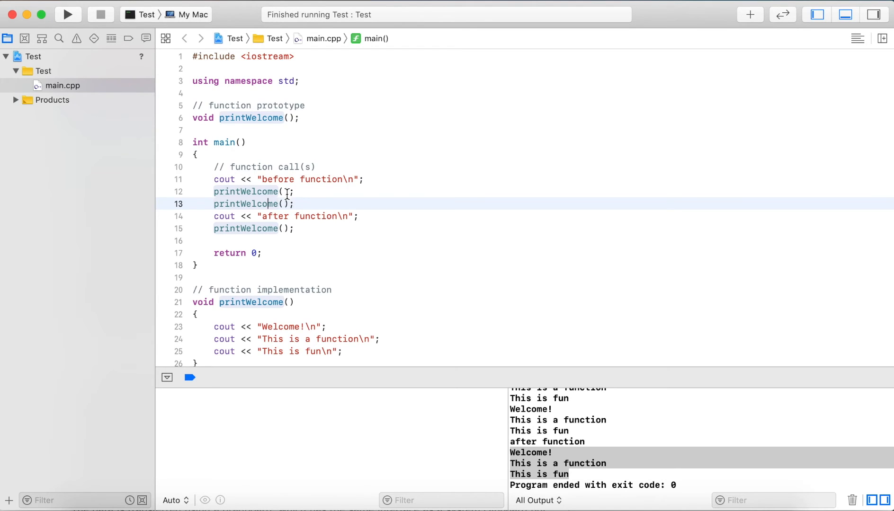
pyautogui.scroll(3)
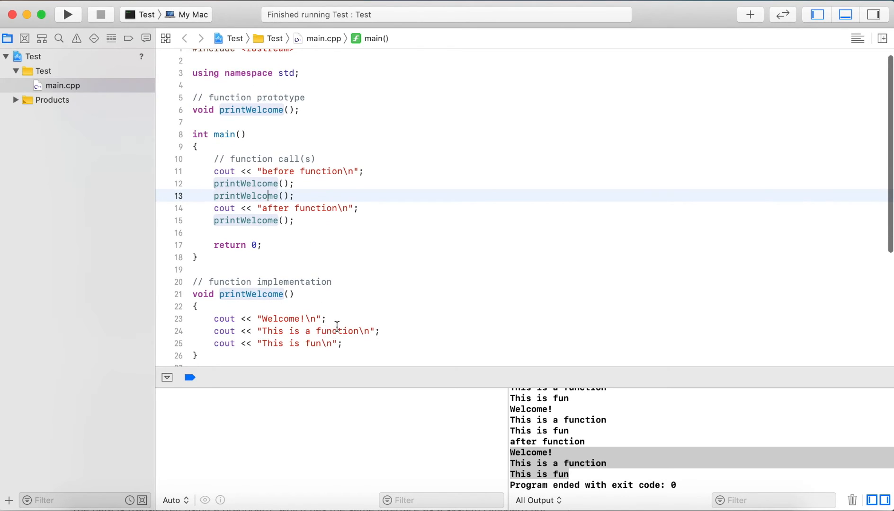
pyautogui.click(336, 331)
pyautogui.write('C')
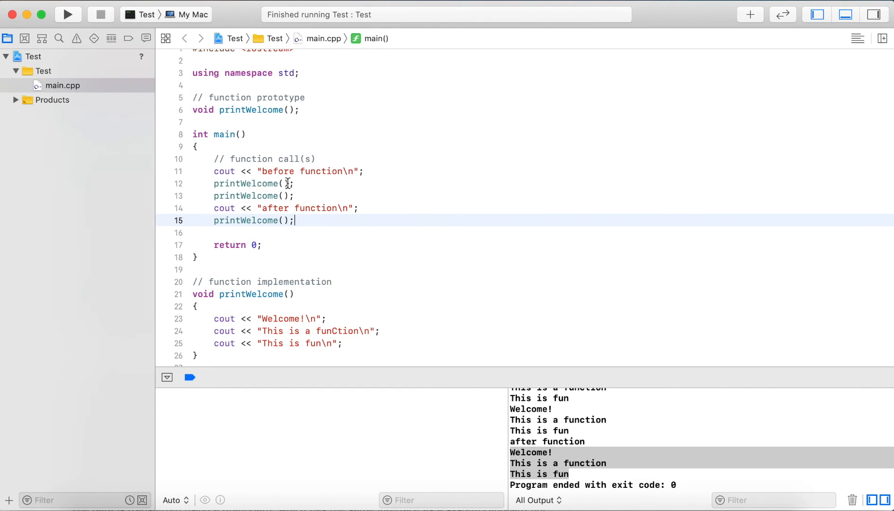
pyautogui.moveTo(356, 177)
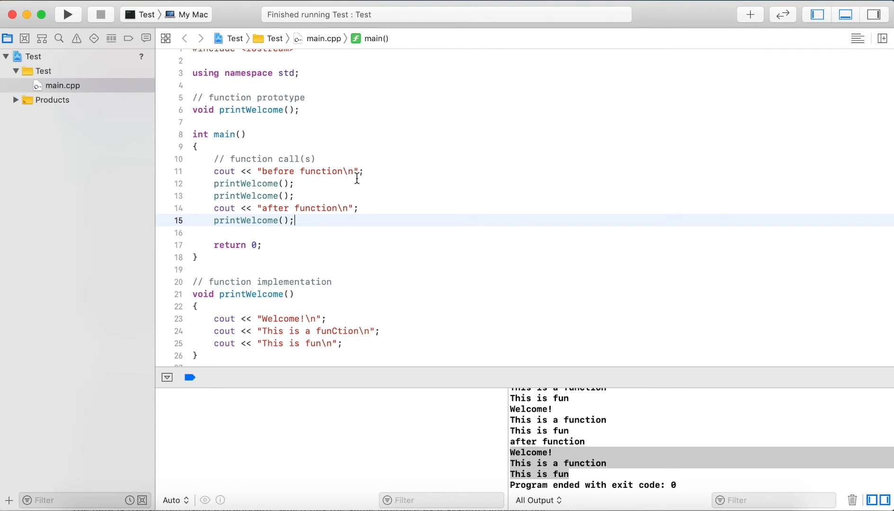
pyautogui.moveTo(348, 197)
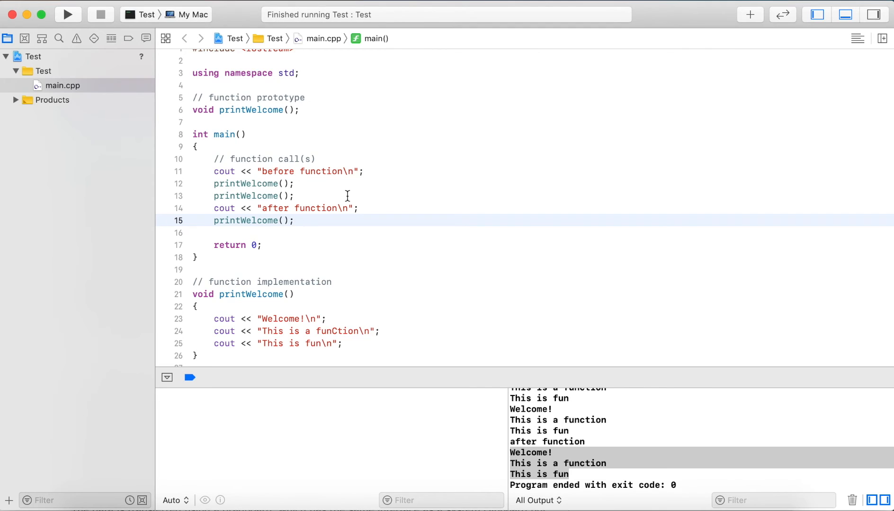
pyautogui.click(341, 331)
pyautogui.write('c')
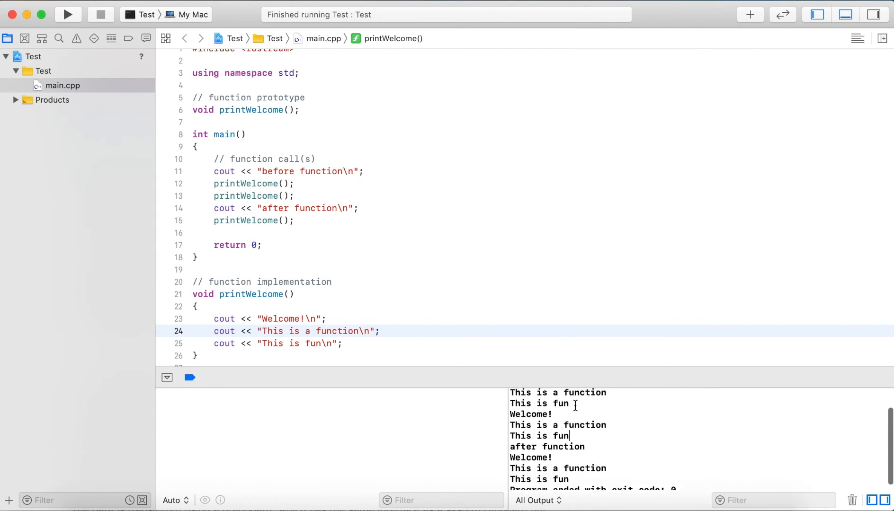
pyautogui.click(297, 195)
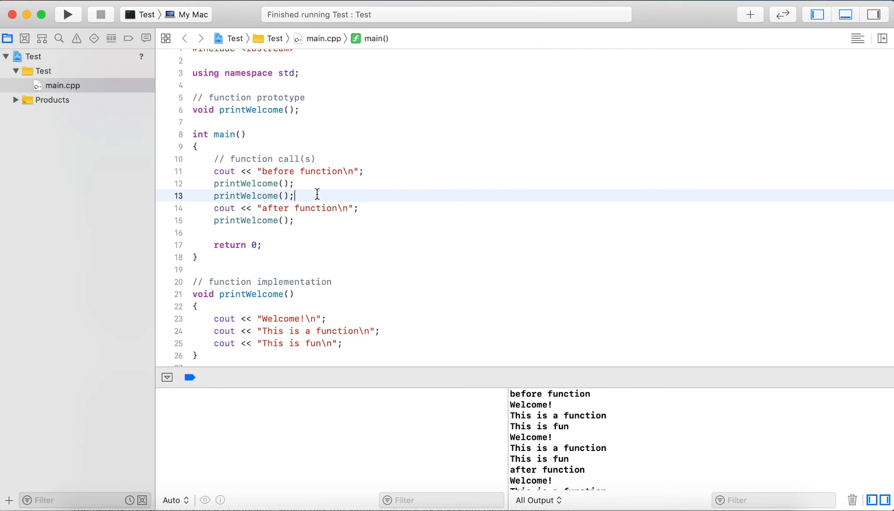
pyautogui.moveTo(272, 186)
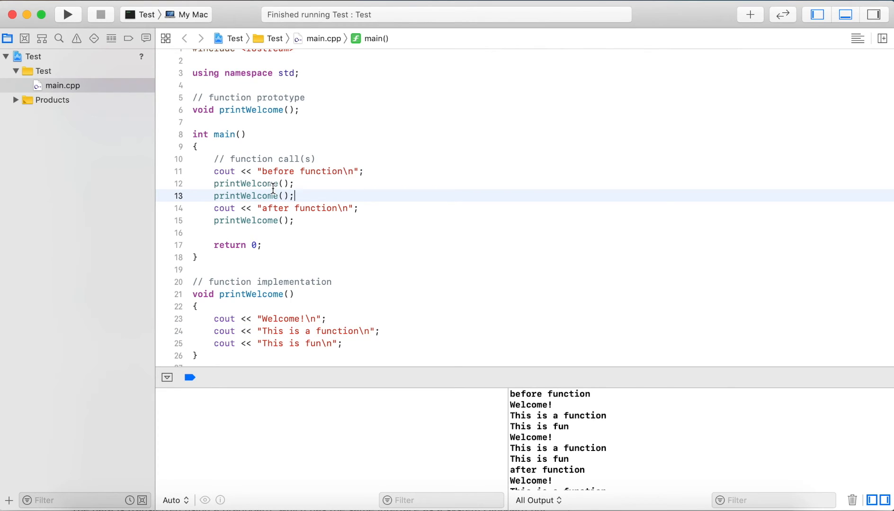
pyautogui.moveTo(306, 141)
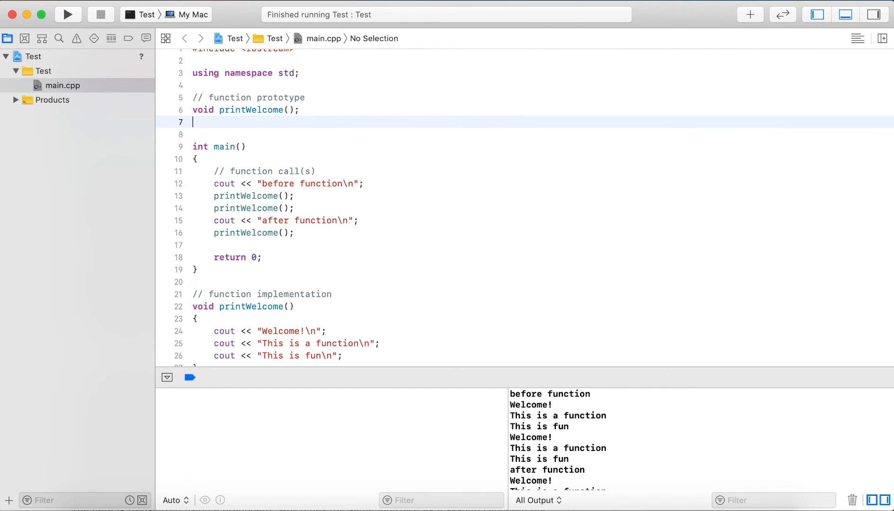
# Declare the printGoodbye prototype and start its definition below printWelcome
pyautogui.write('void printGoodbye(')
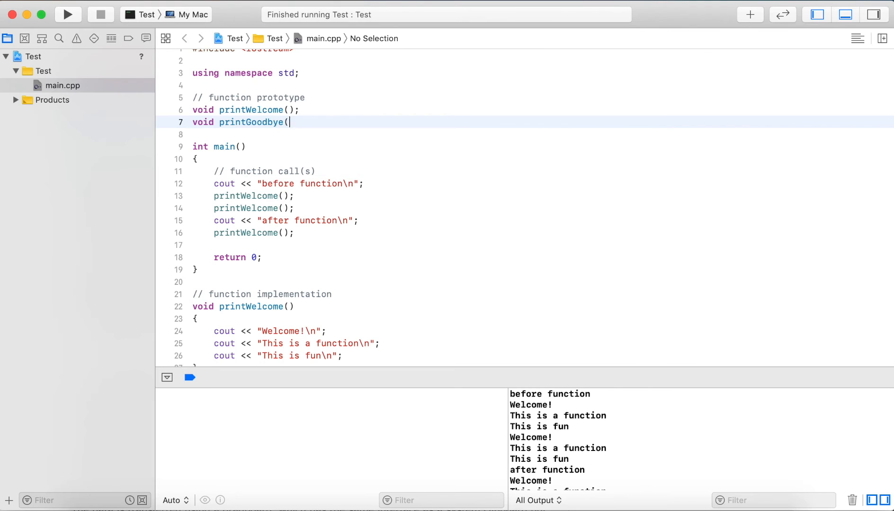
pyautogui.scroll(-3)
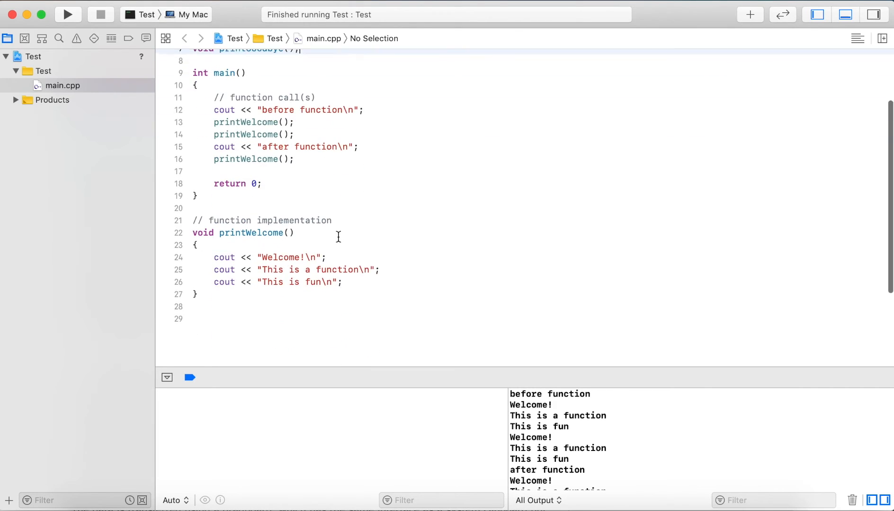
pyautogui.write('v')
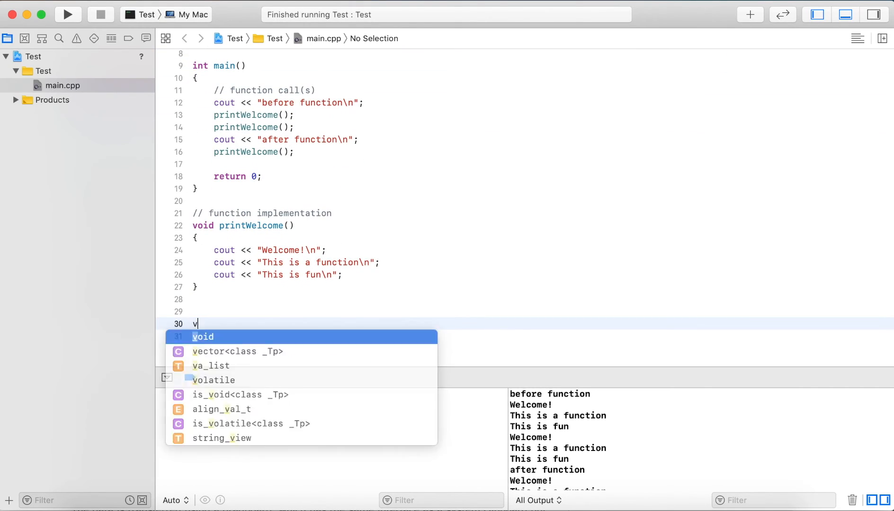
pyautogui.write('oid printGoo')
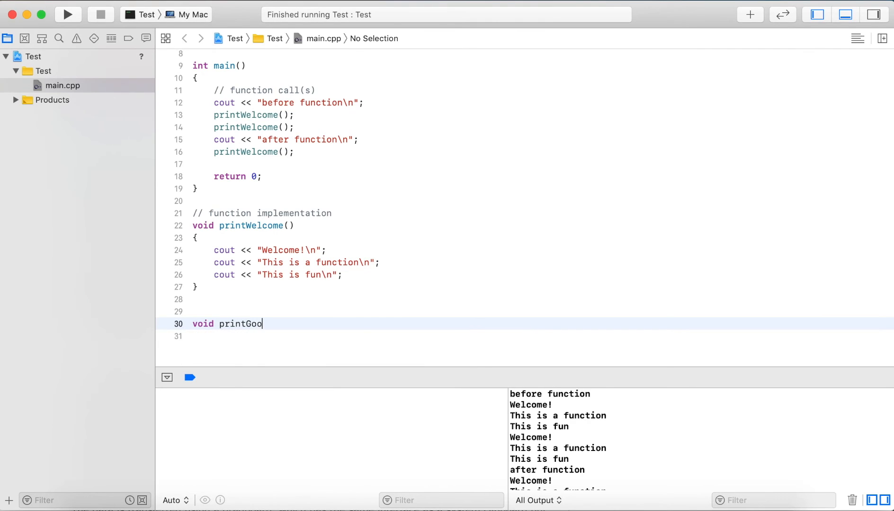
pyautogui.write('dbye()')
pyautogui.write('cout << "G')
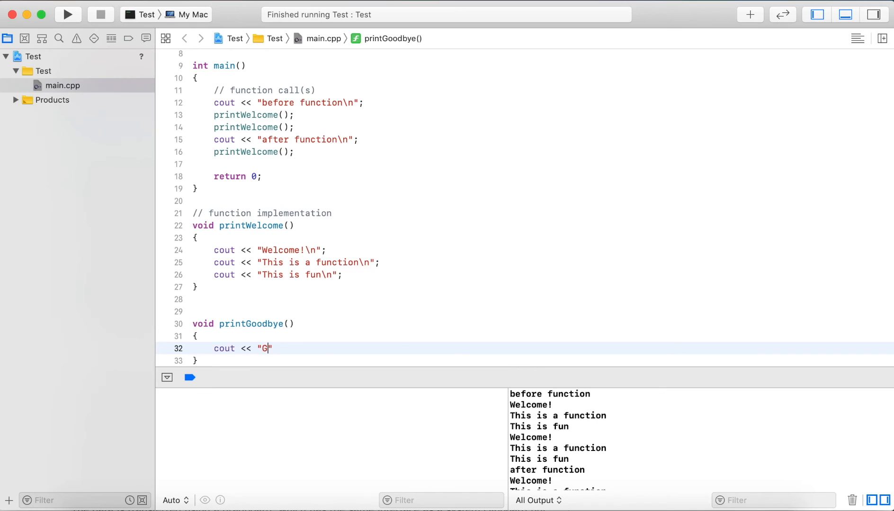
# Make printGoodbye output "Goodbye!\n" with cout
pyautogui.write('oodbye!')
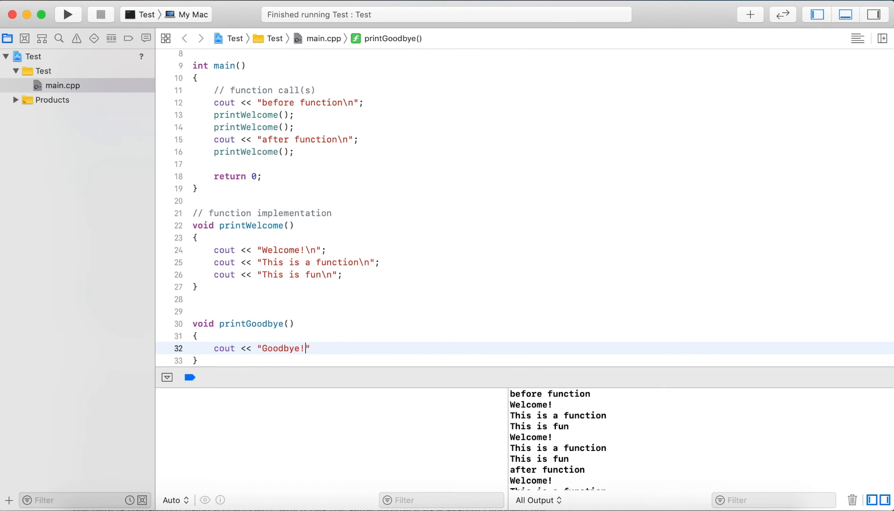
pyautogui.write('\\n";')
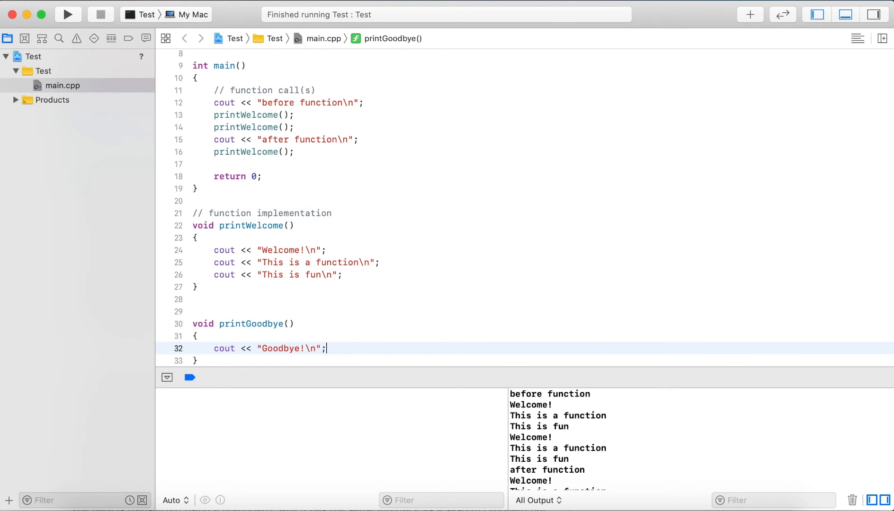
pyautogui.click(344, 274)
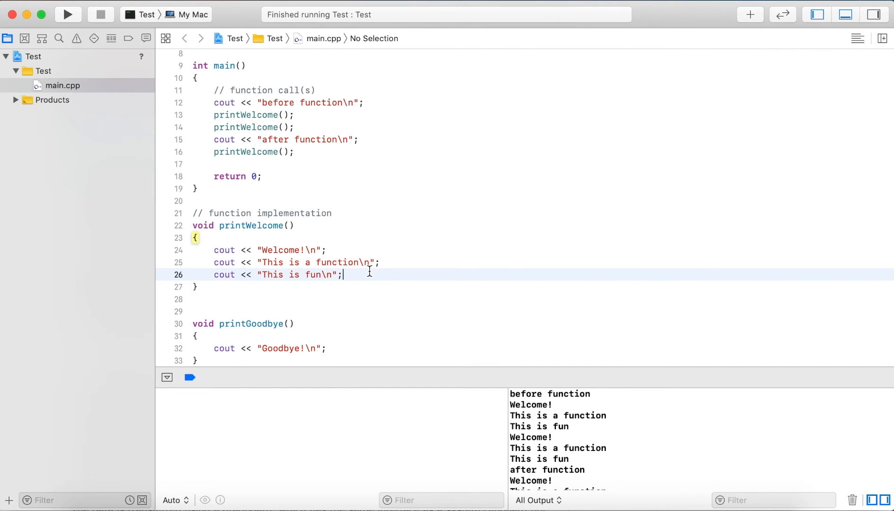
# End printWelcome with a printGoodbye(); call using autocomplete
pyautogui.write('c')
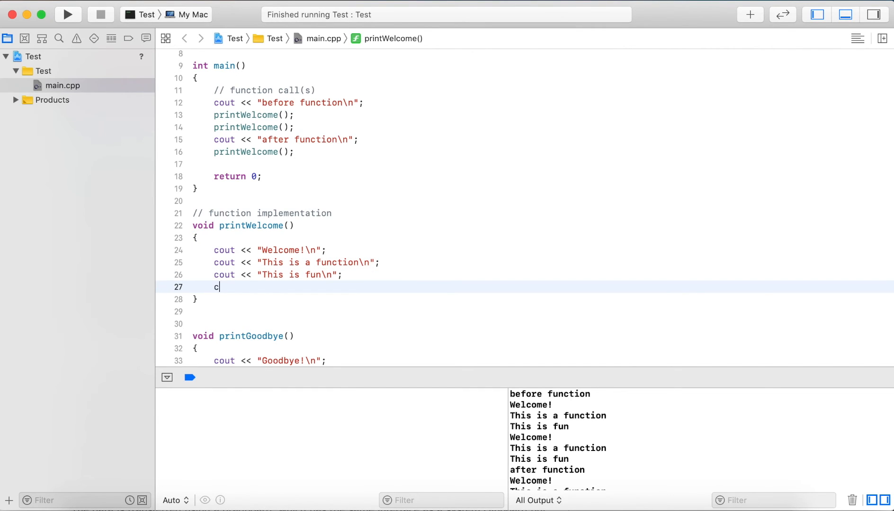
pyautogui.write('rintGo')
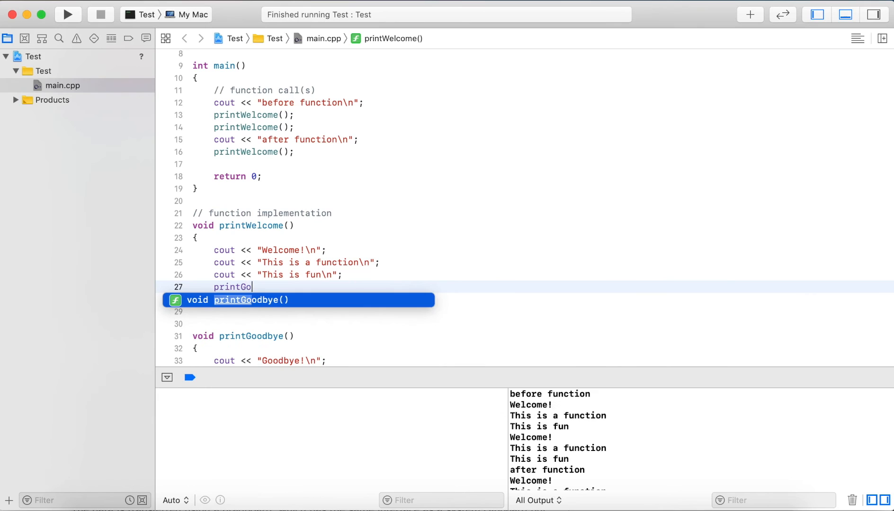
pyautogui.press('Return')
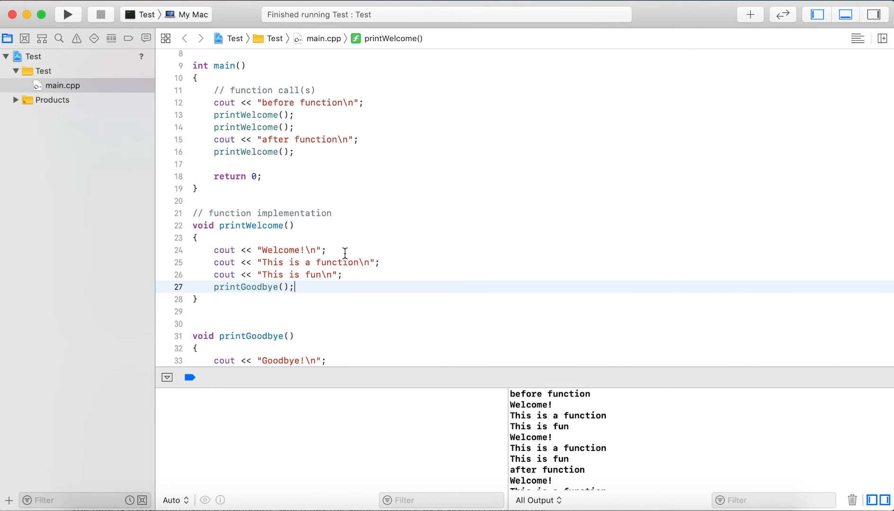
pyautogui.scroll(3)
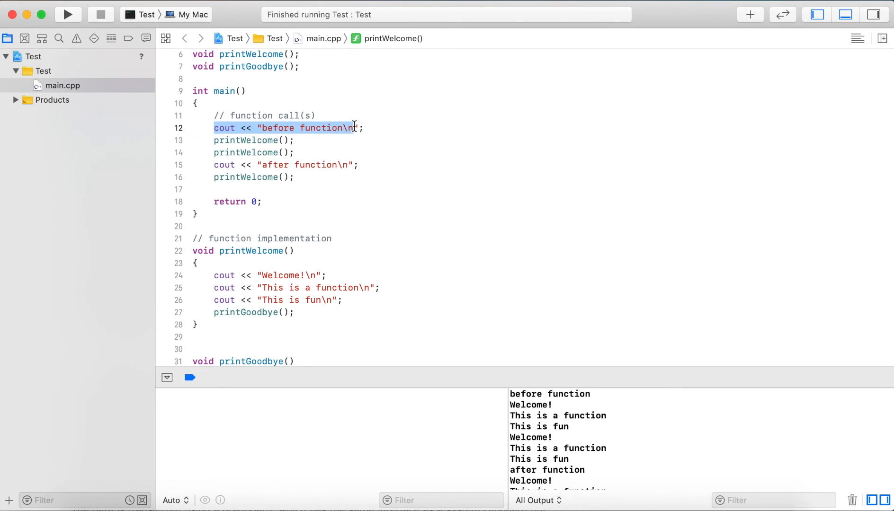
# Jump to the definitions of printWelcome and printGoodbye from their calls
pyautogui.click(254, 140)
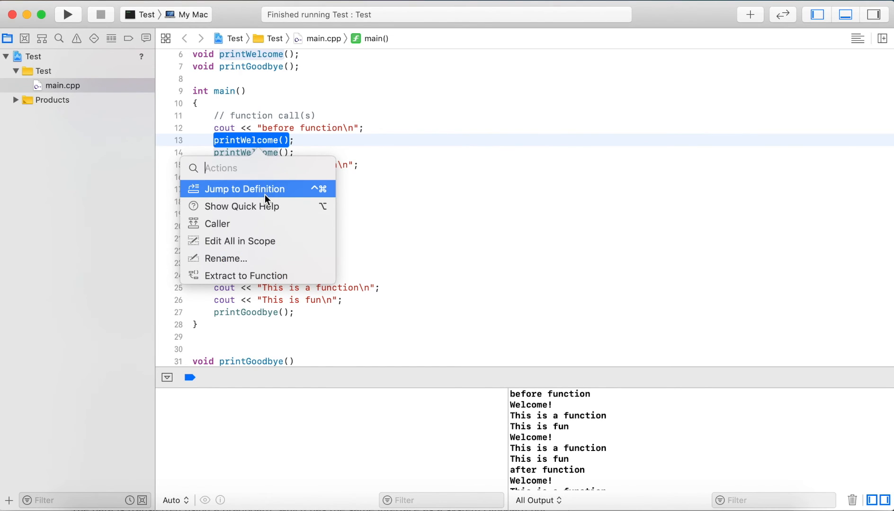
pyautogui.click(246, 189)
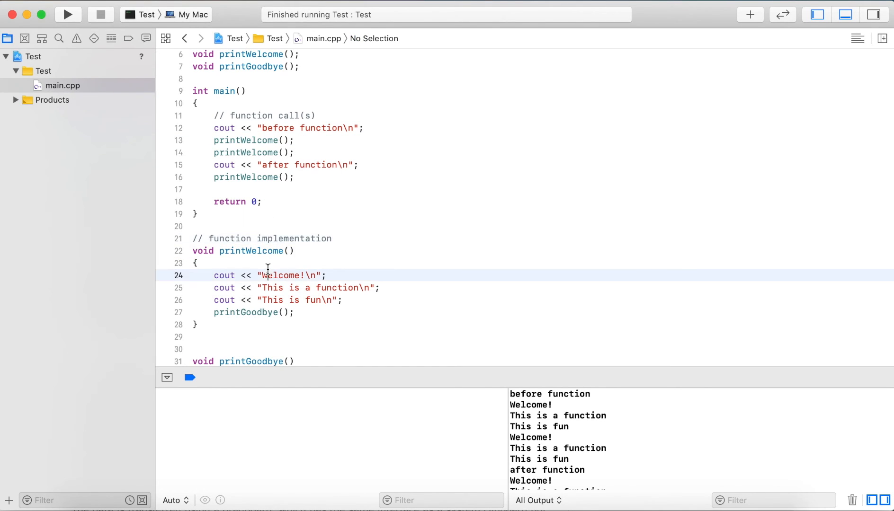
pyautogui.click(264, 301)
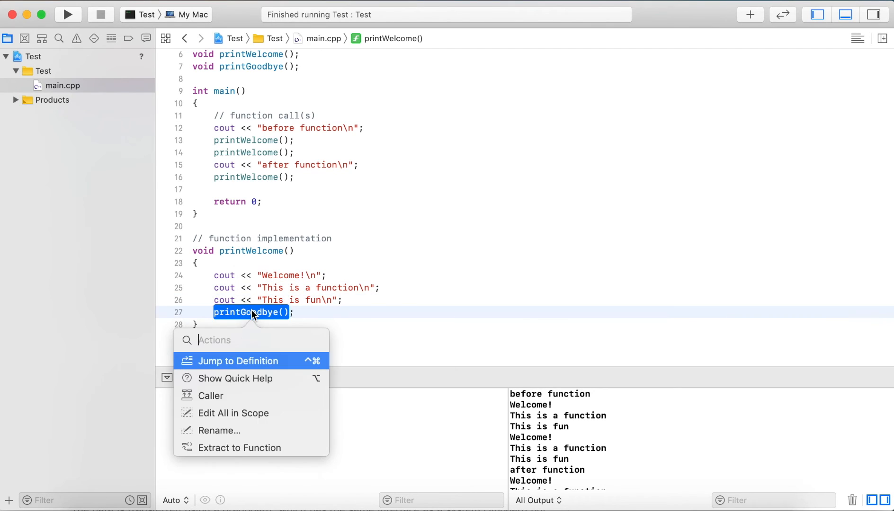
pyautogui.click(237, 361)
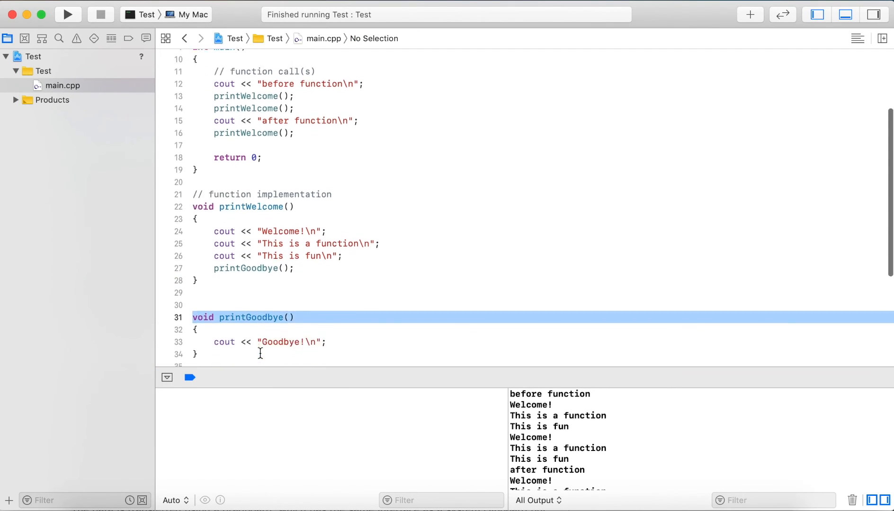
# Add a blank line after printGoodbye(); before printWelcome's closing brace and highlight printWelcome uses
pyautogui.scroll(3)
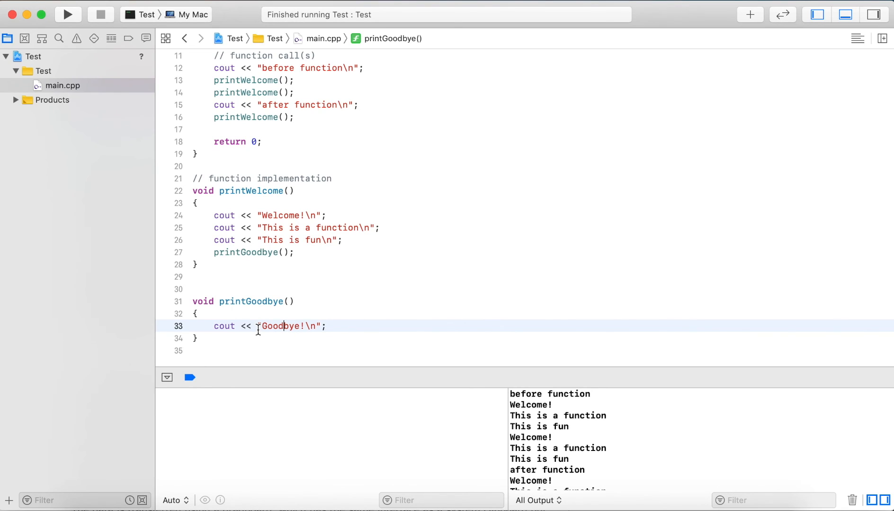
pyautogui.click(194, 338)
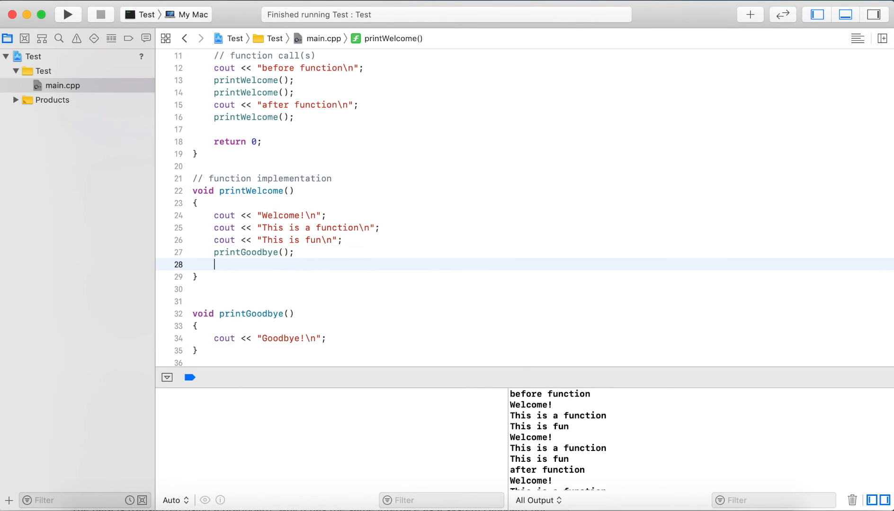
pyautogui.click(228, 264)
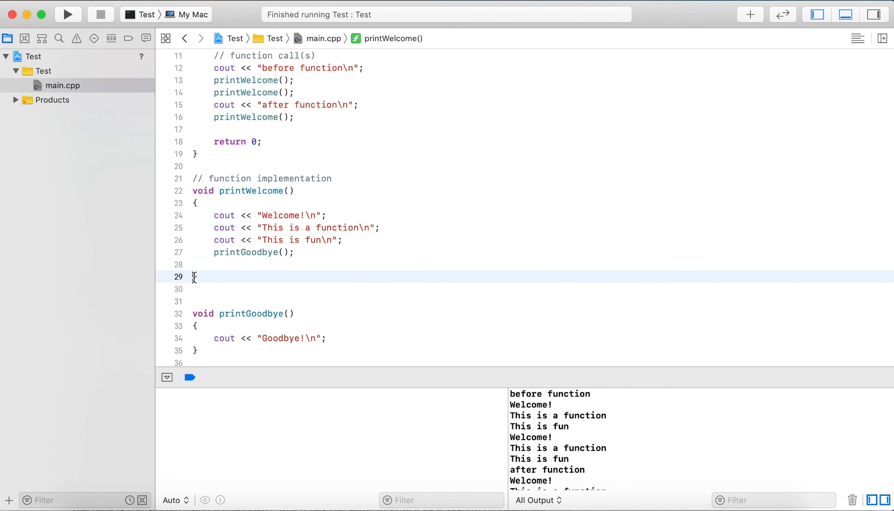
pyautogui.click(245, 93)
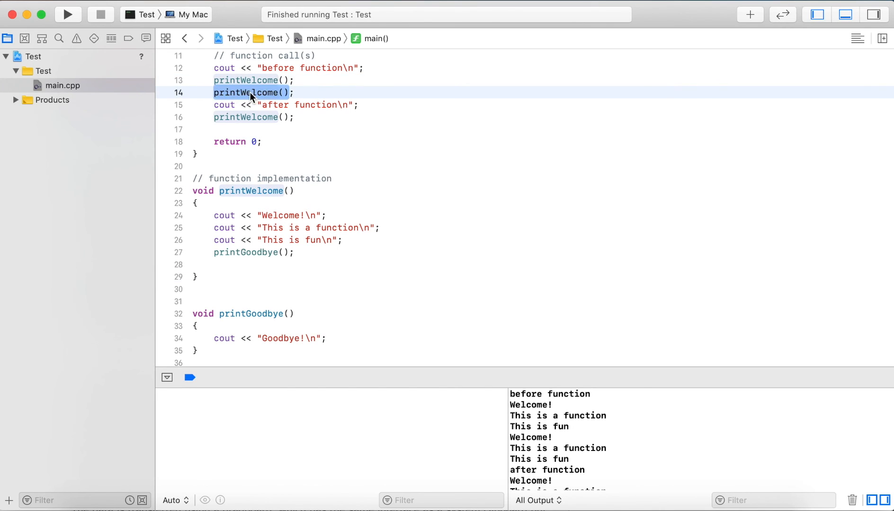
pyautogui.click(257, 216)
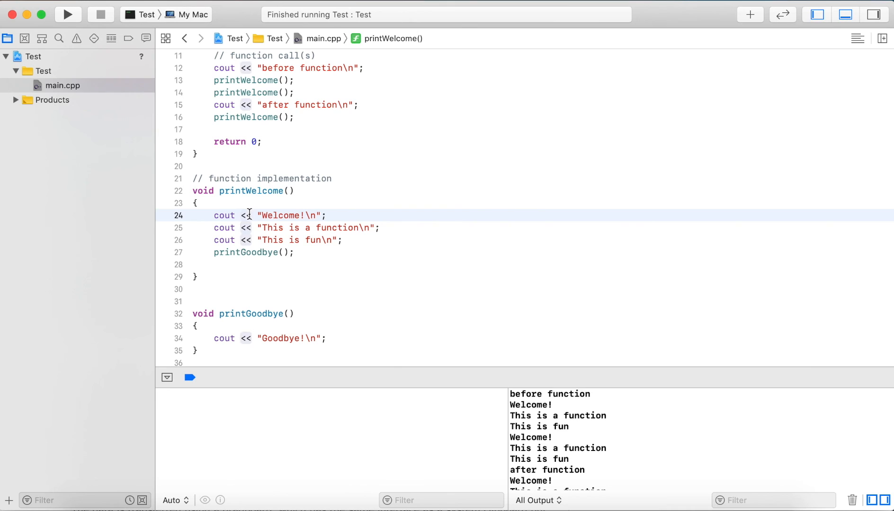
pyautogui.click(249, 253)
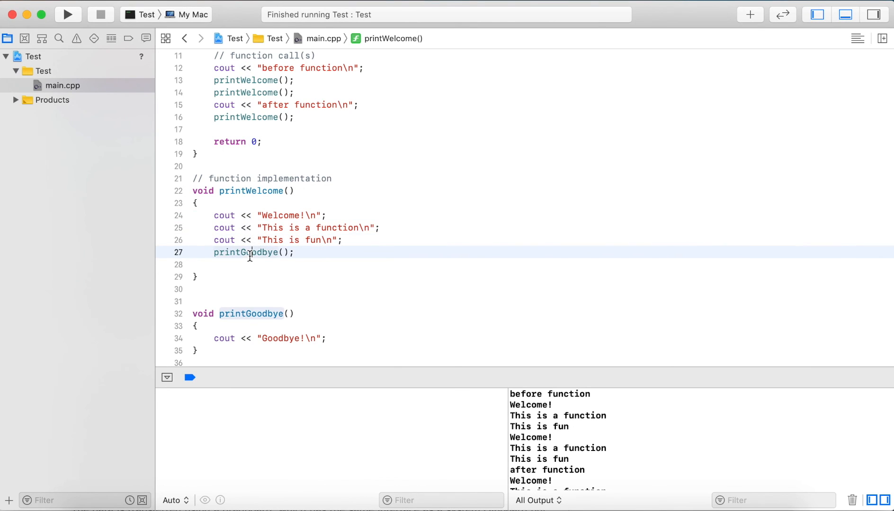
pyautogui.click(245, 338)
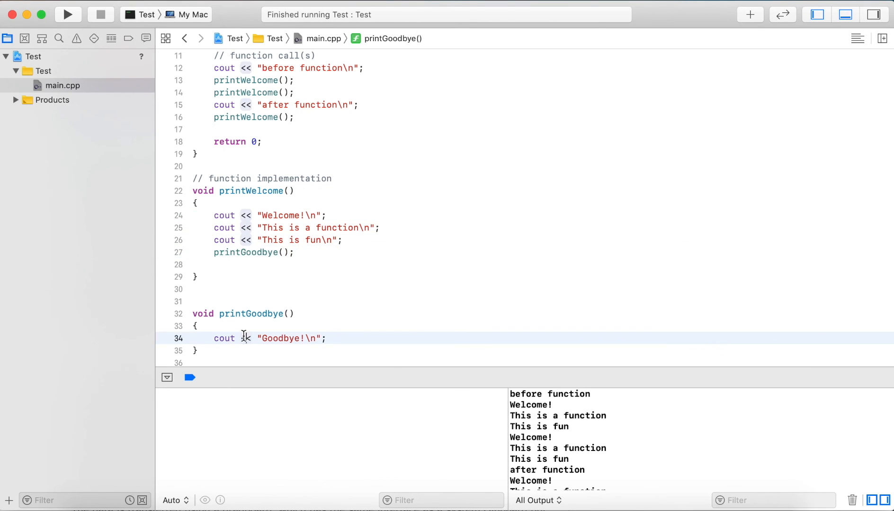
pyautogui.click(222, 264)
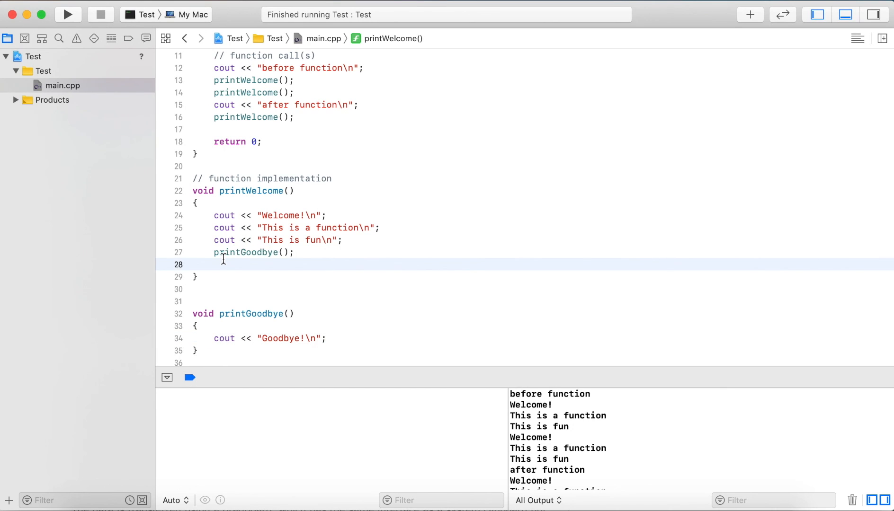
pyautogui.click(214, 265)
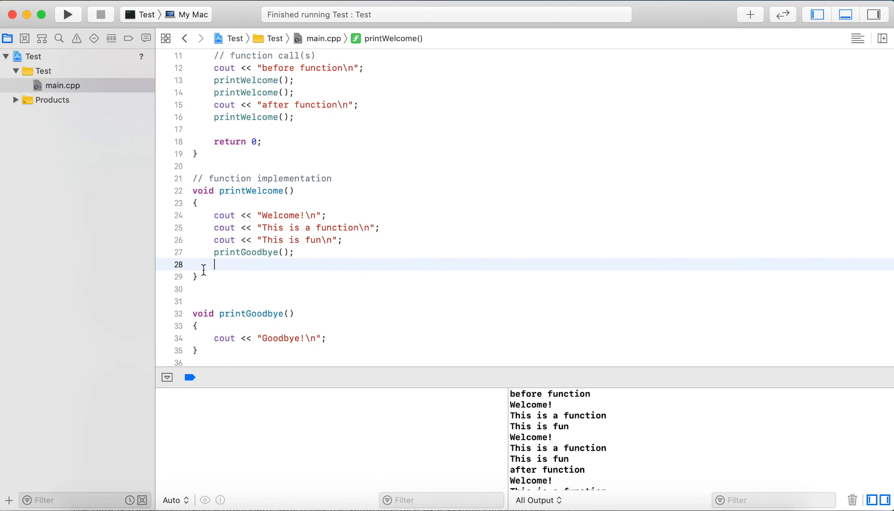
pyautogui.moveTo(194, 245)
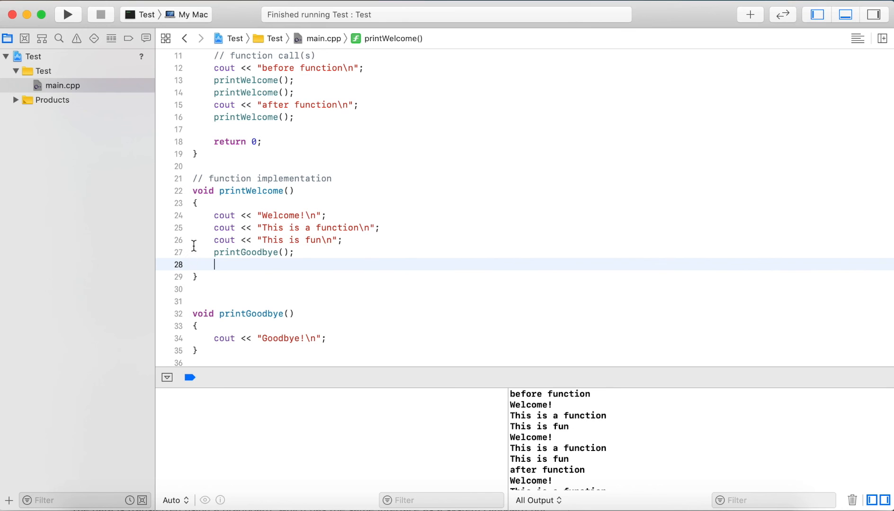
pyautogui.click(247, 106)
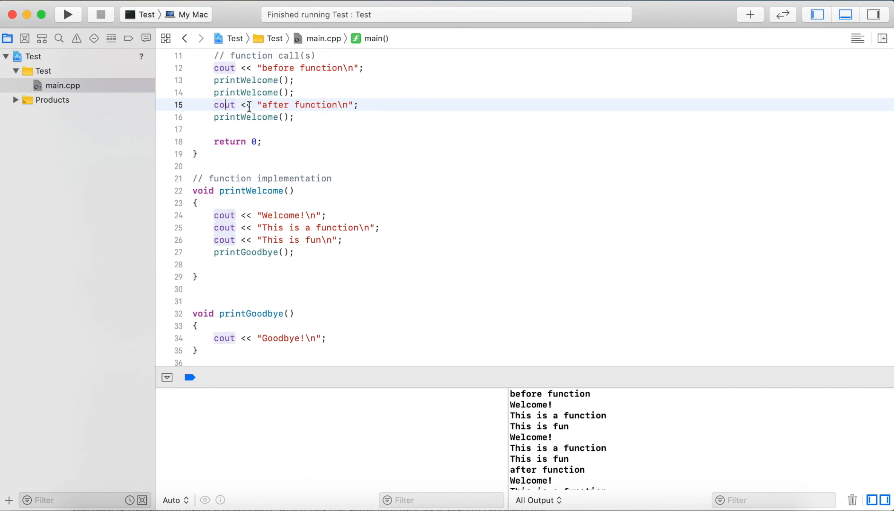
pyautogui.scroll(3)
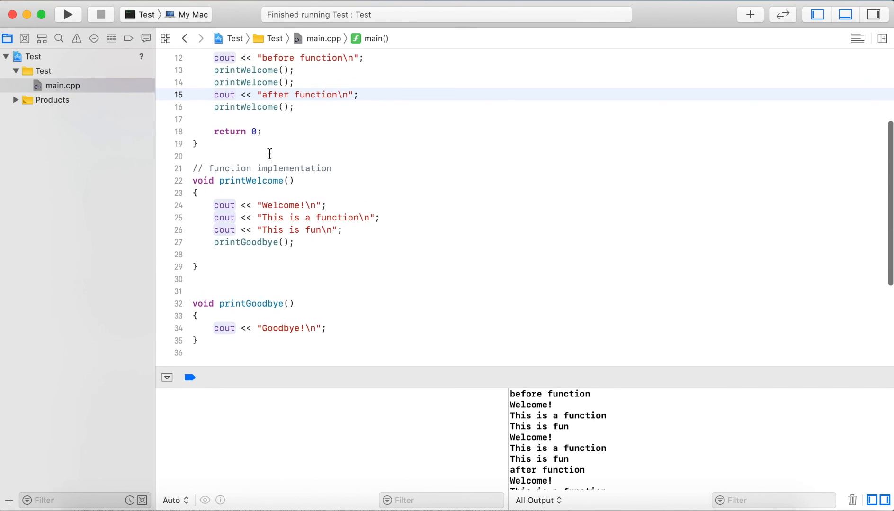
pyautogui.scroll(3)
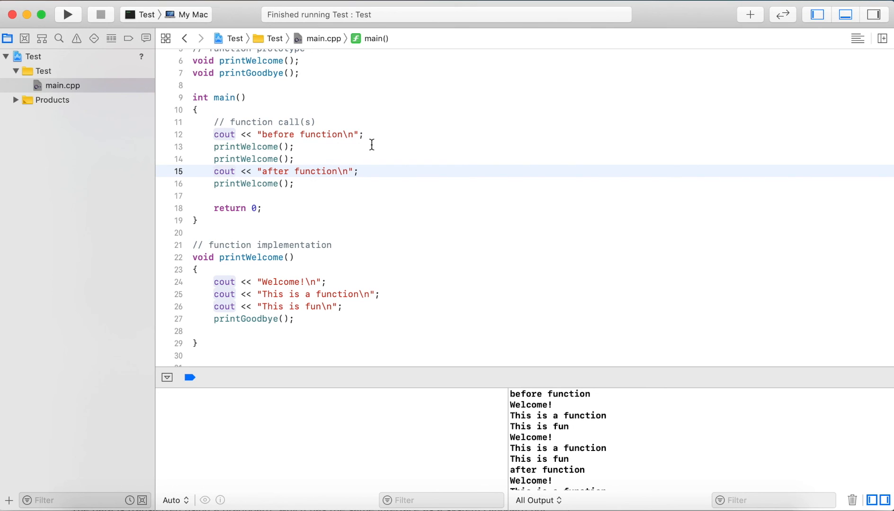
pyautogui.click(225, 171)
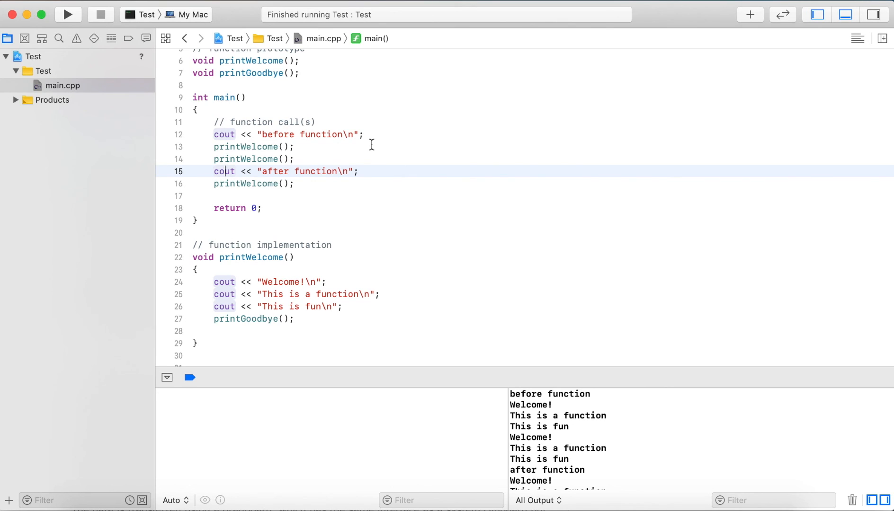